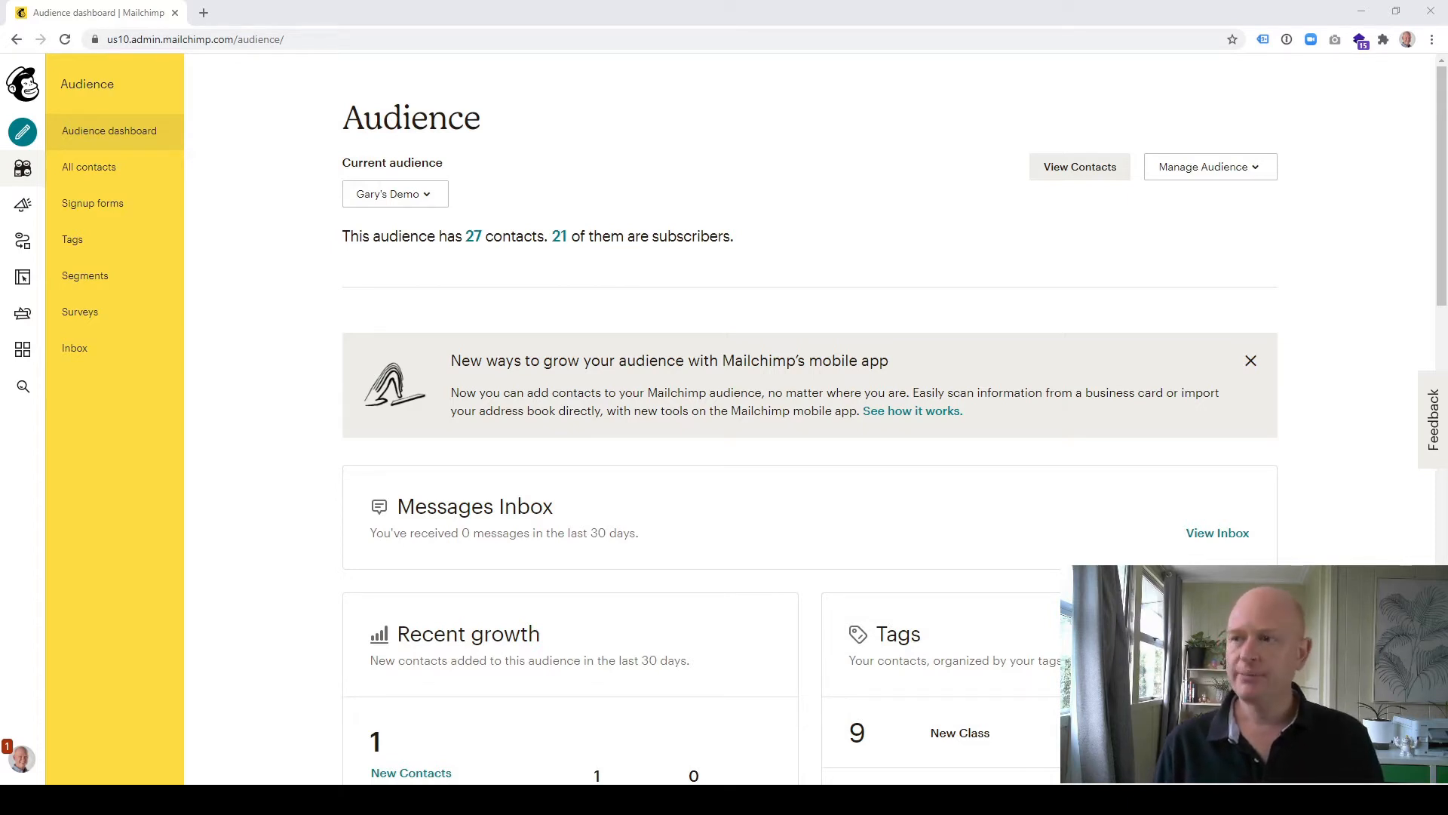
Step: Show all 27 Gary's Demo contacts and list the Manage contacts options
left_click(1078, 166)
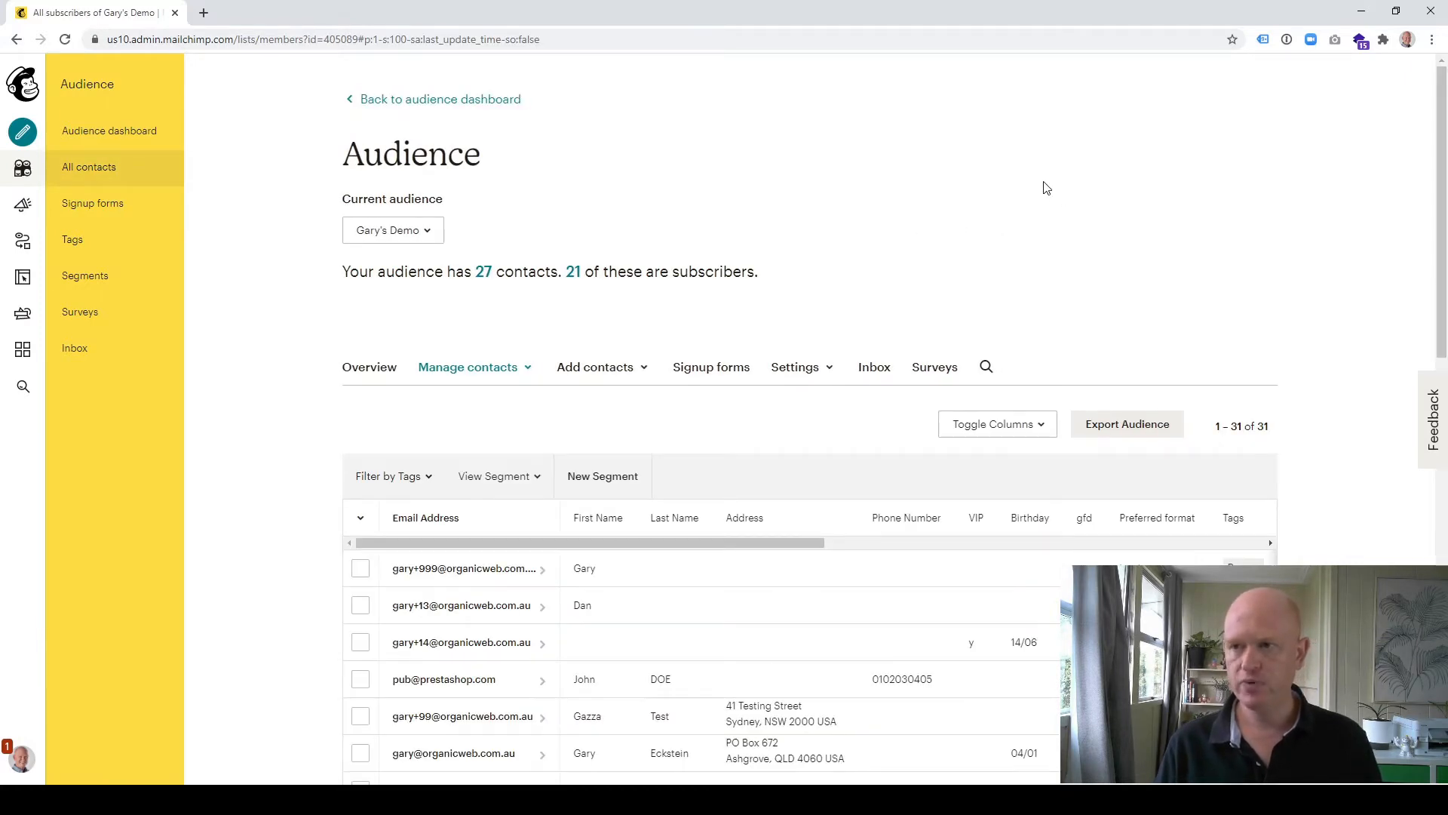
mouse_move(461, 382)
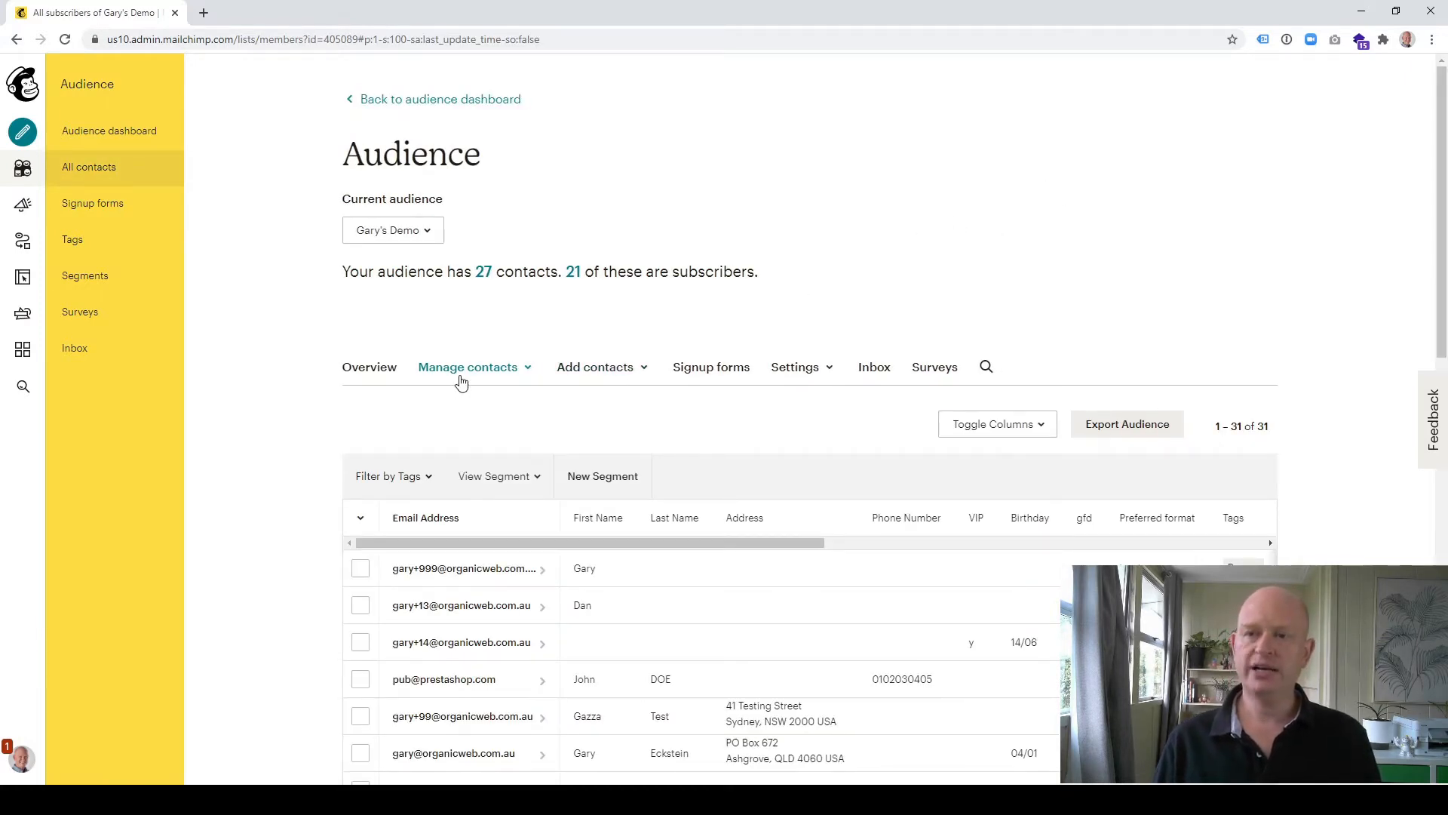
left_click(468, 367)
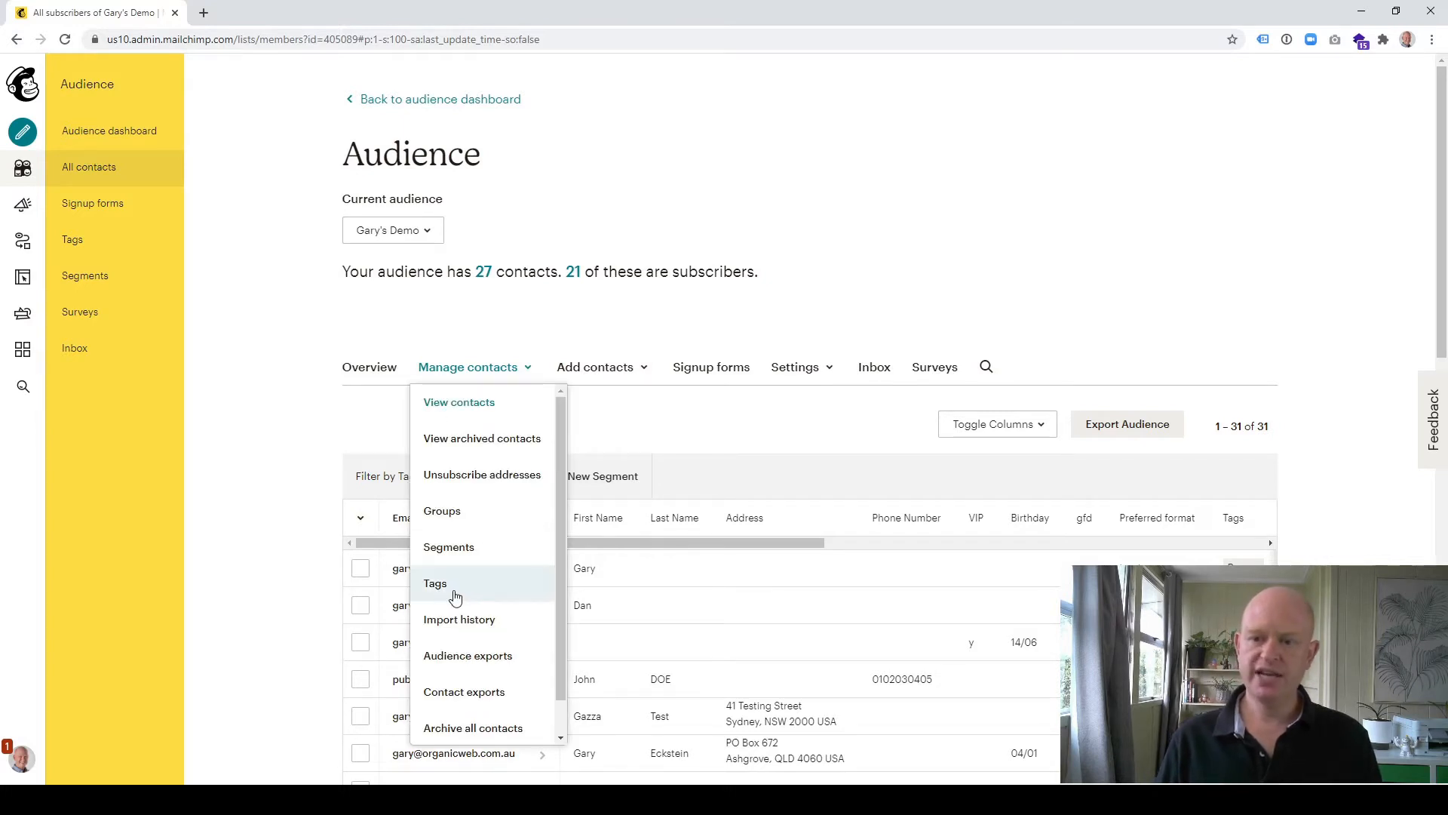
Step: Create a new audience tag named COMPLETED from the Tags page
left_click(434, 583)
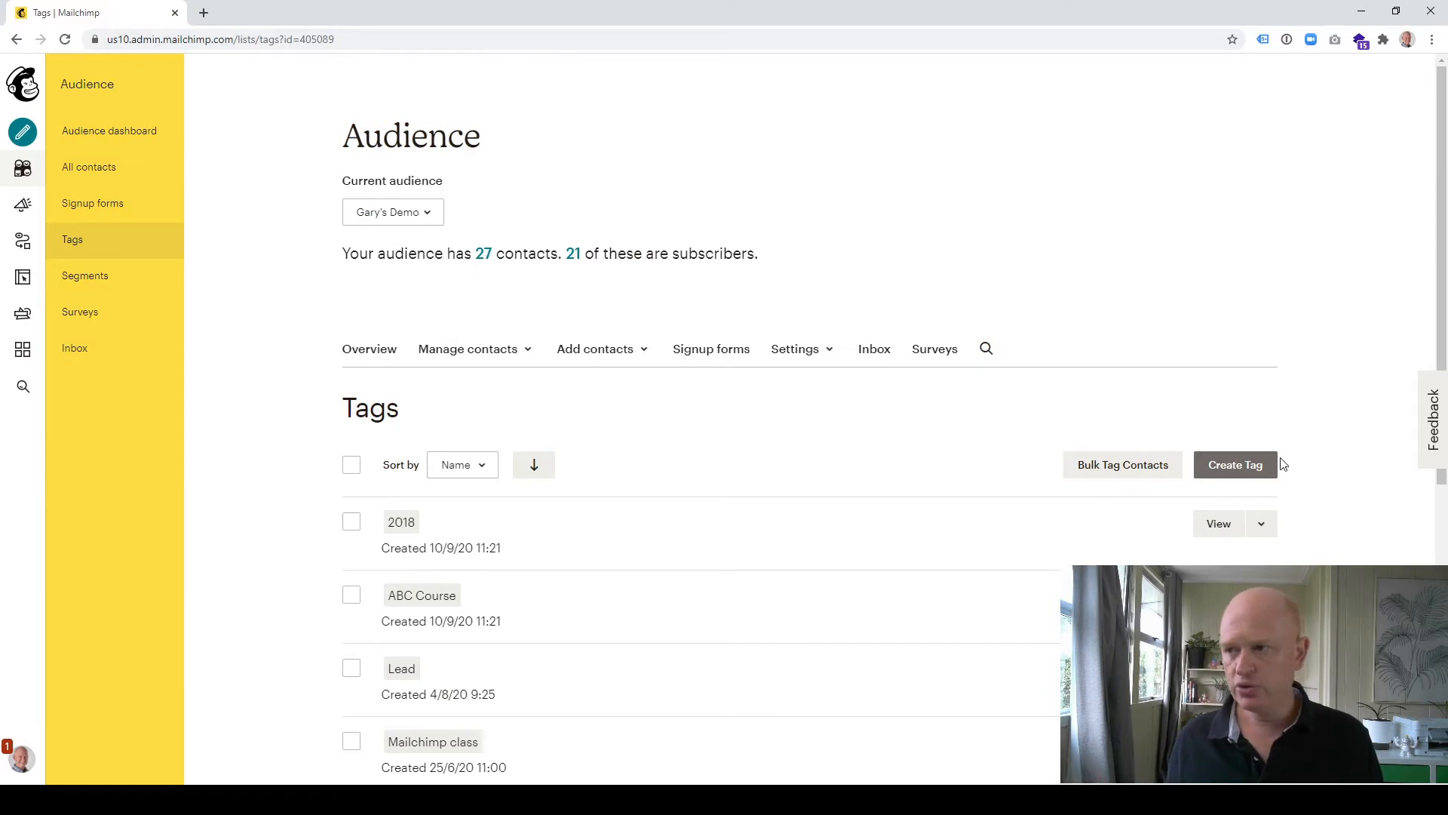
left_click(1234, 464)
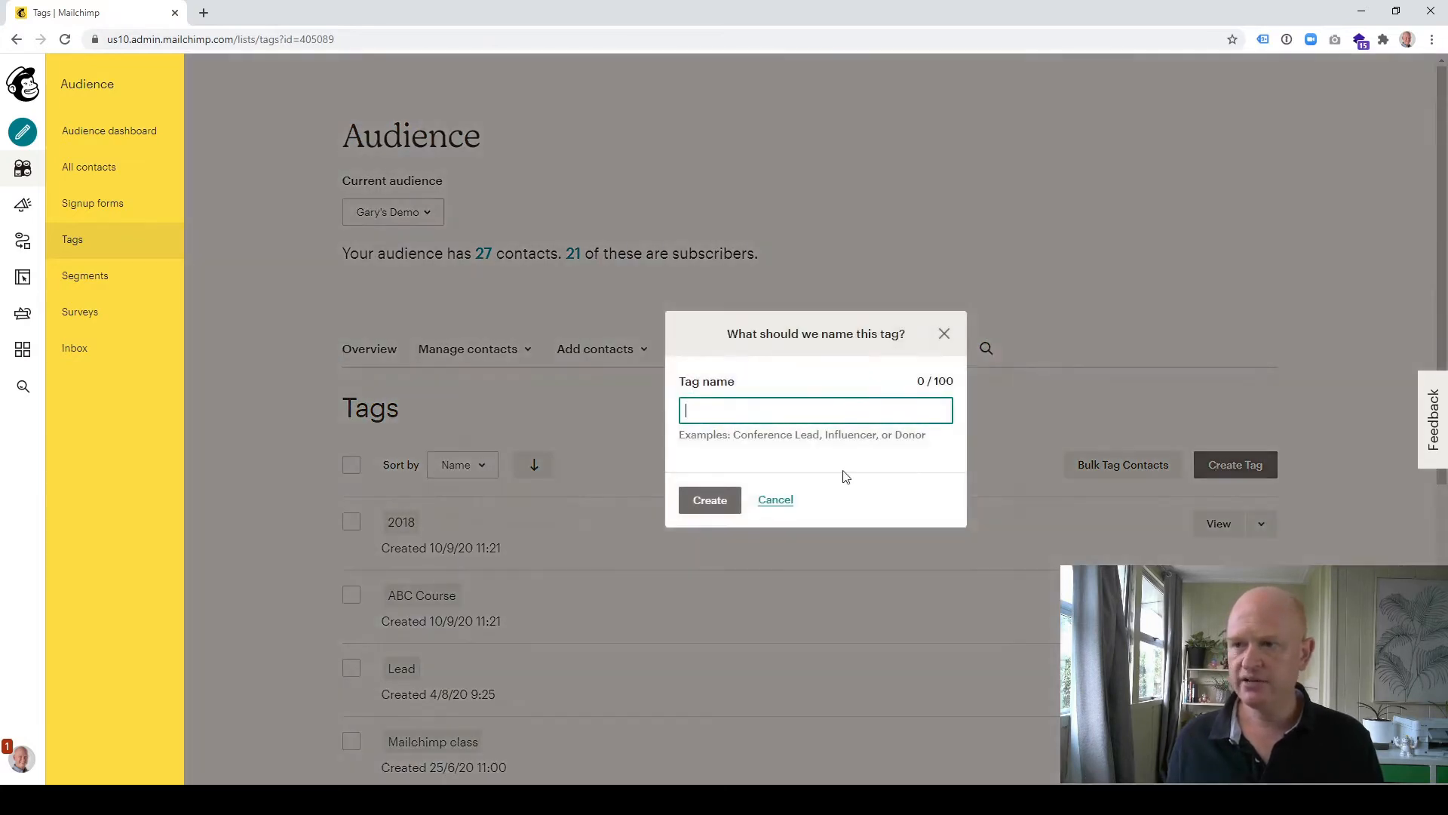
mouse_move(761, 411)
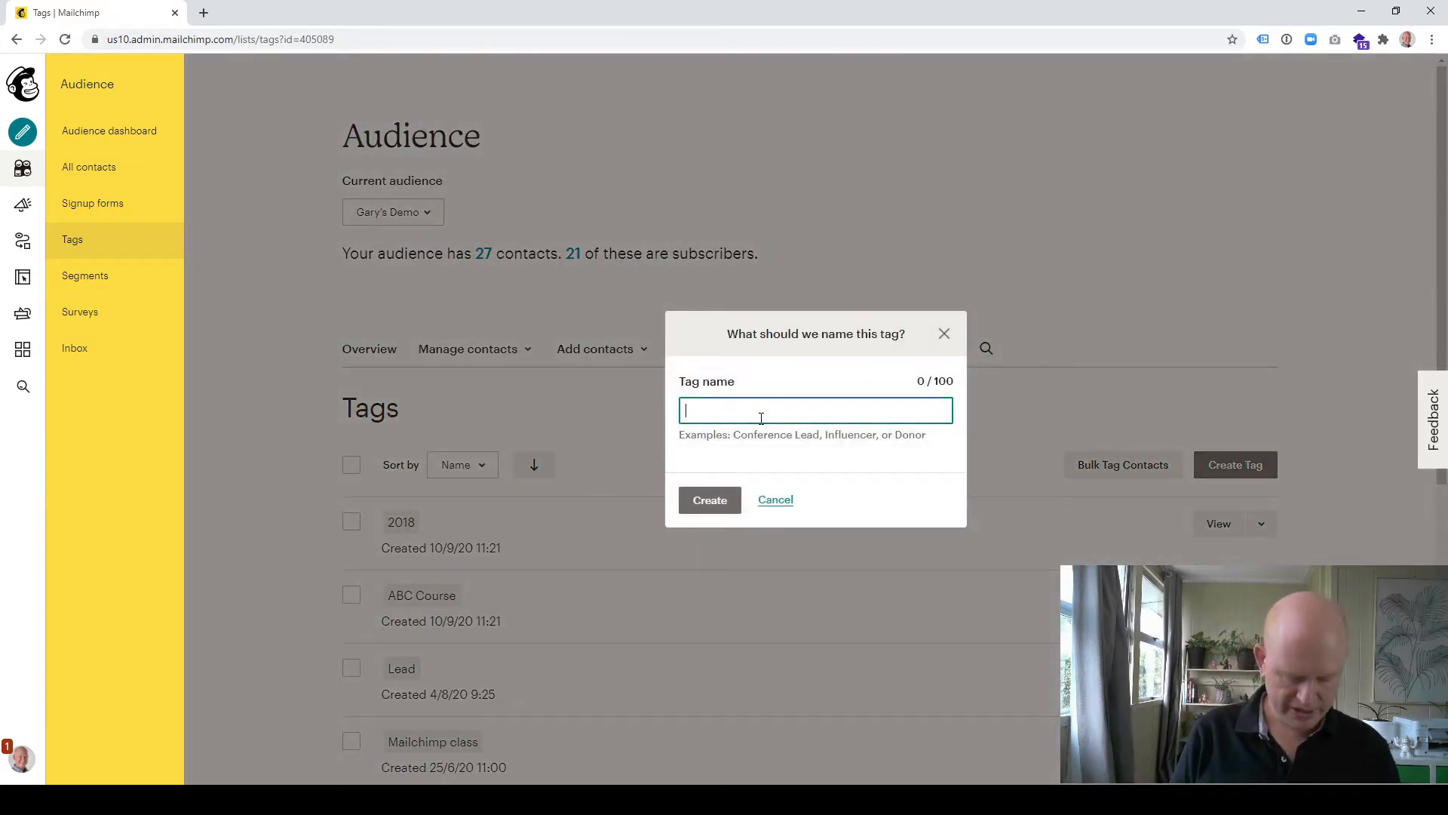
type("COMPLETED")
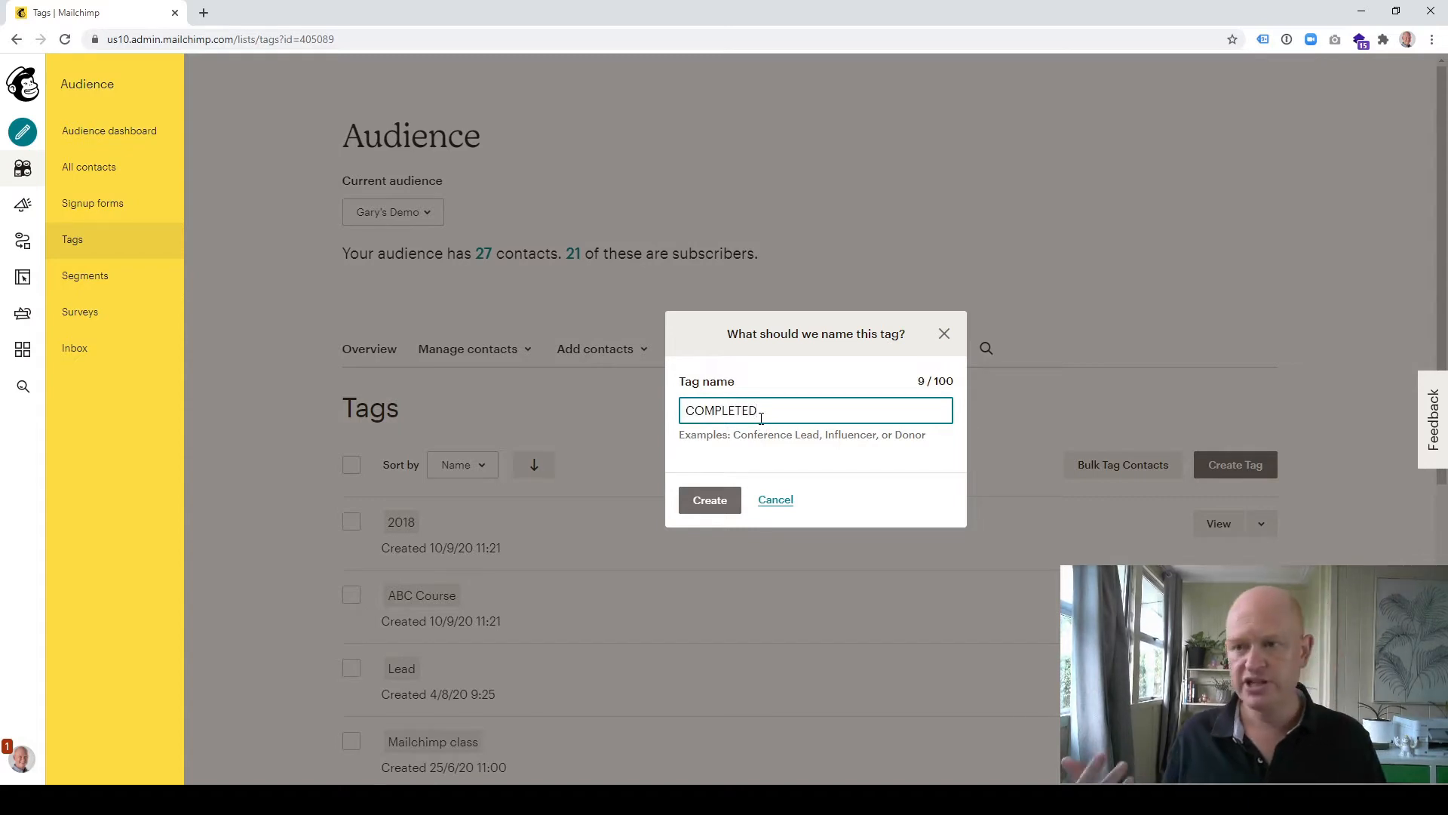
mouse_move(709, 499)
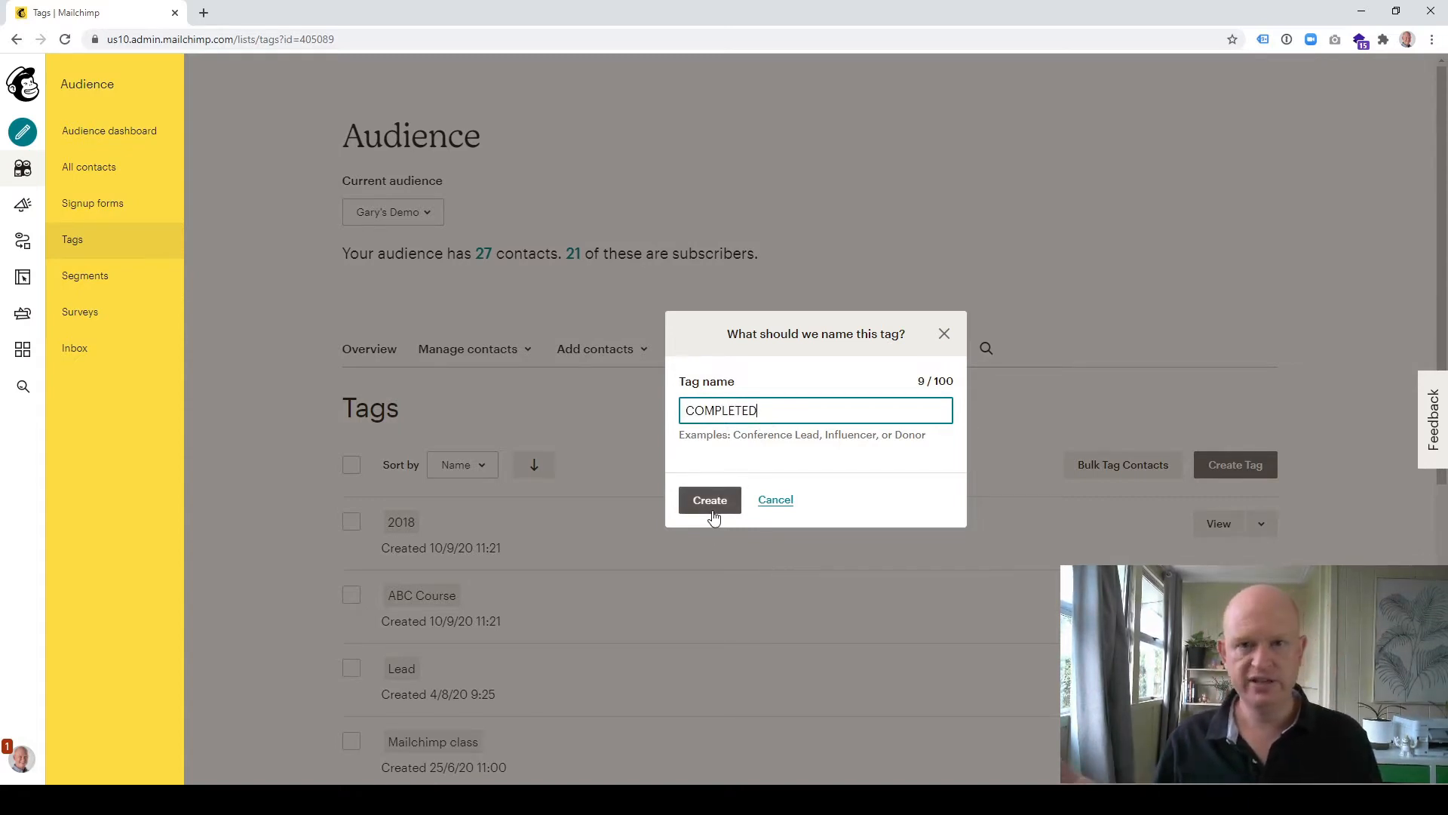
left_click(708, 499)
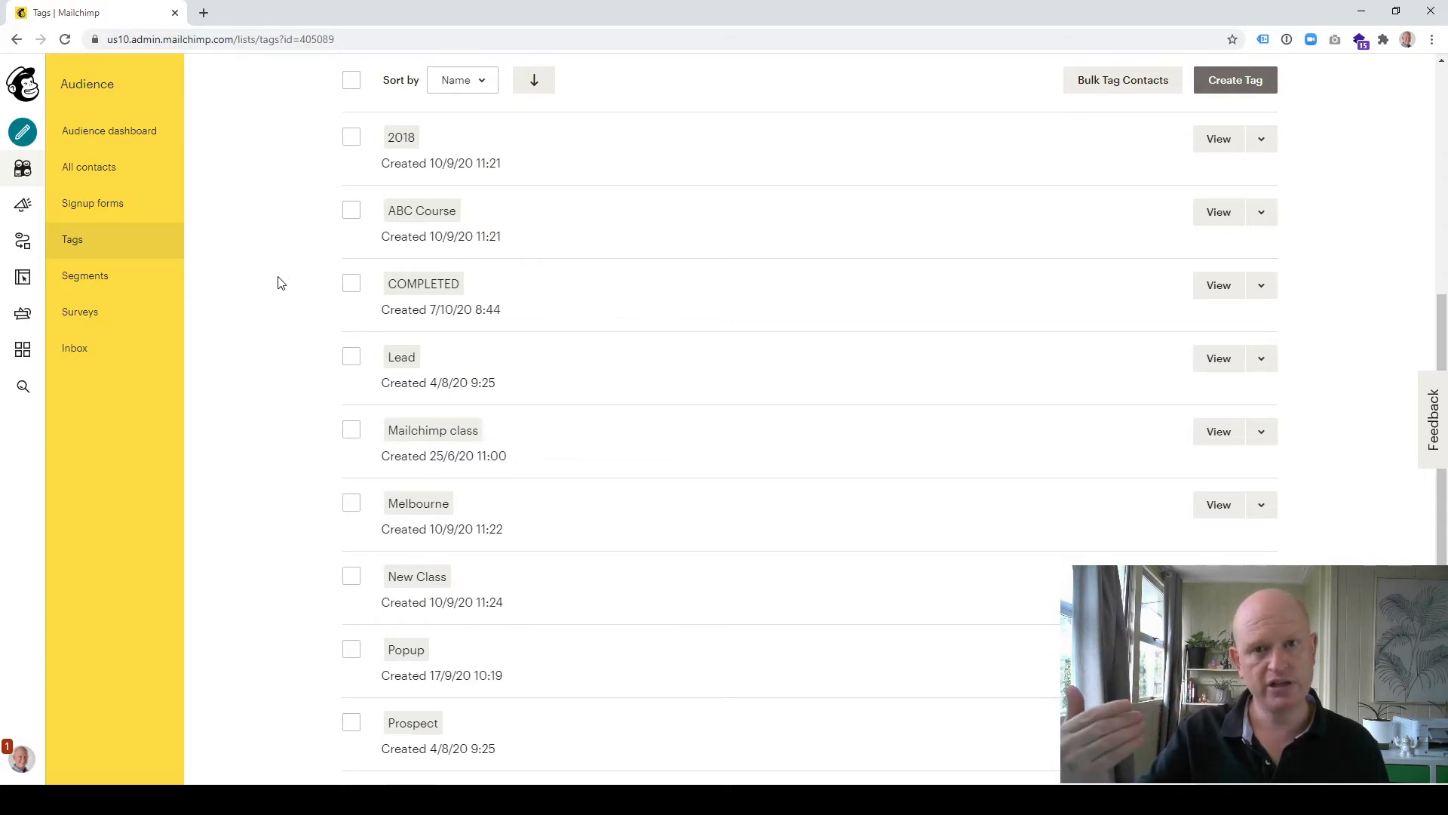
mouse_move(299, 295)
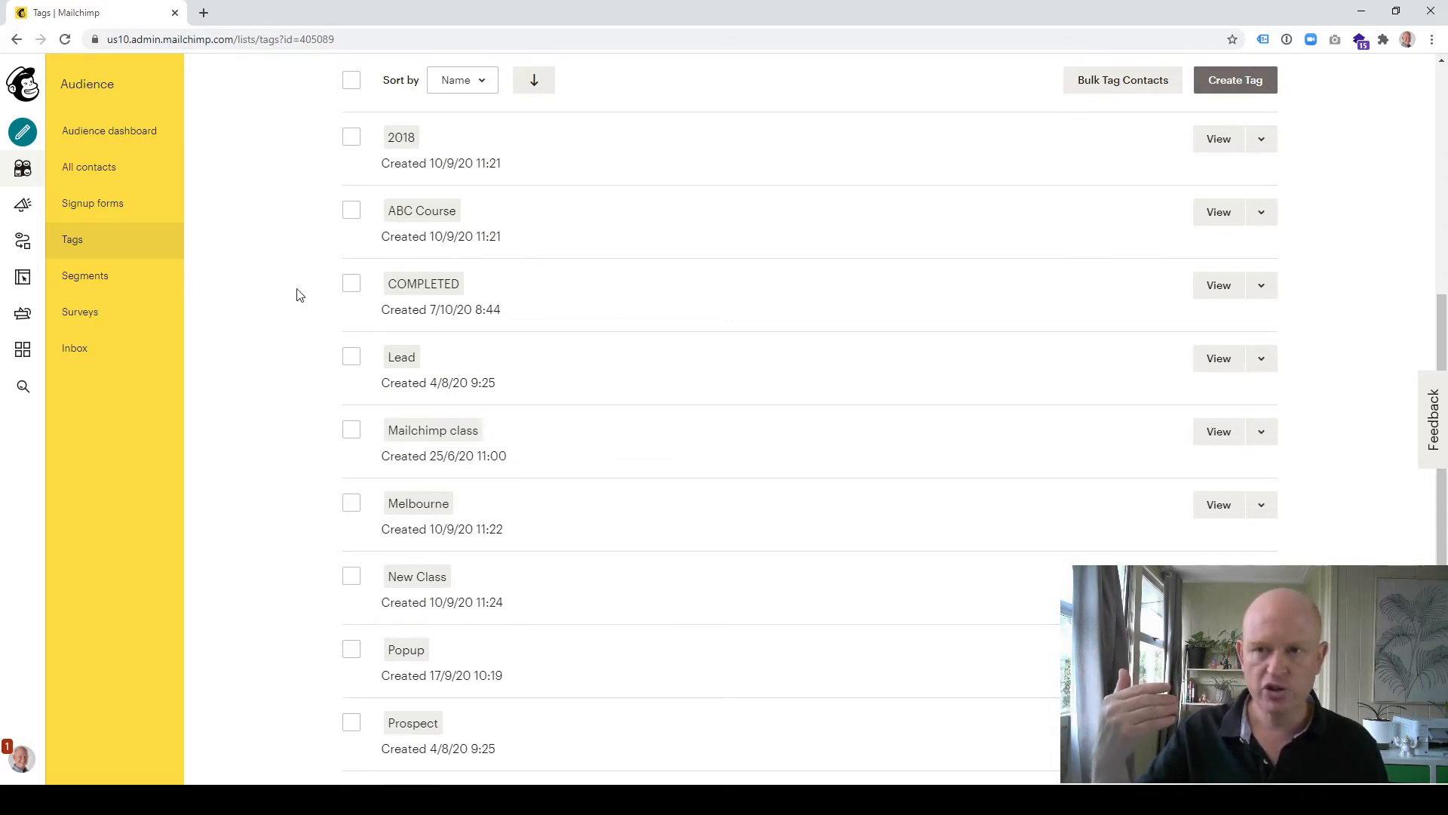
mouse_move(287, 292)
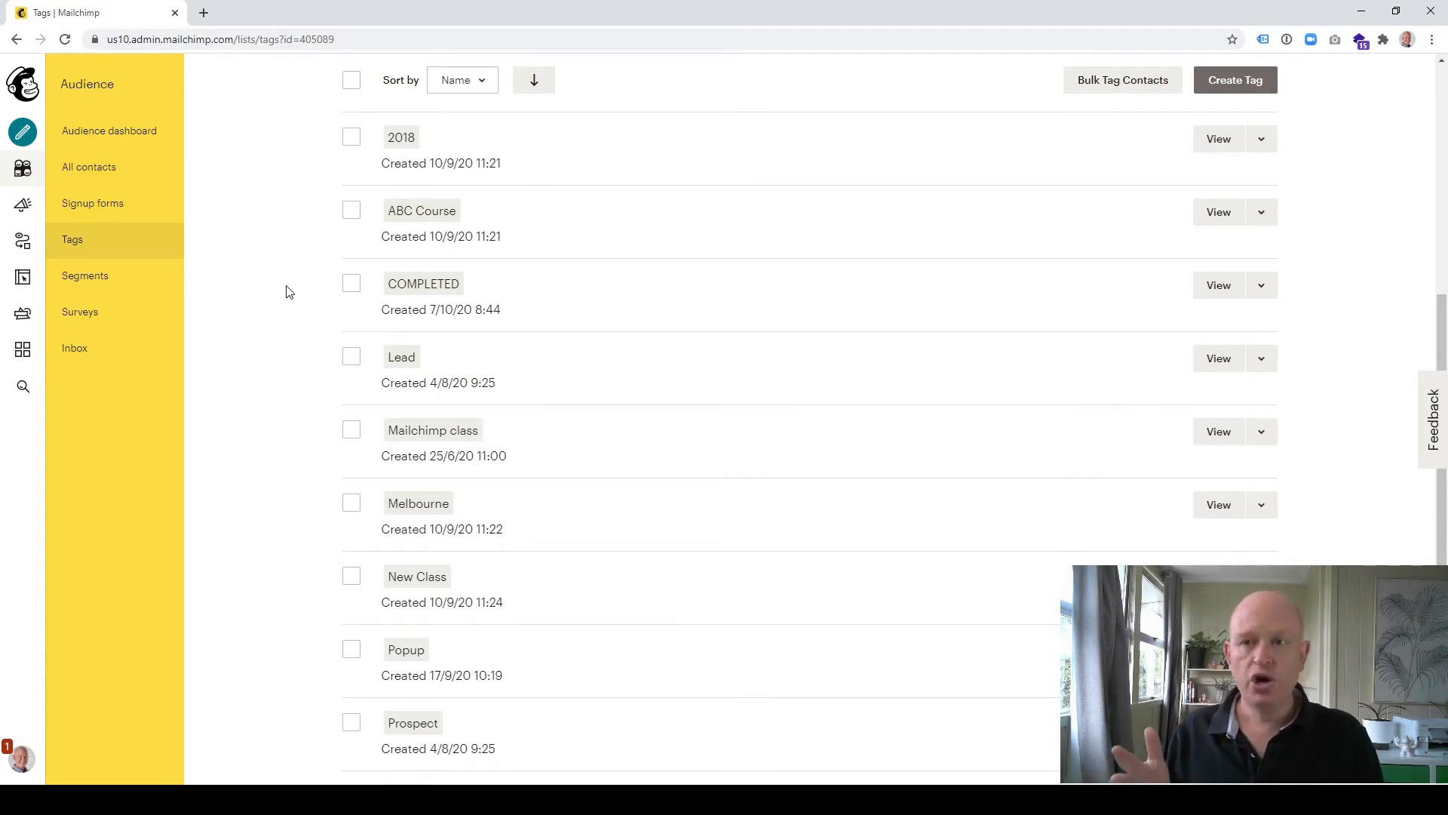
mouse_move(427, 299)
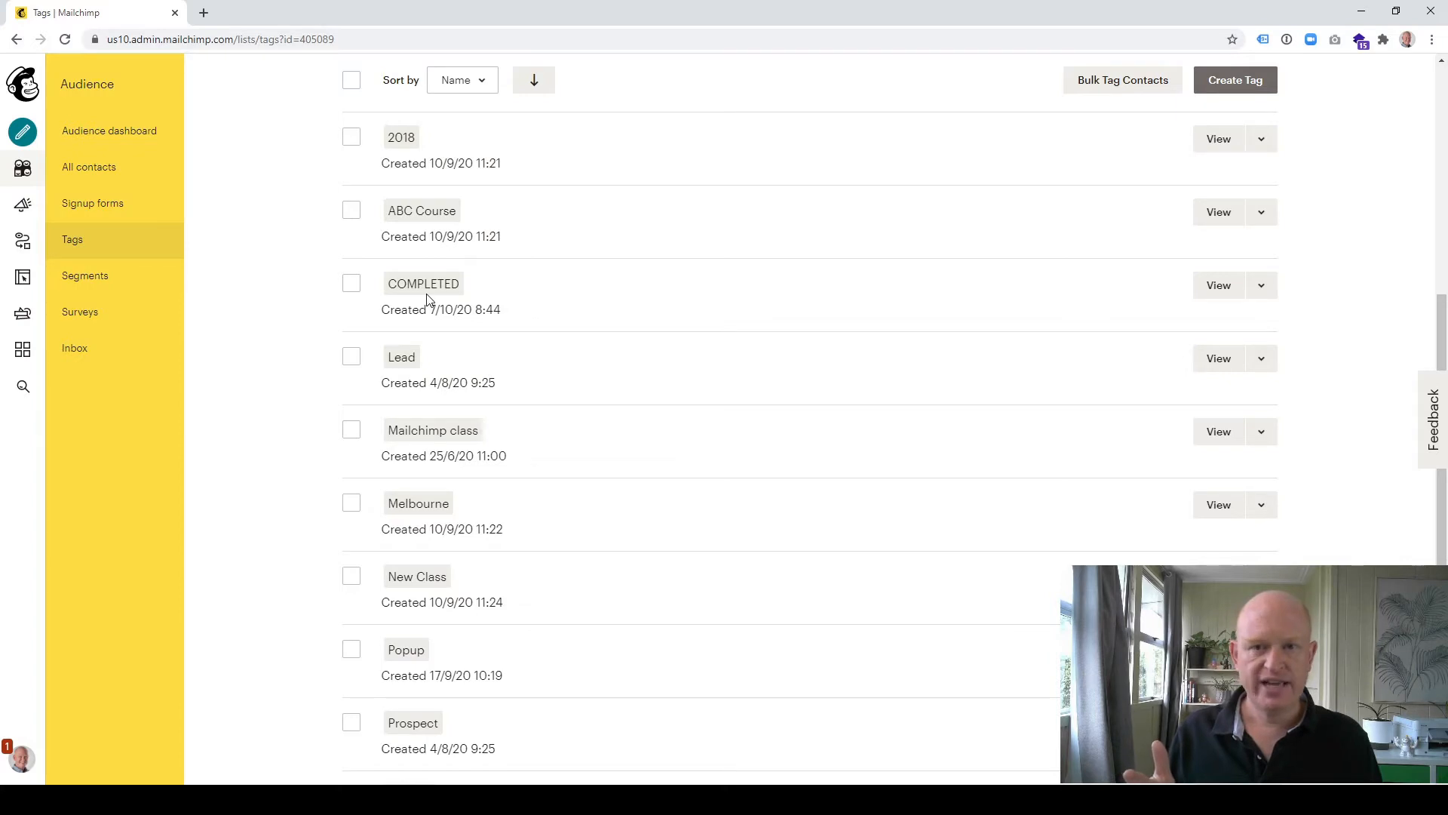
mouse_move(236, 292)
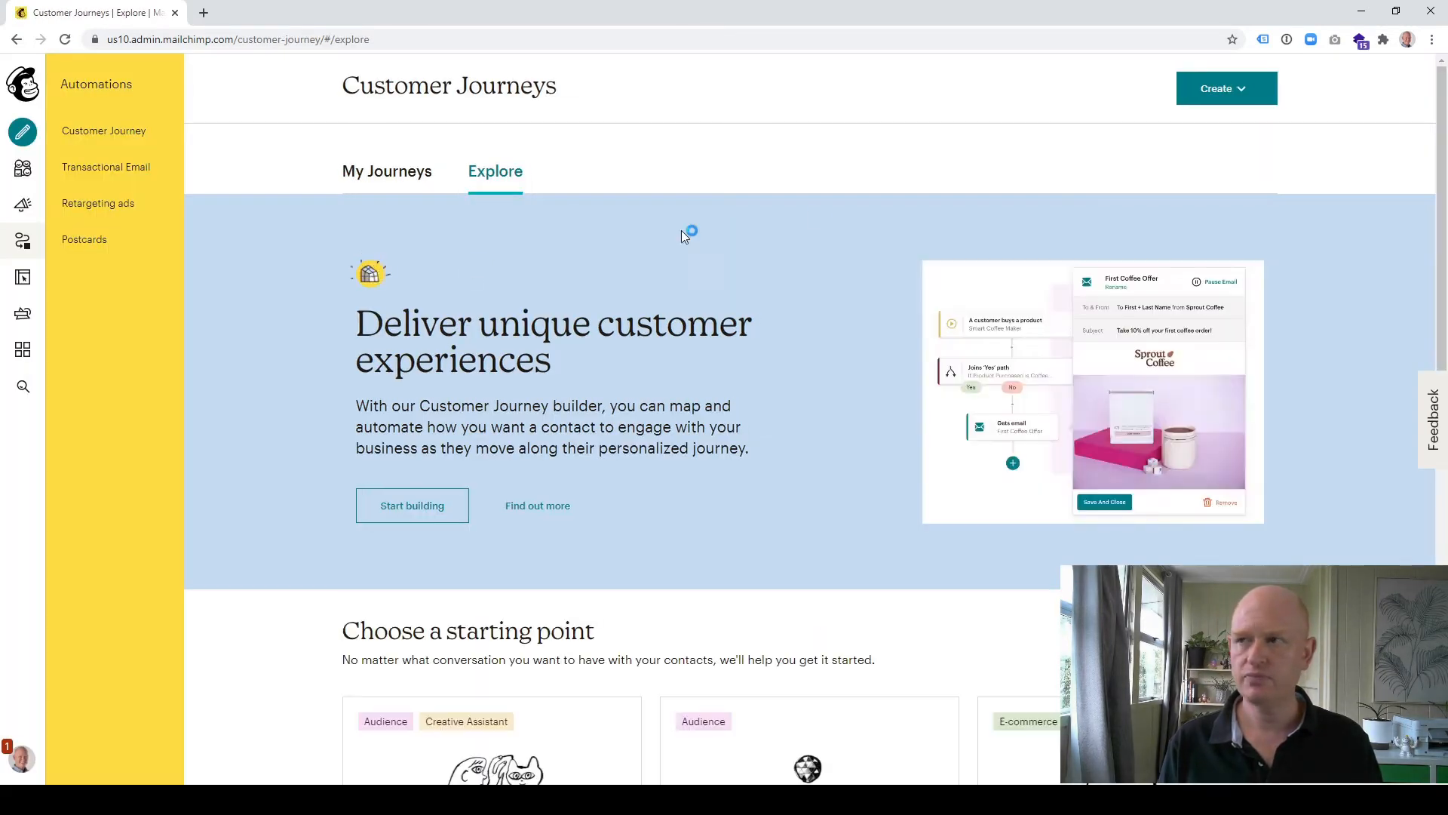
Step: Create a customer journey named Demo2 for Gary's Demo and start building it
scroll("down", 3)
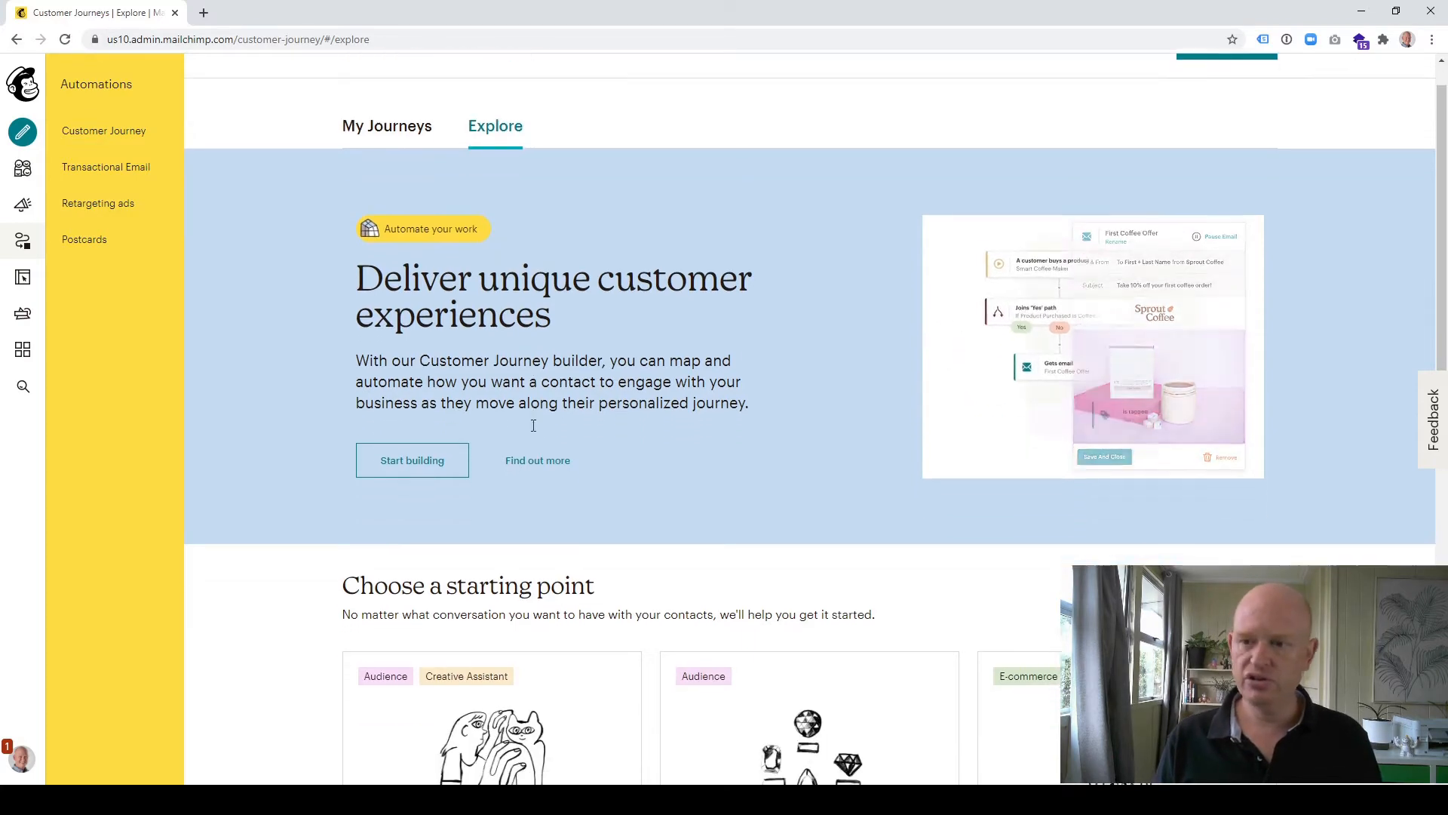
left_click(1221, 87)
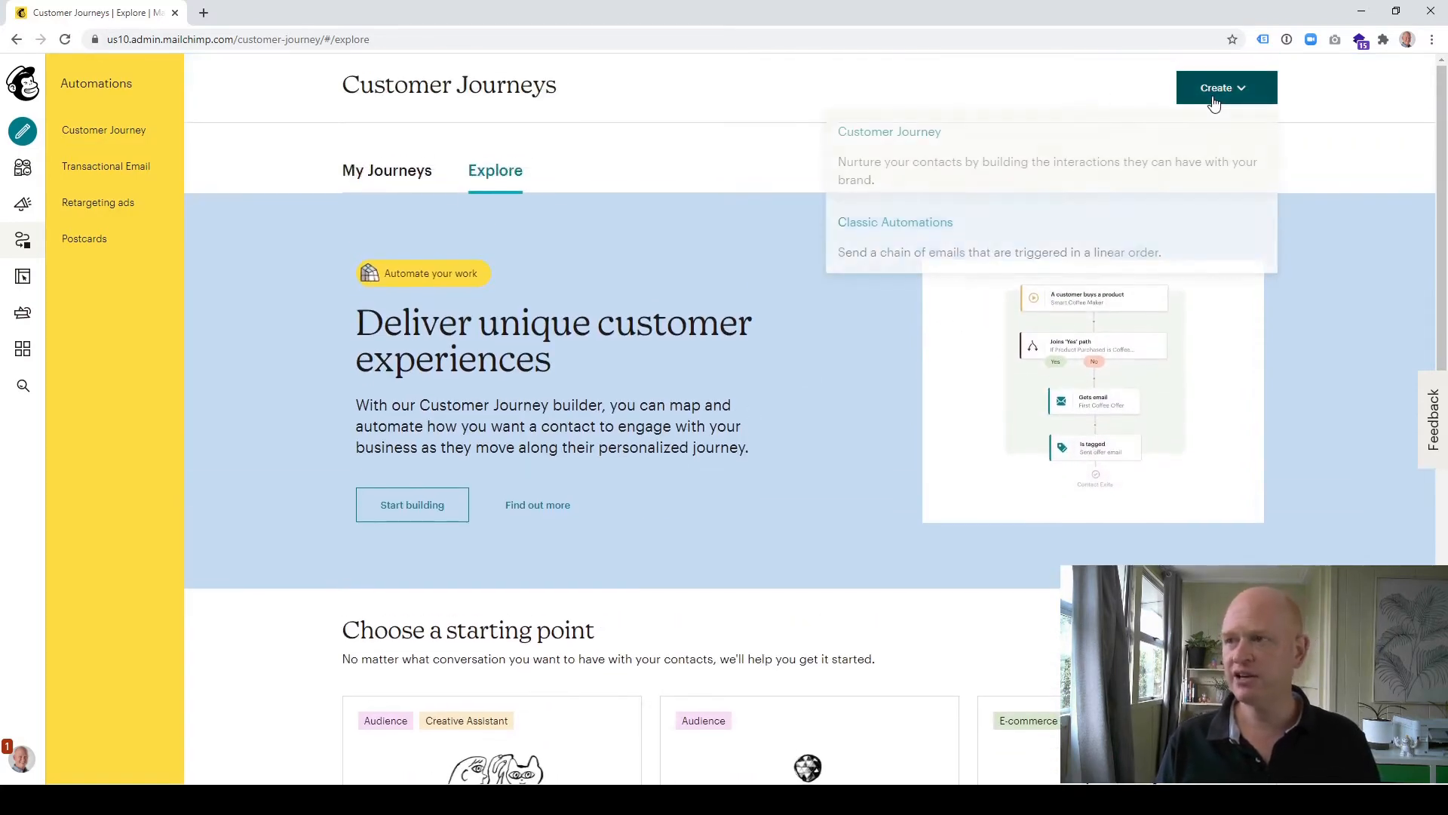
left_click(889, 131)
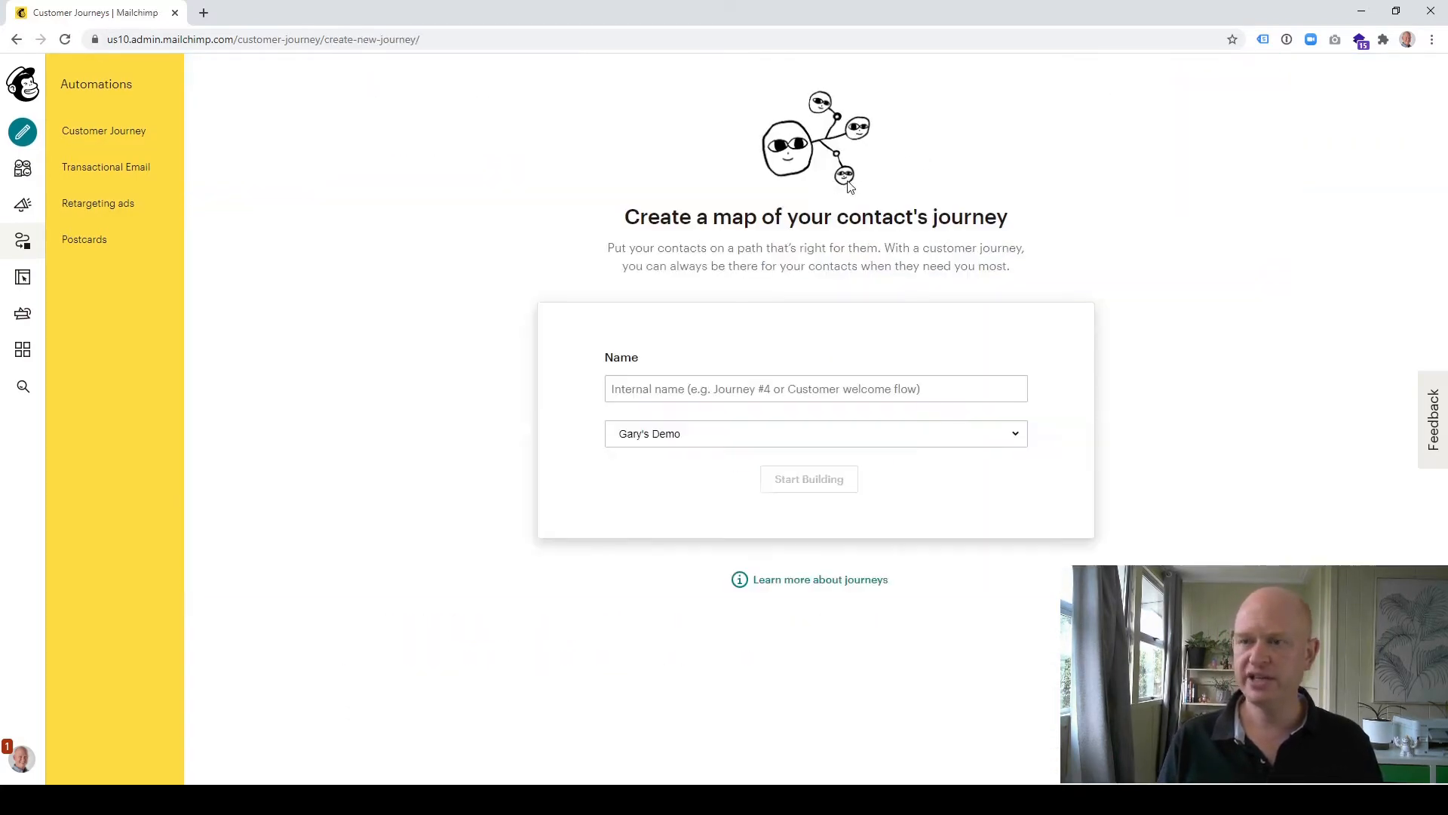
left_click(814, 388)
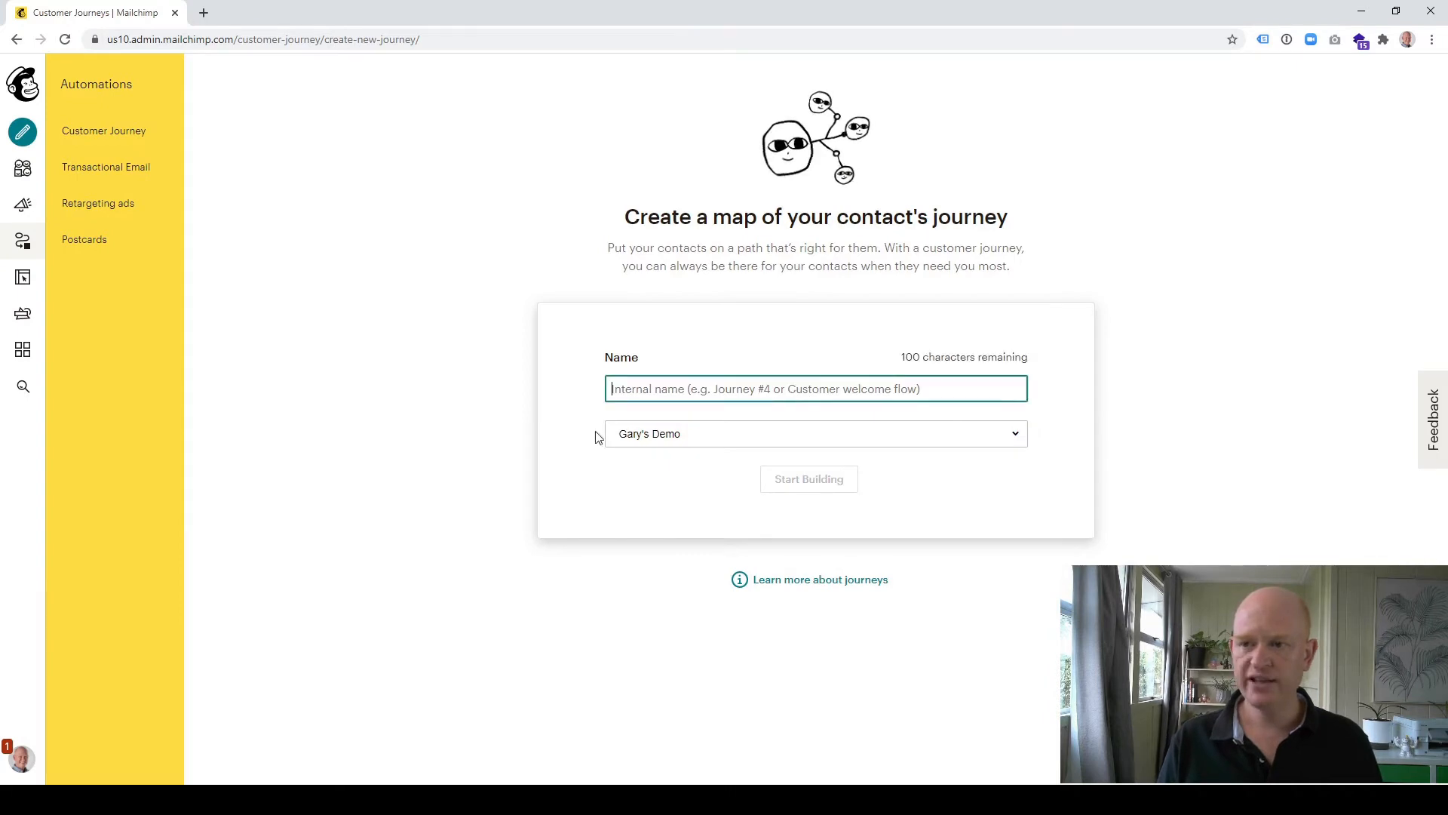
type("Demo2")
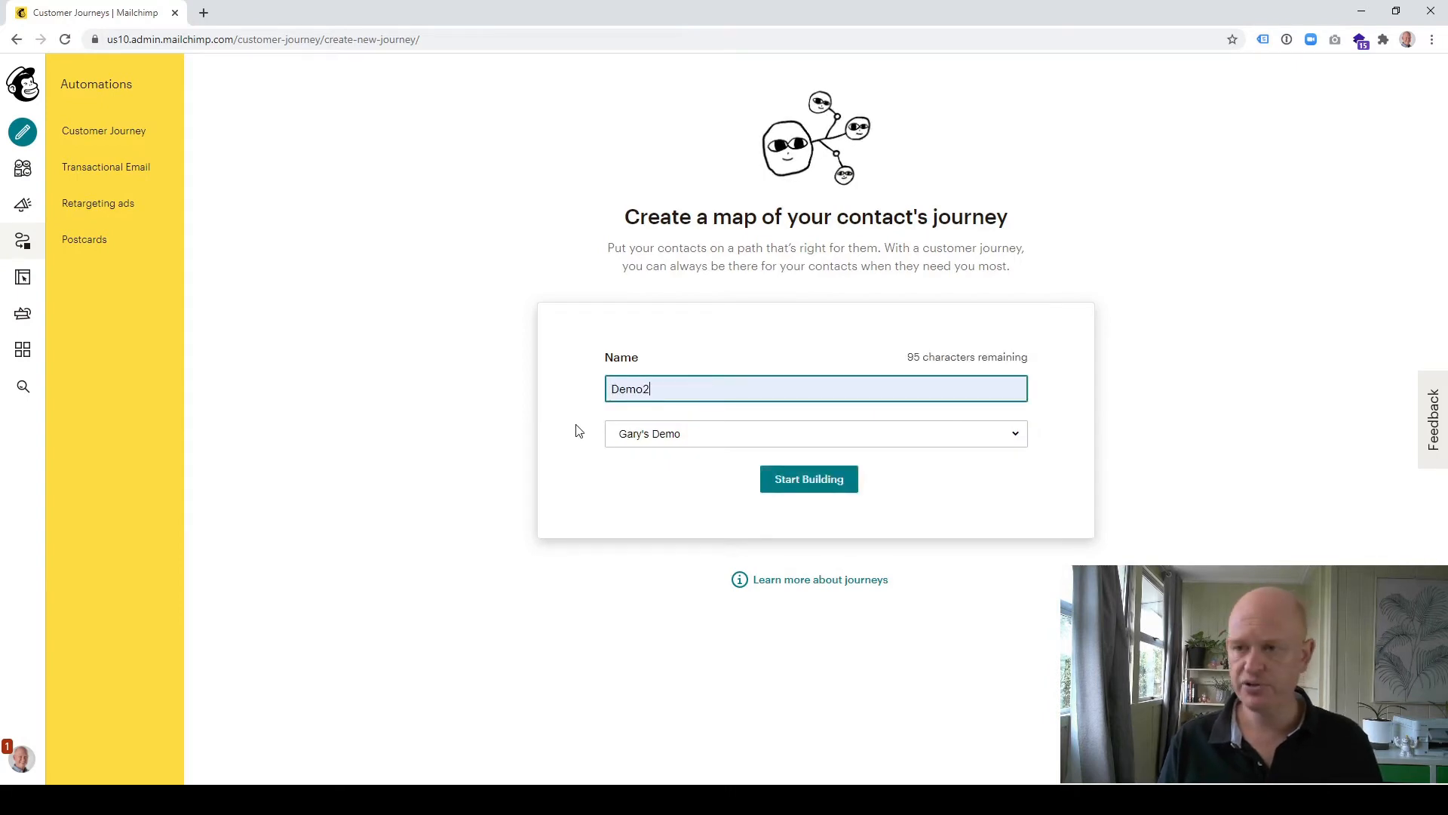
mouse_move(665, 448)
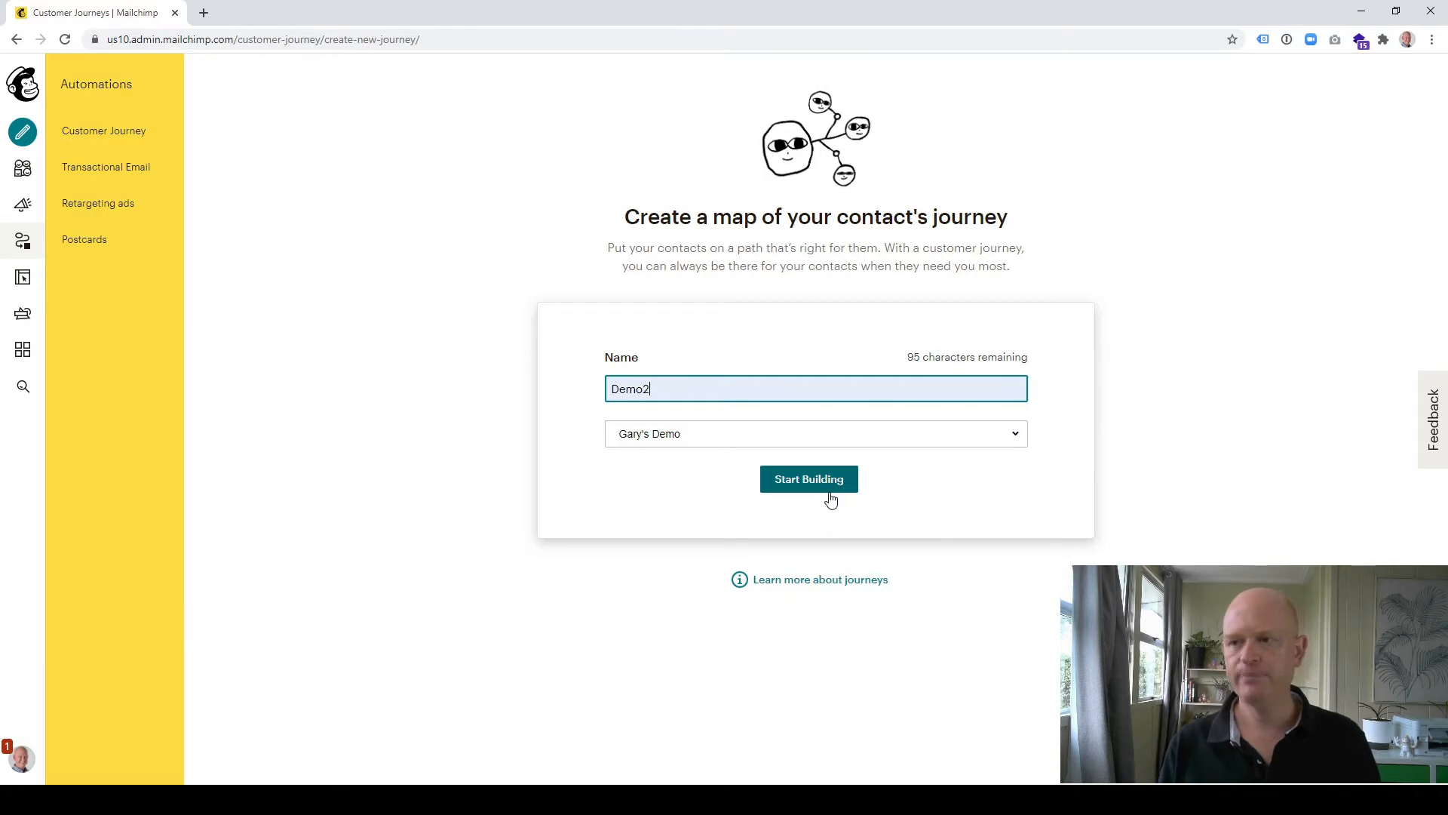
left_click(808, 478)
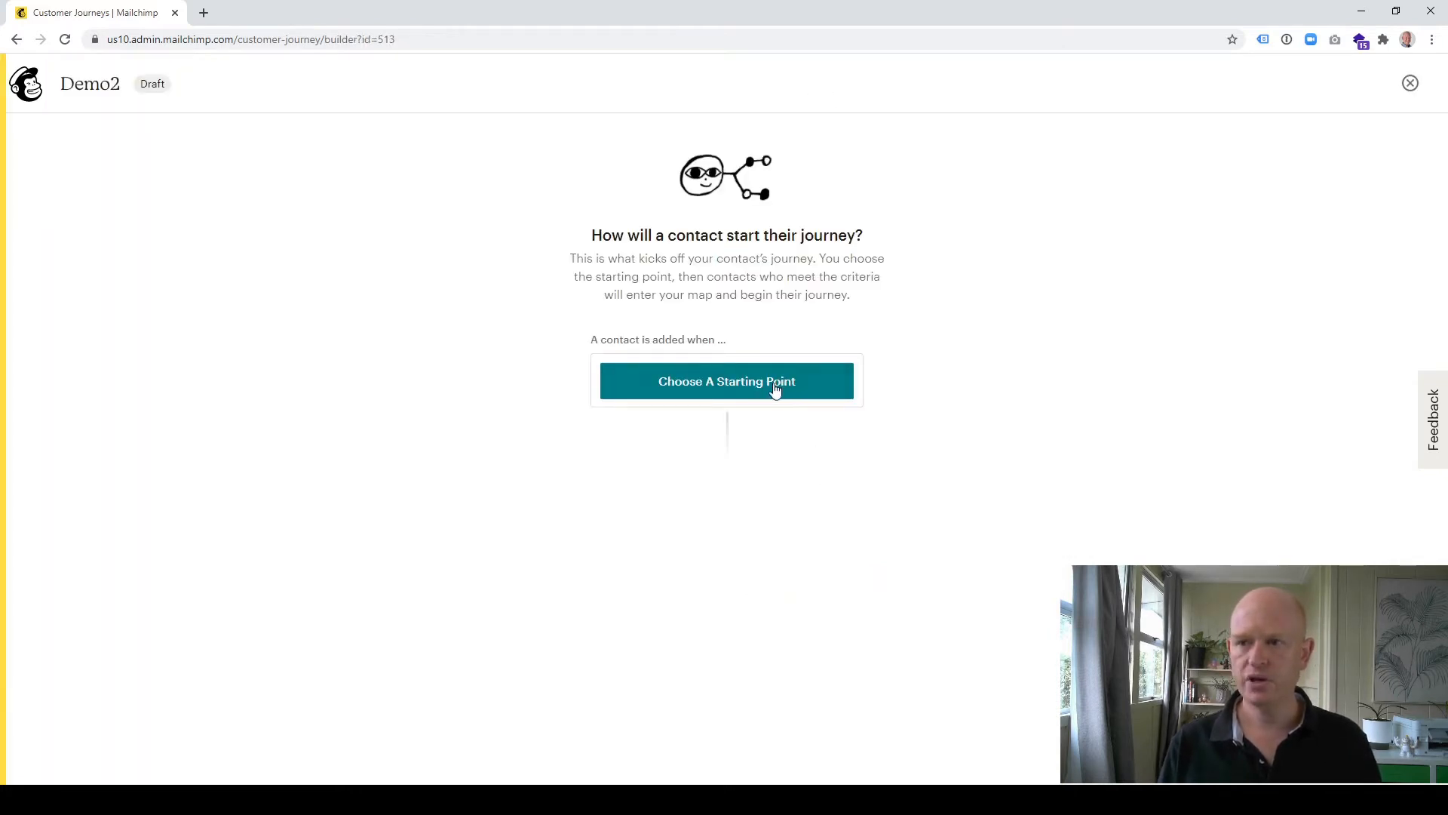
Step: Set Demo2's starting point to contacts signing up to the audience
left_click(726, 380)
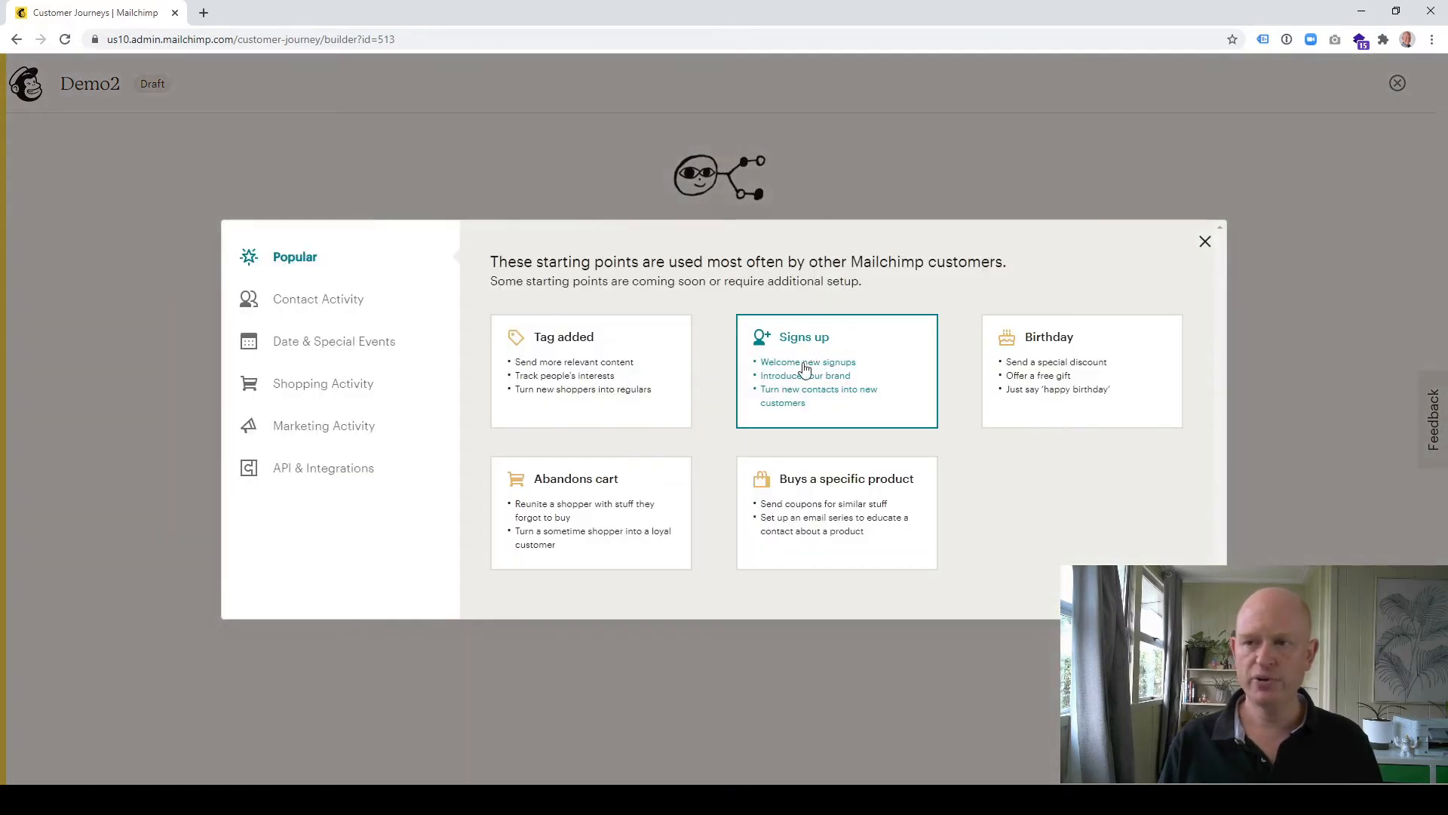
mouse_move(819, 354)
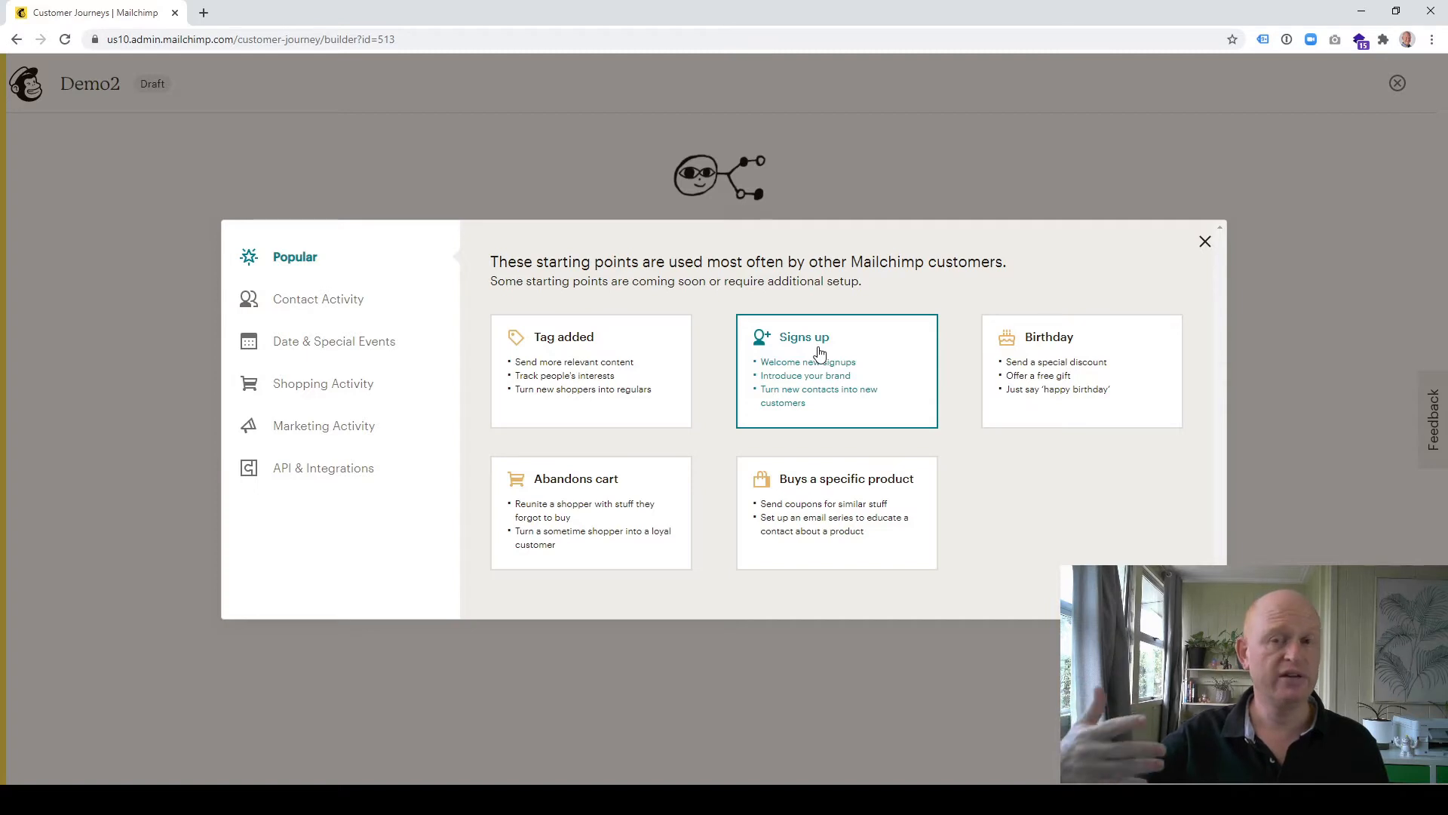
left_click(835, 370)
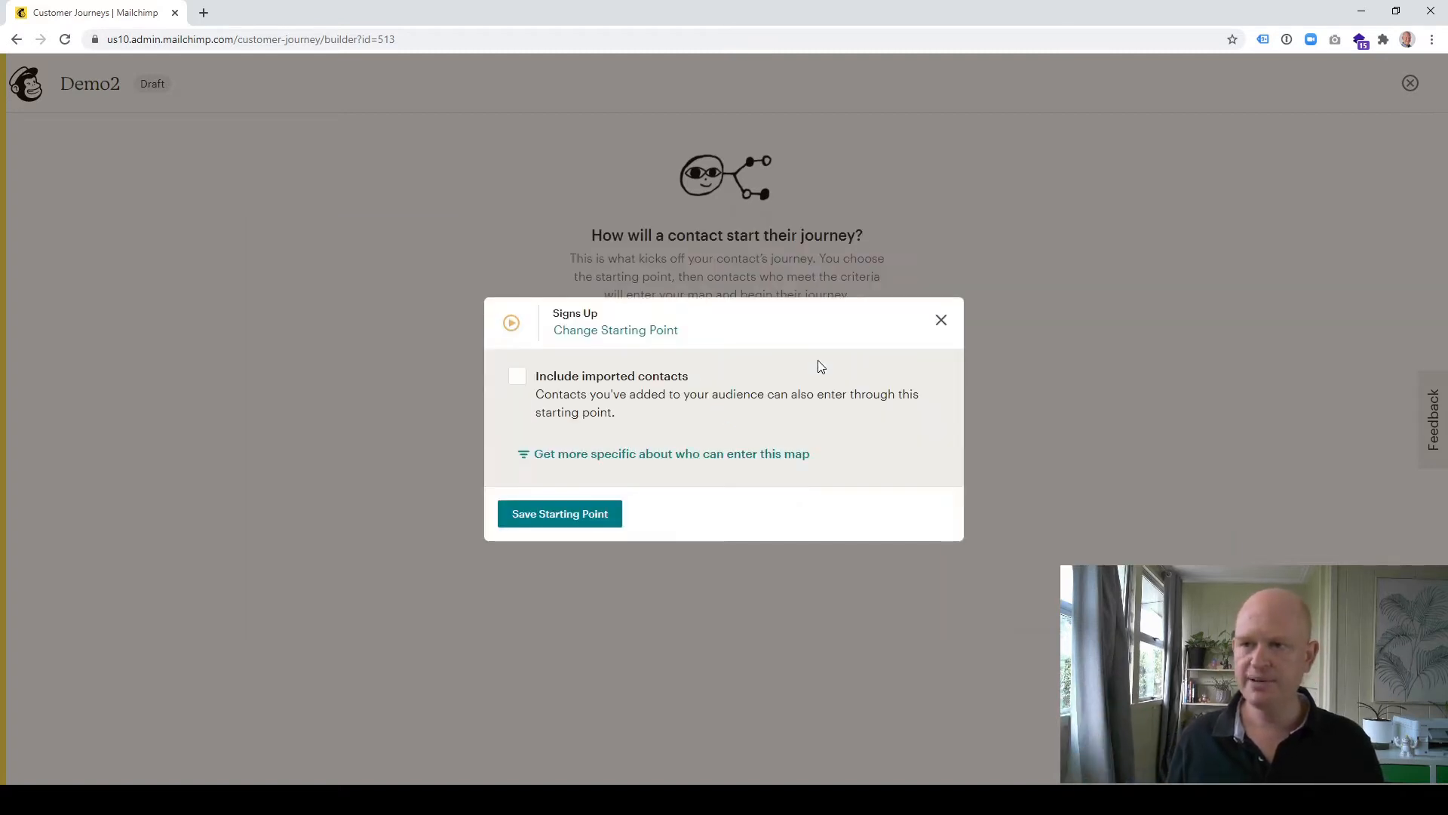
mouse_move(559, 514)
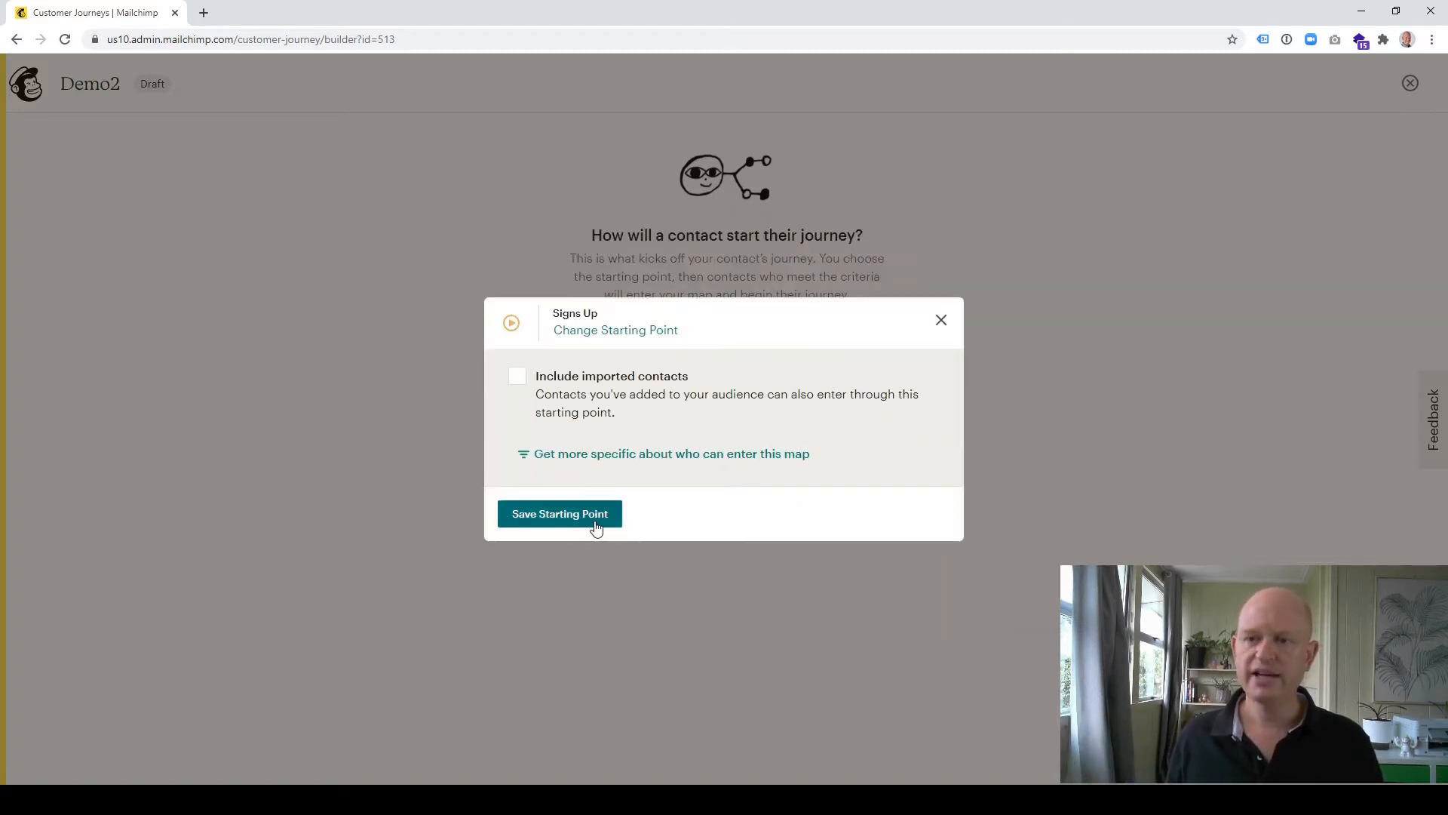
left_click(559, 514)
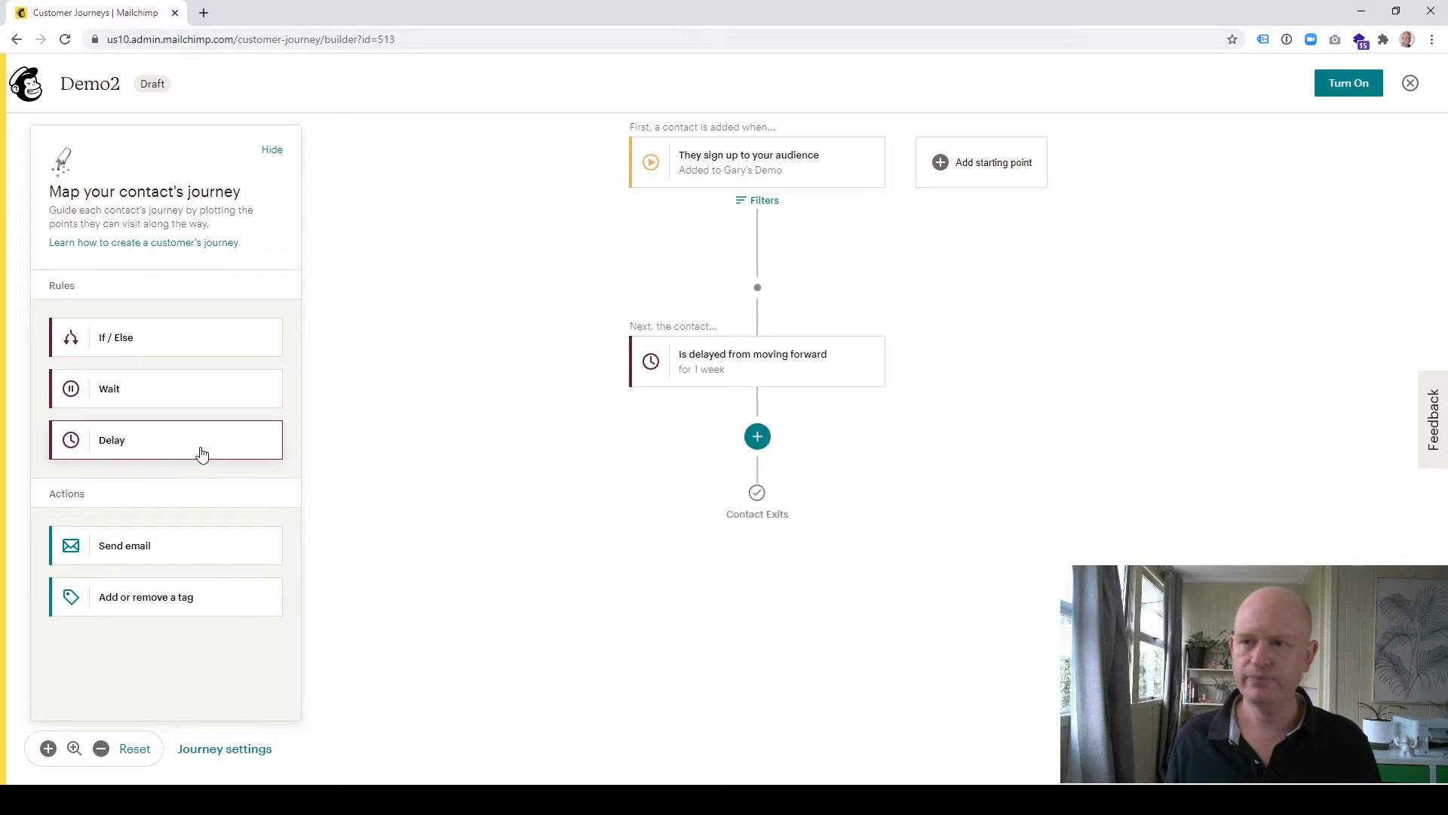
Step: Change the journey's delay step from 1 week to 1 day
left_click(755, 360)
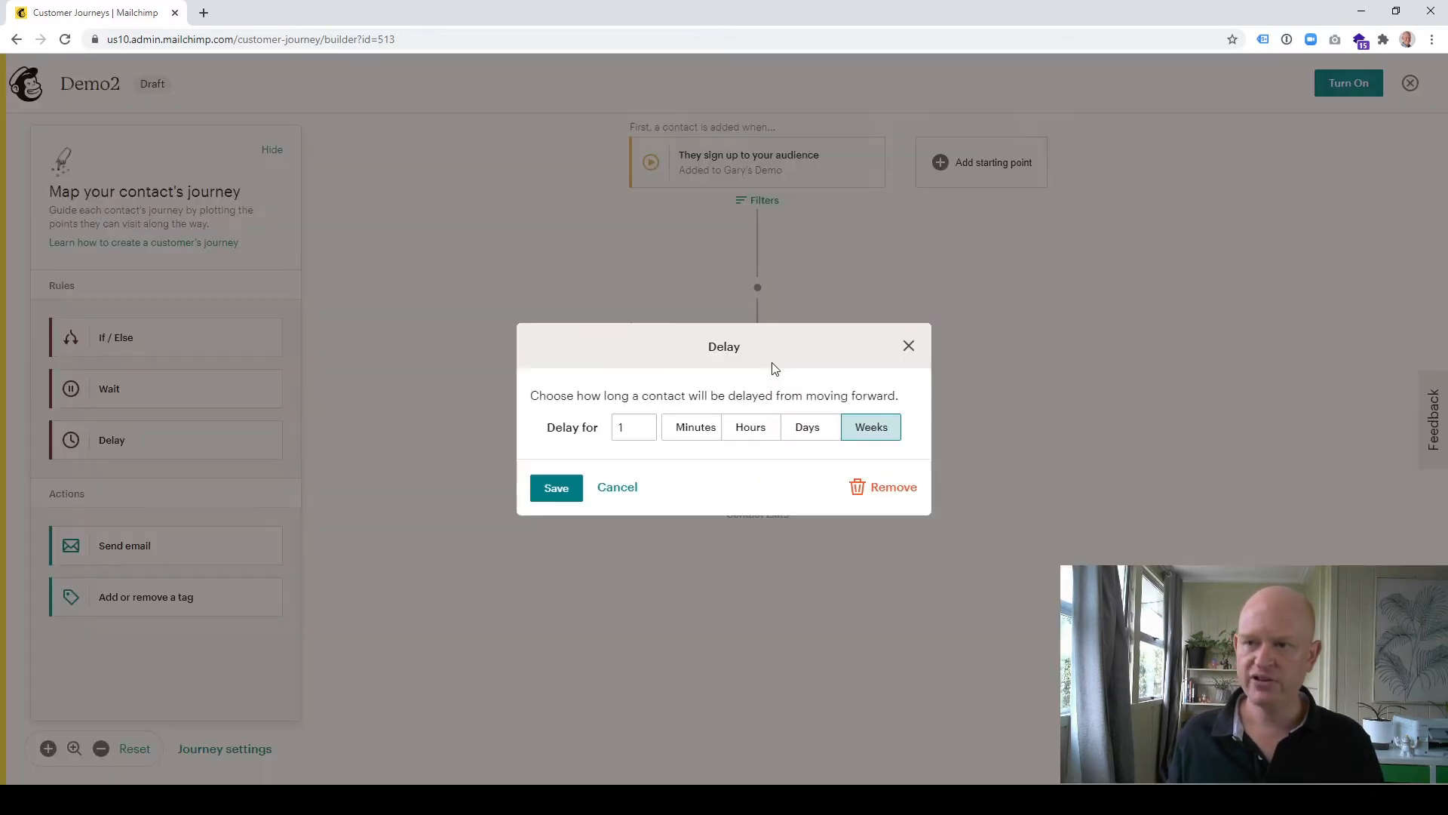
mouse_move(750, 427)
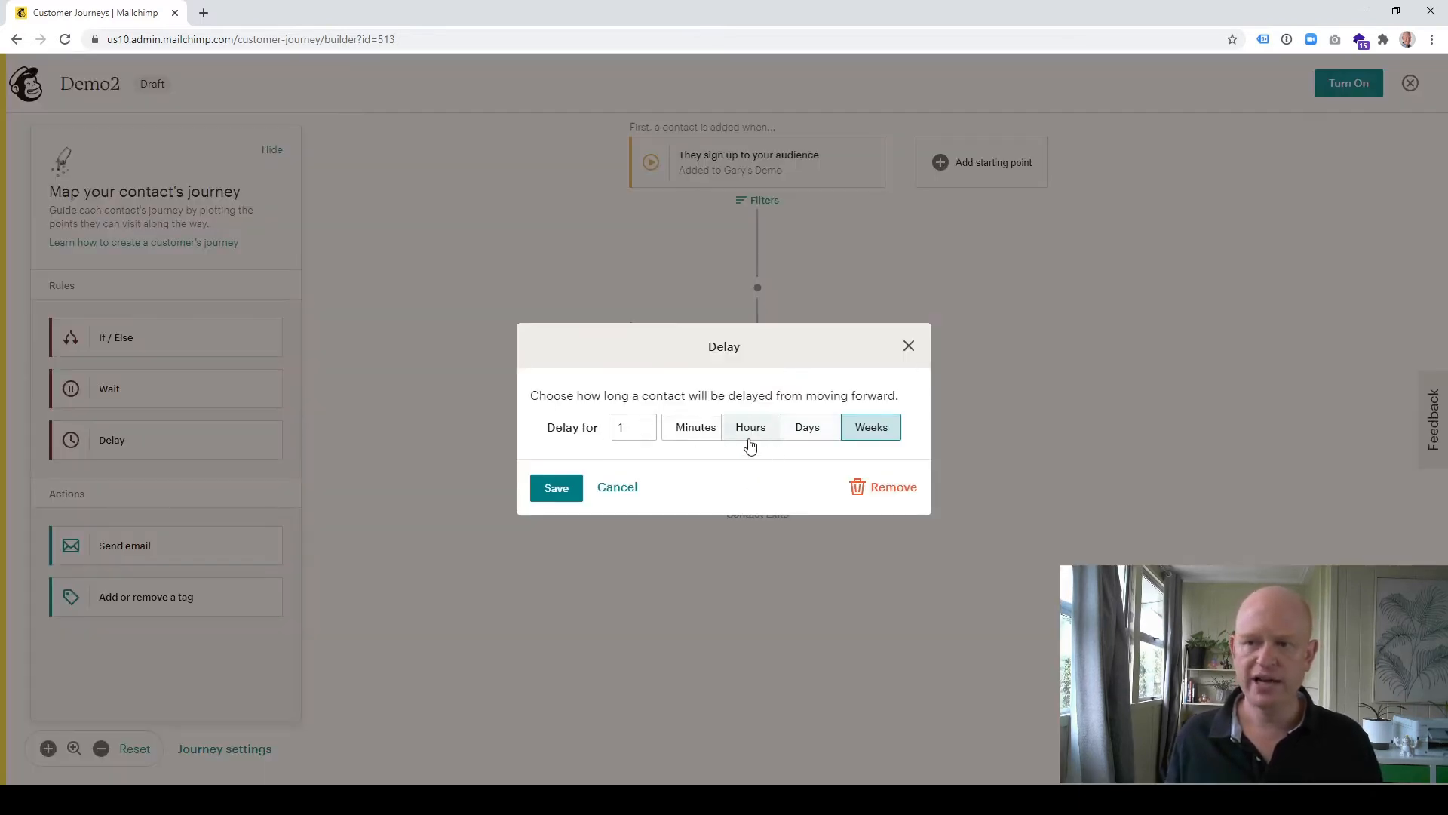
mouse_move(699, 451)
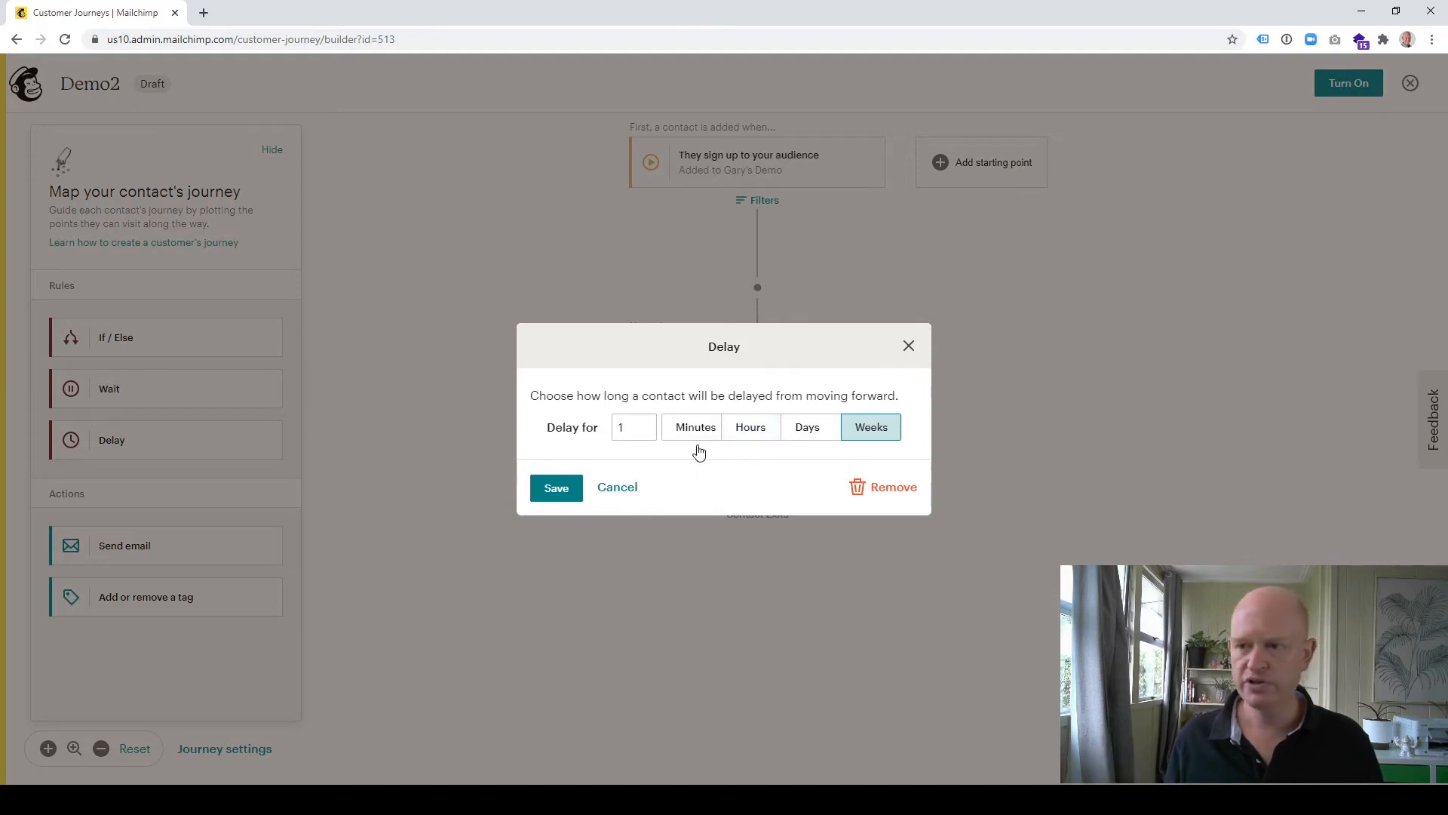
left_click(749, 426)
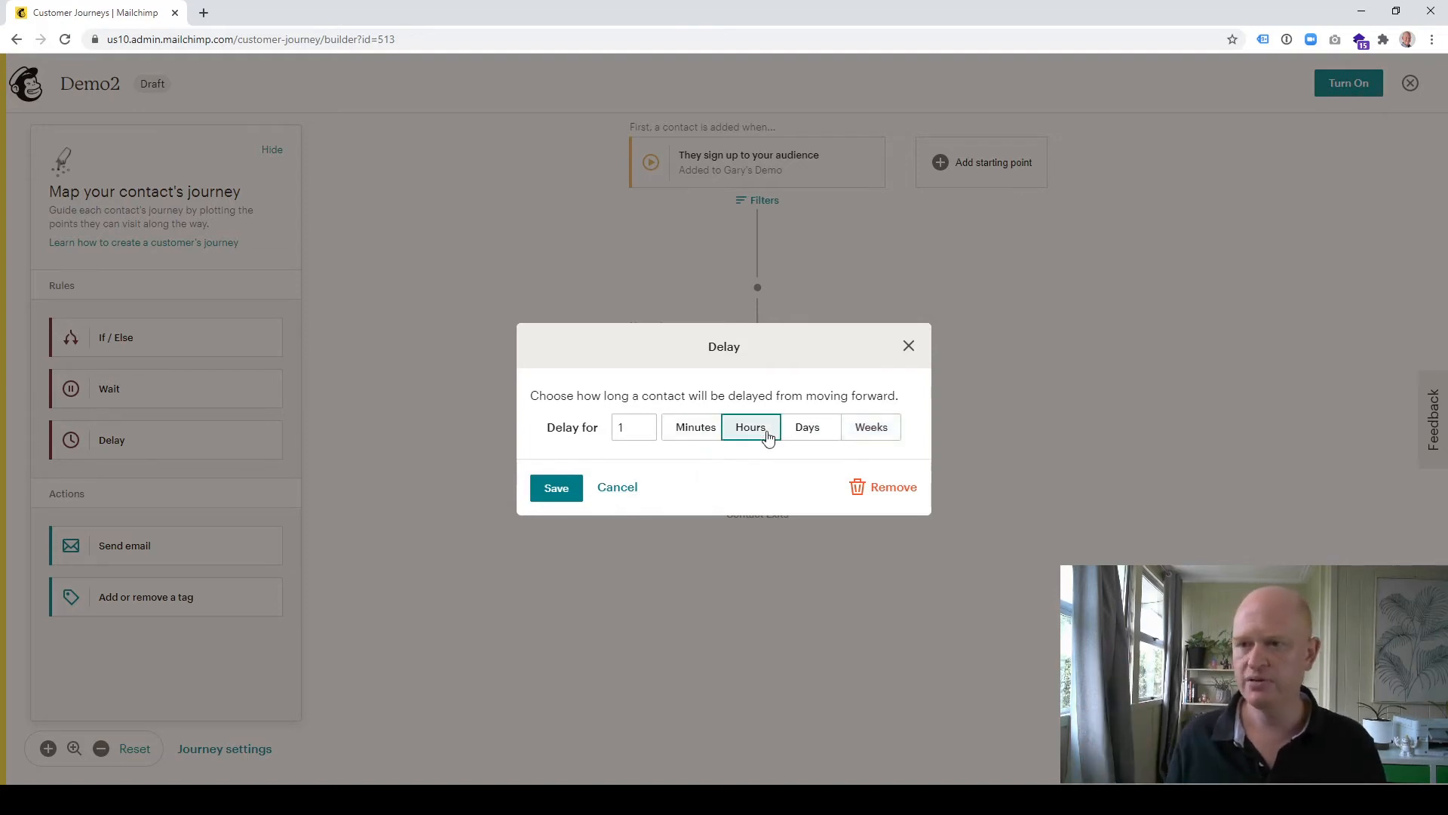
left_click(806, 427)
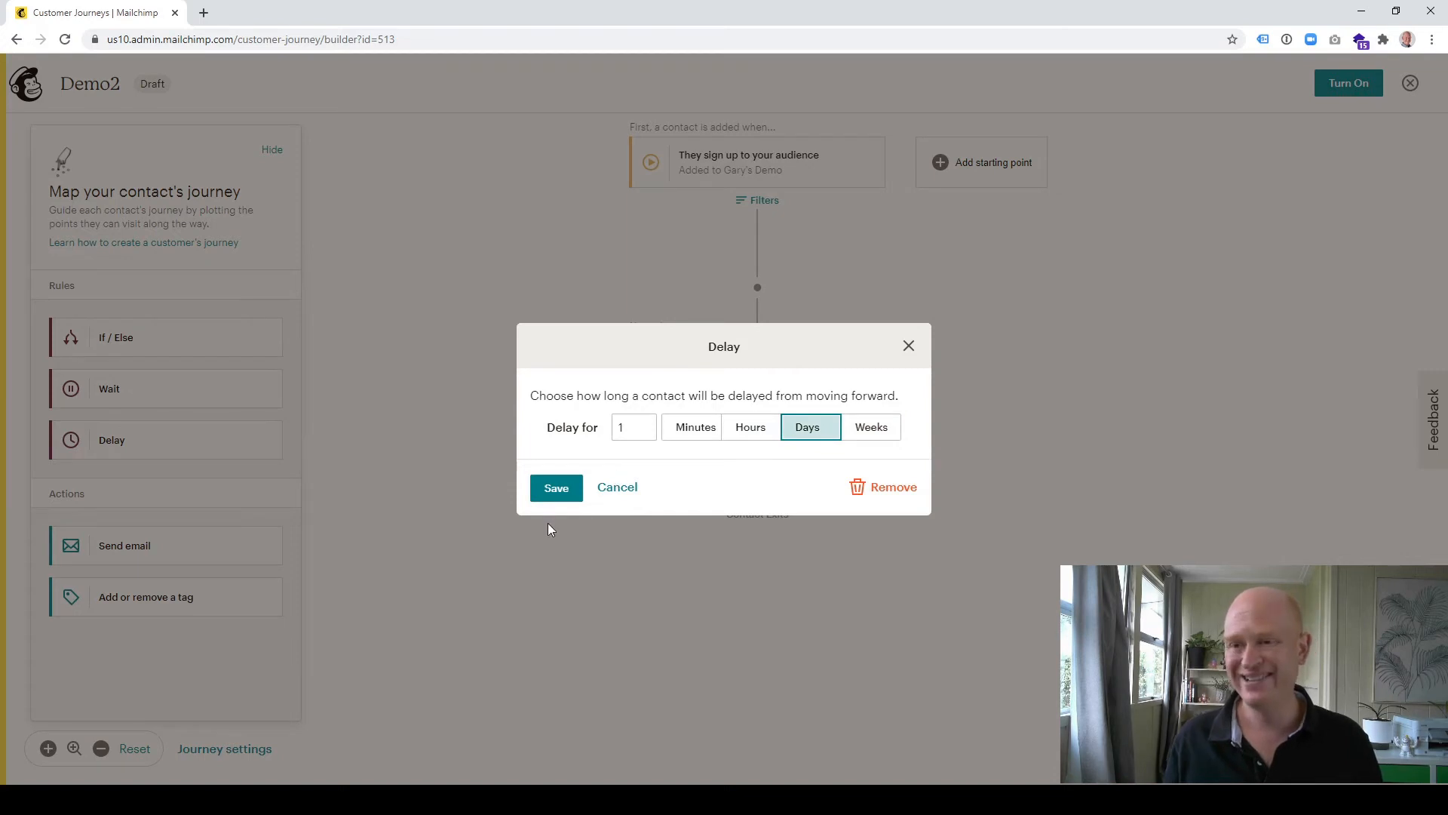
left_click(555, 487)
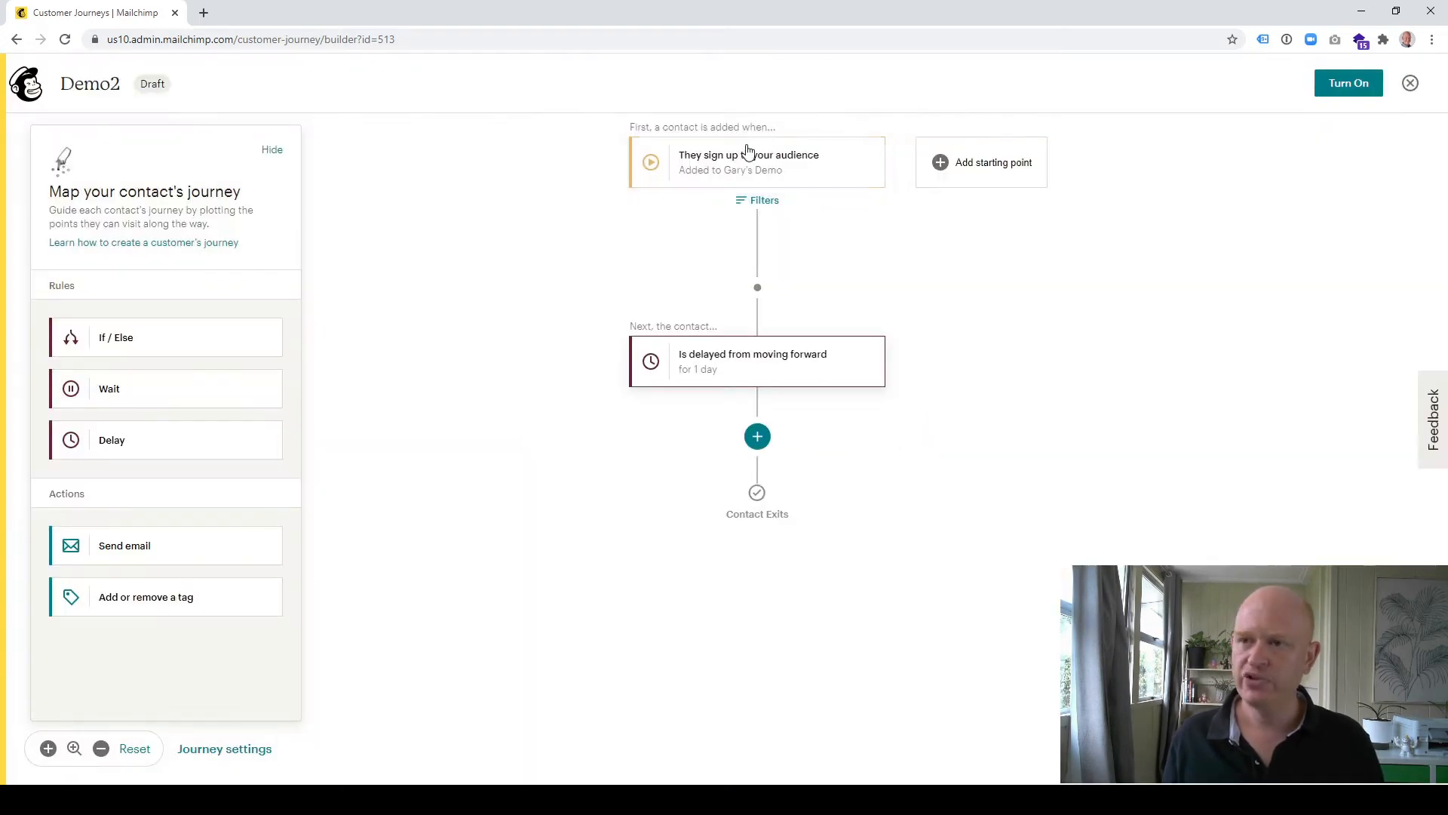
mouse_move(733, 377)
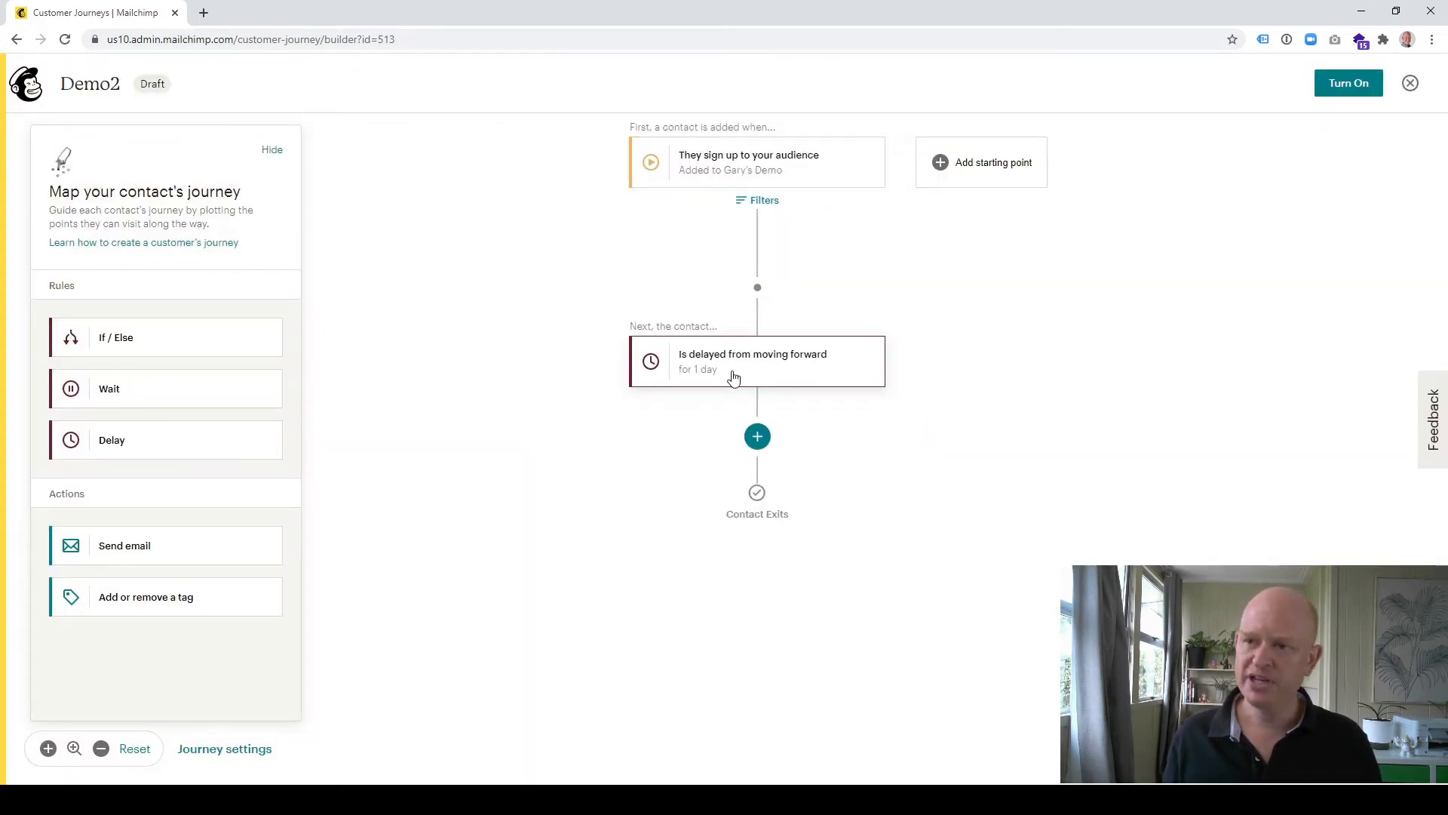
mouse_move(552, 530)
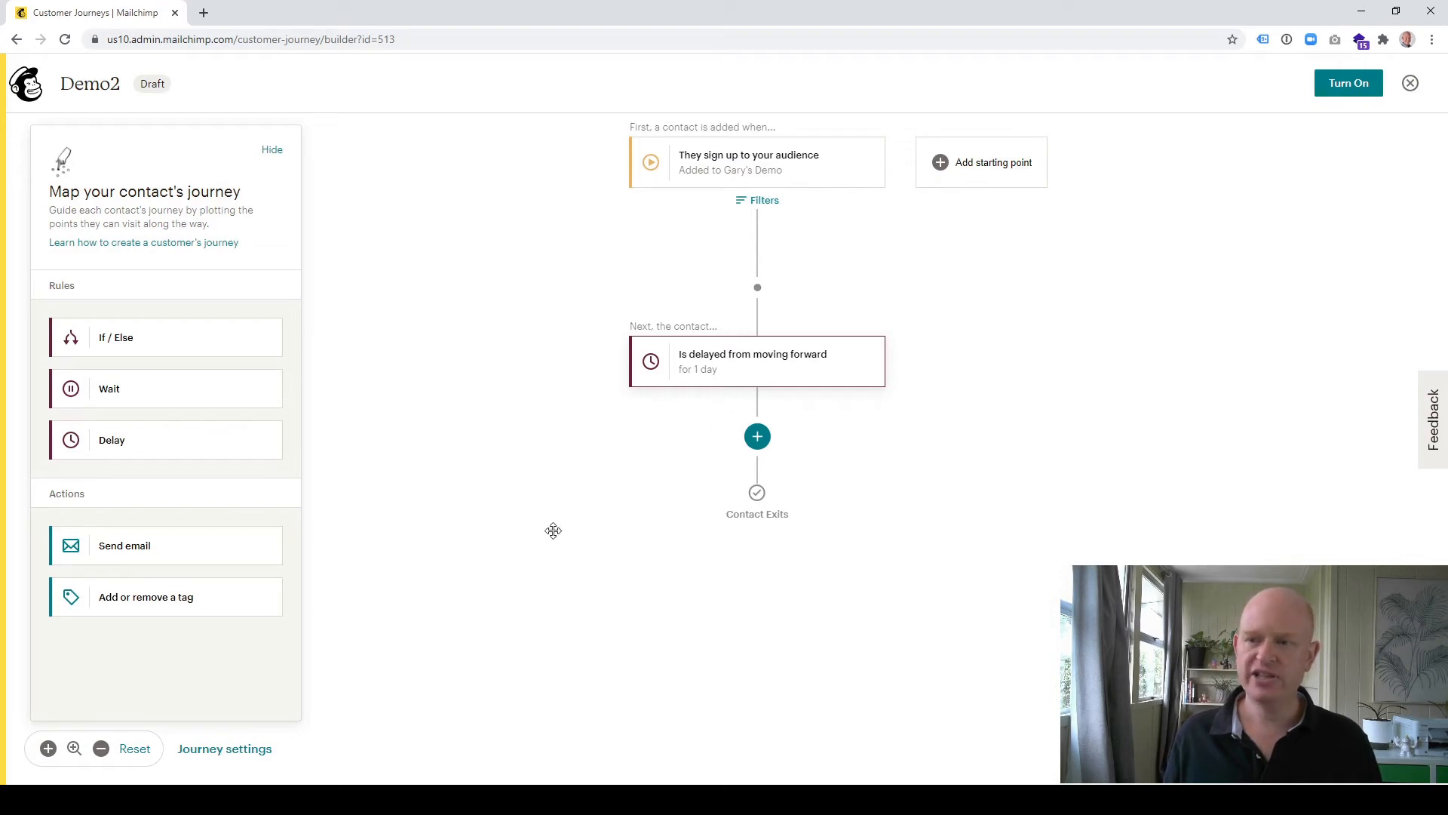
mouse_move(170, 552)
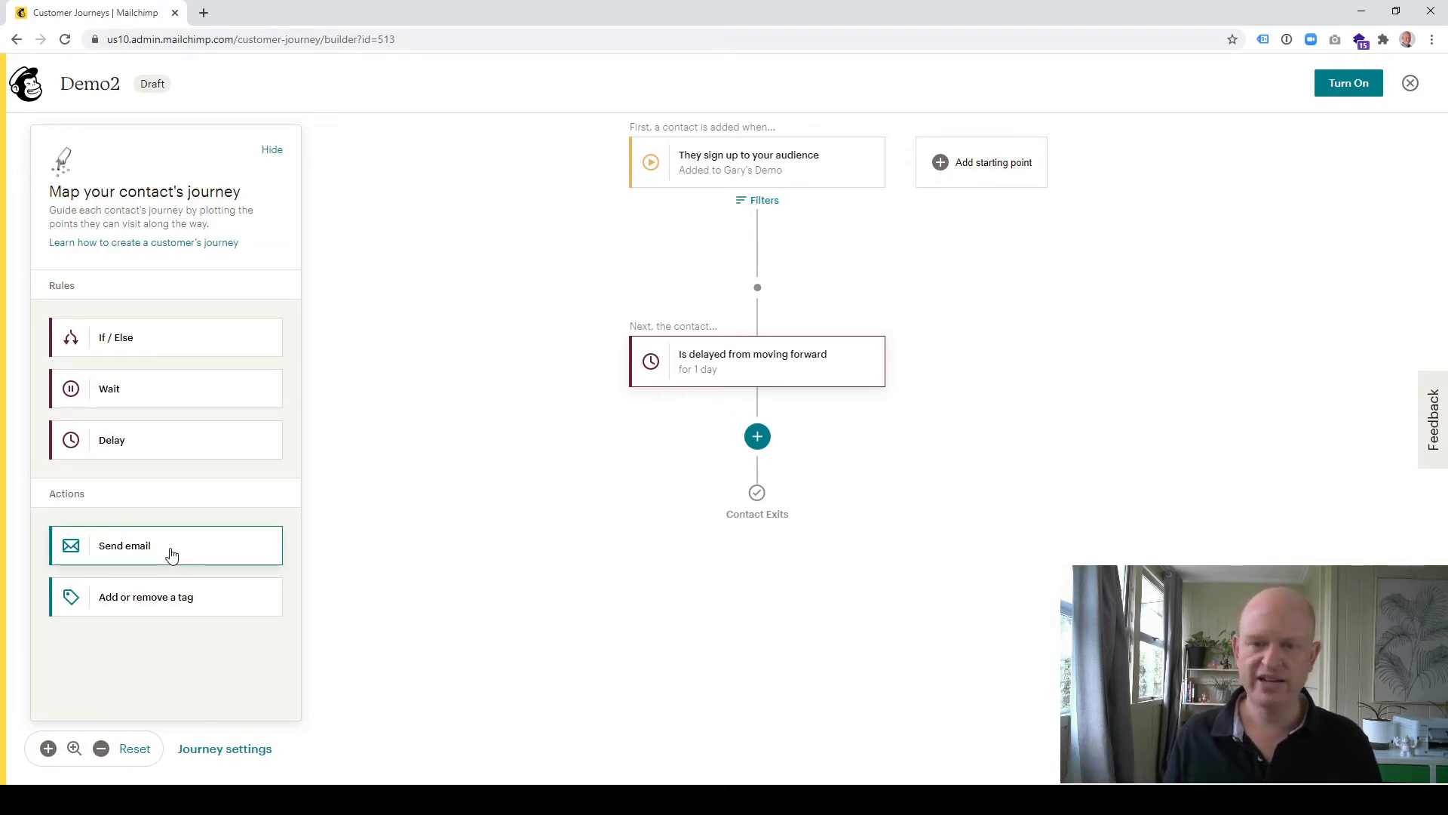
Step: Pick the Send email action to add an email step
left_click(123, 544)
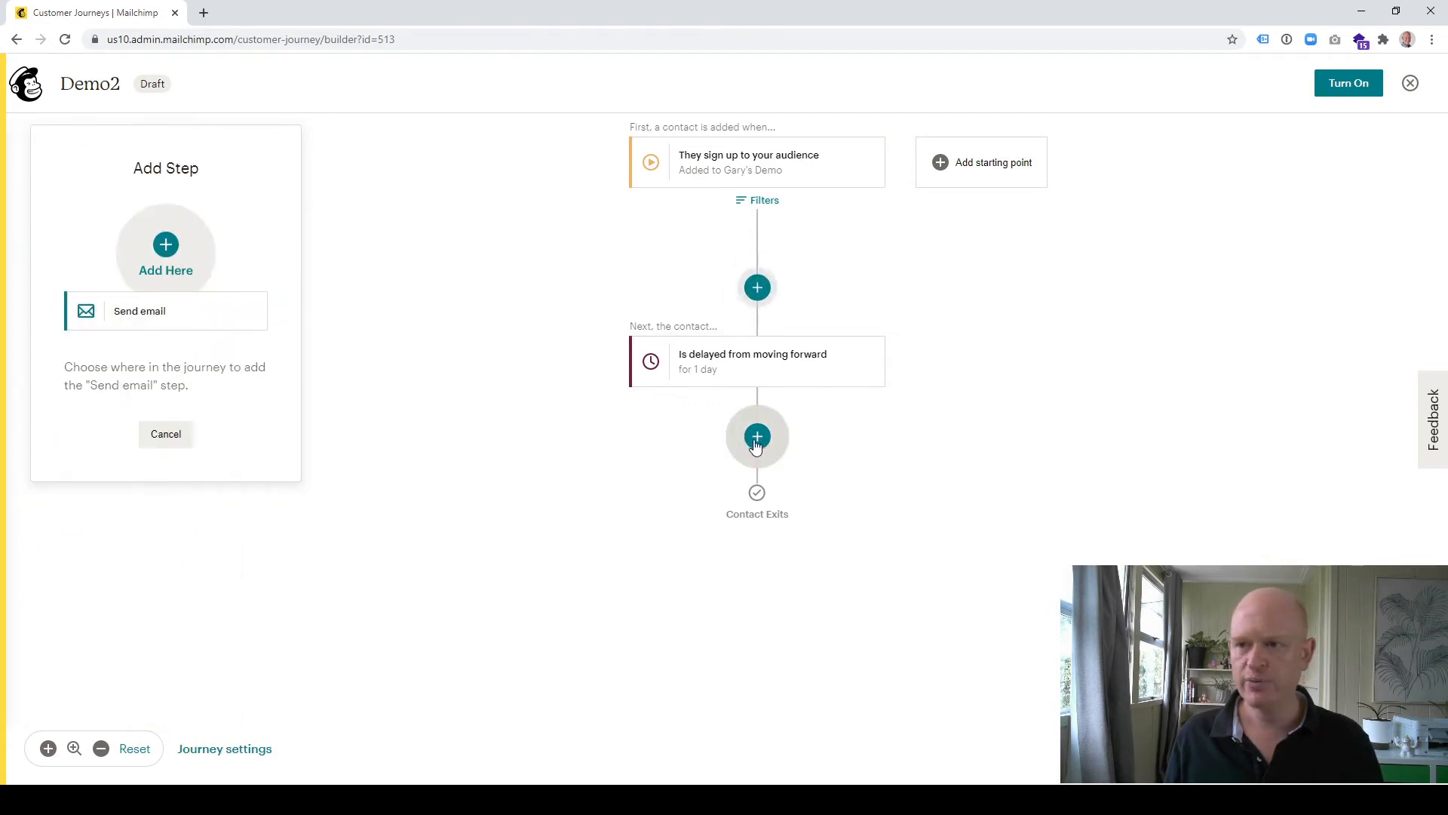
Step: Place the email step after the one-day delay
left_click(757, 436)
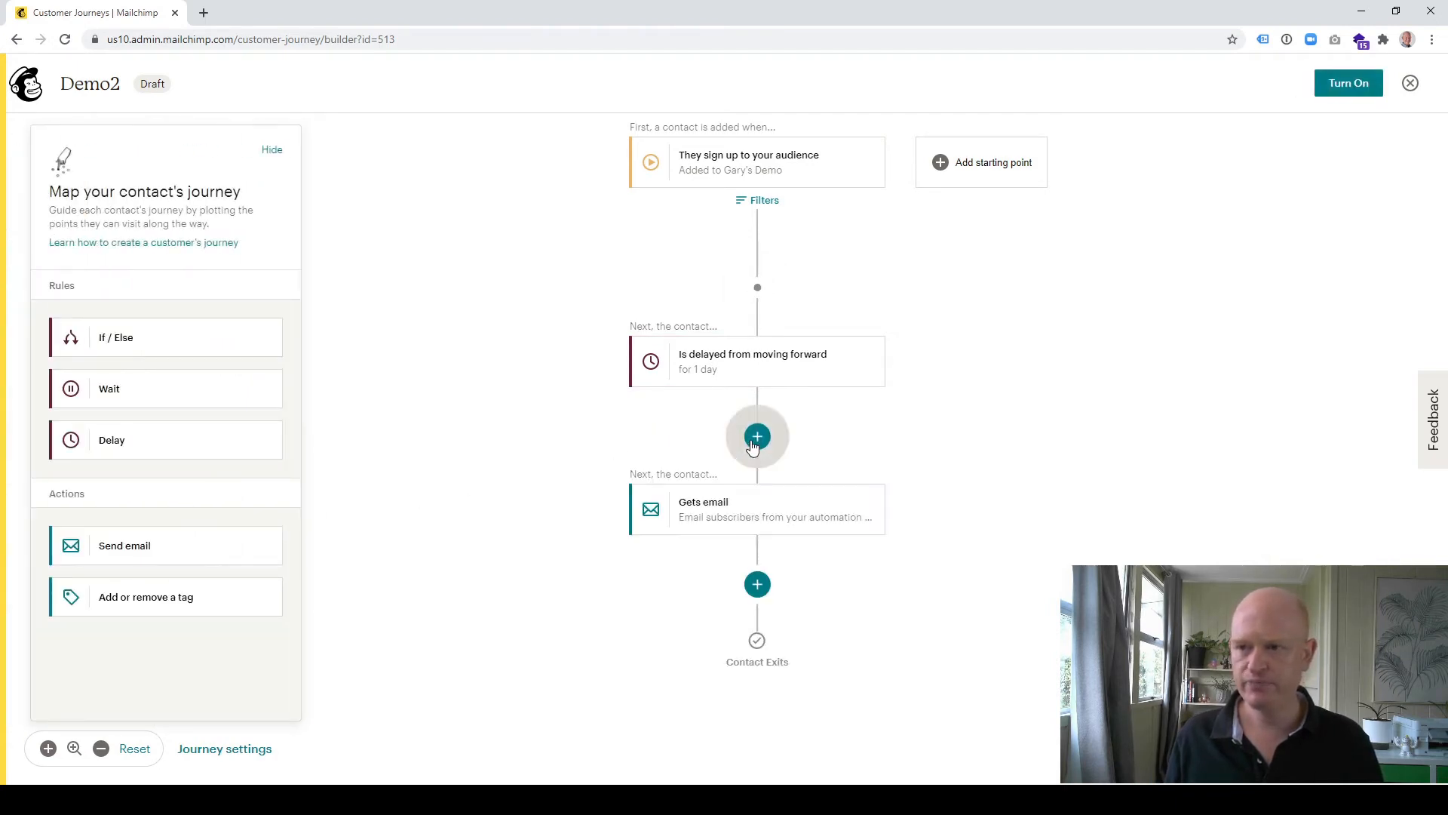
mouse_move(767, 377)
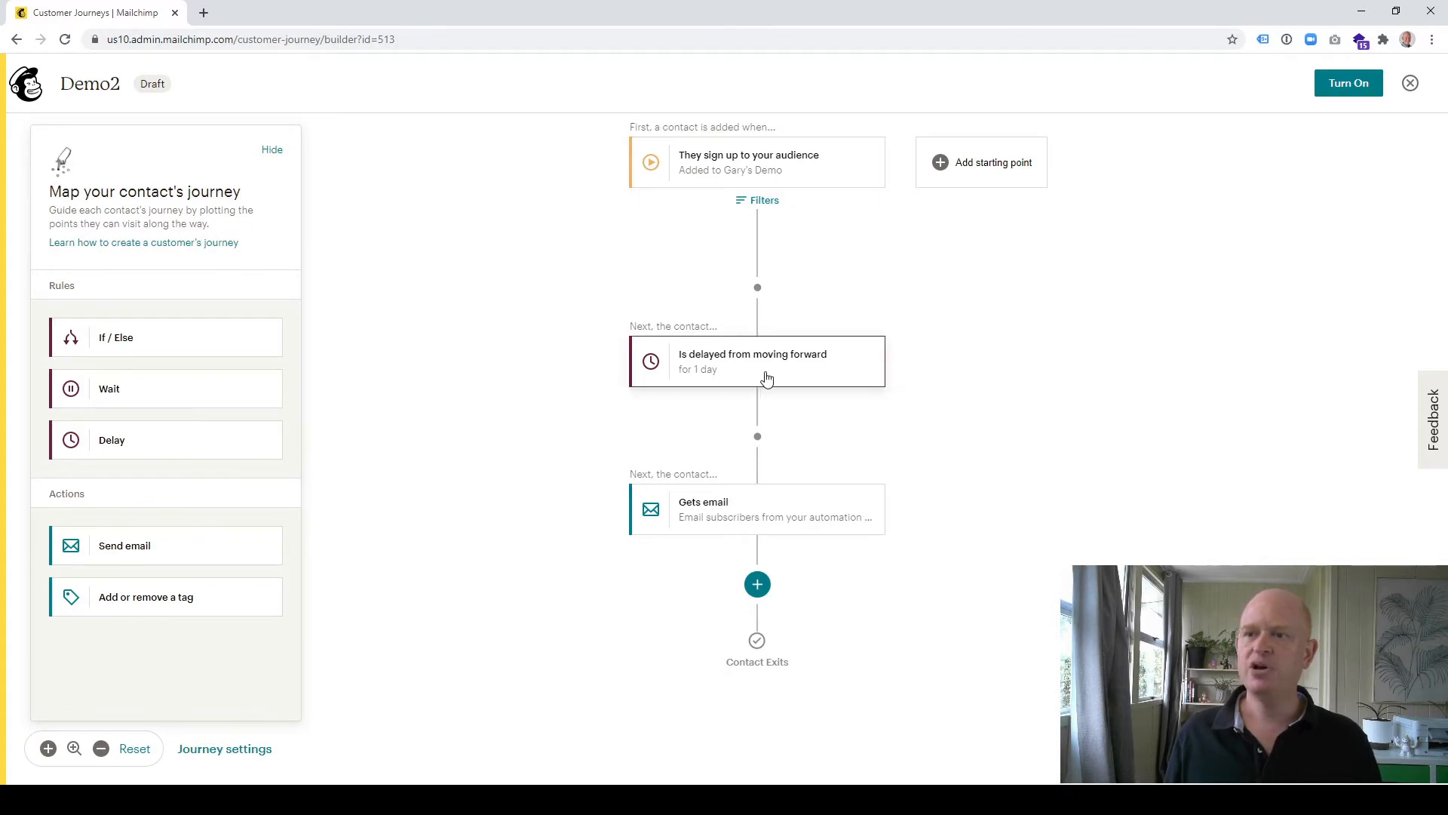
mouse_move(785, 526)
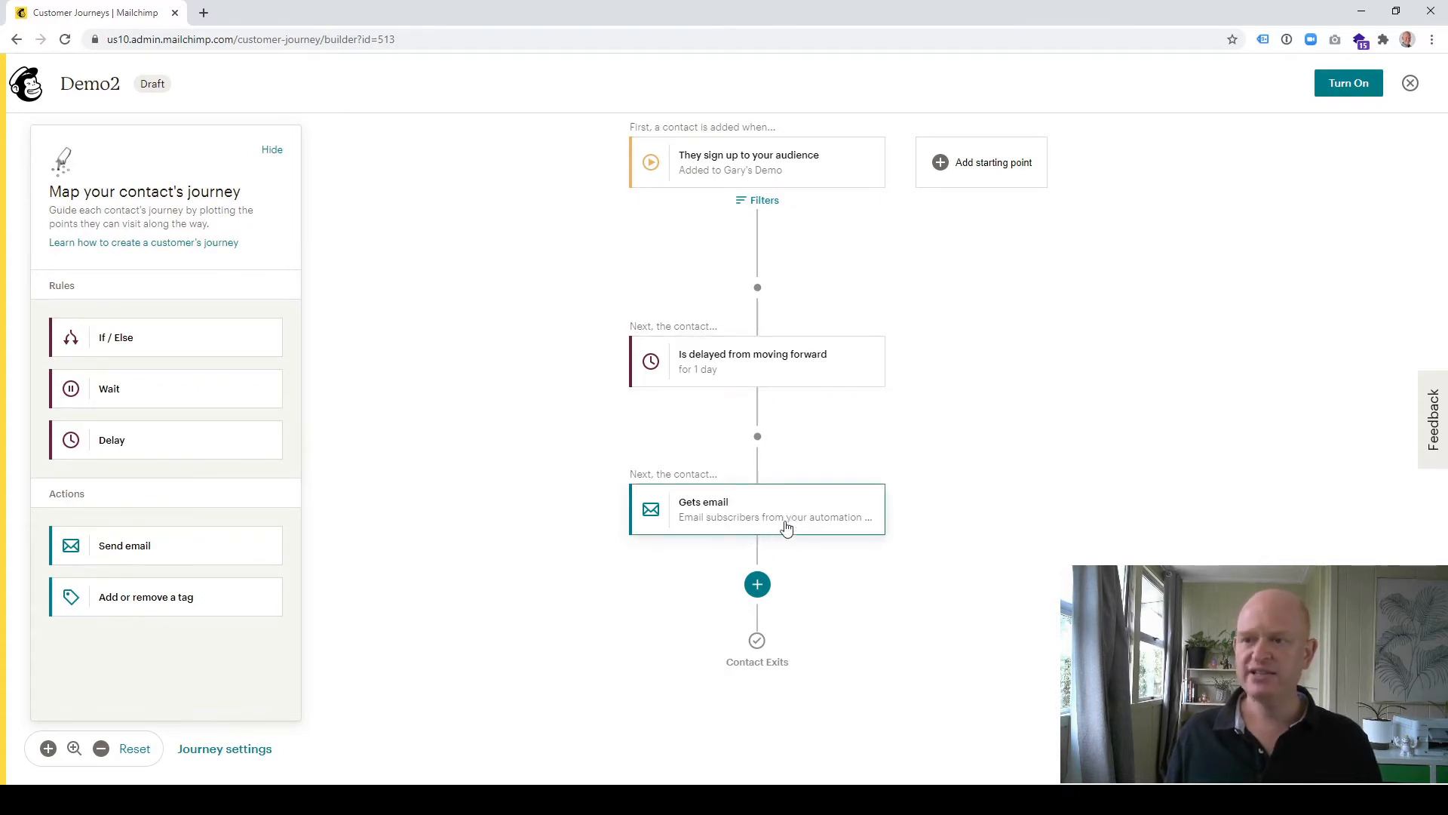
mouse_move(778, 524)
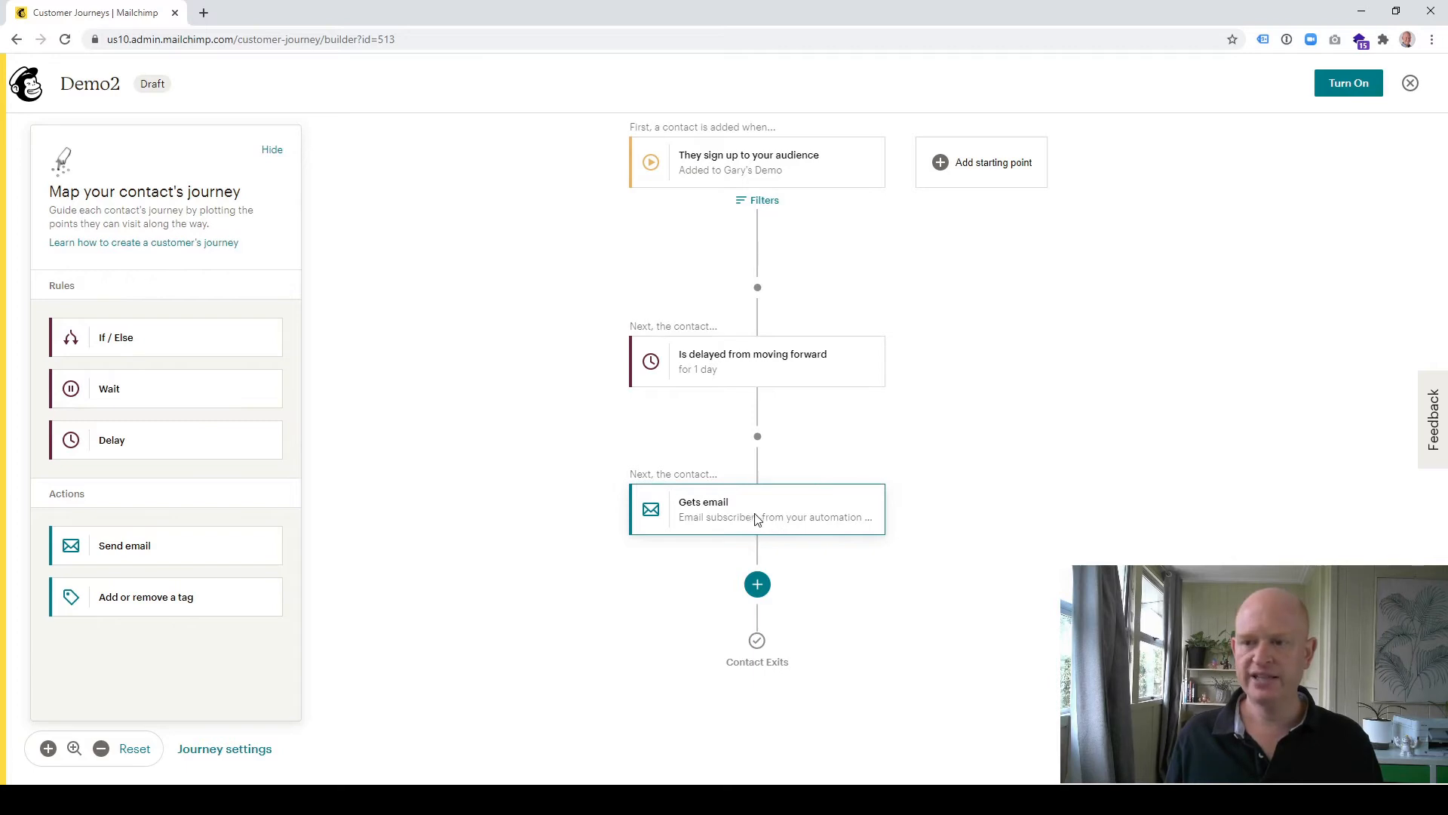
Step: Open the Gets email step's settings: from TEST, subject New Email
left_click(757, 509)
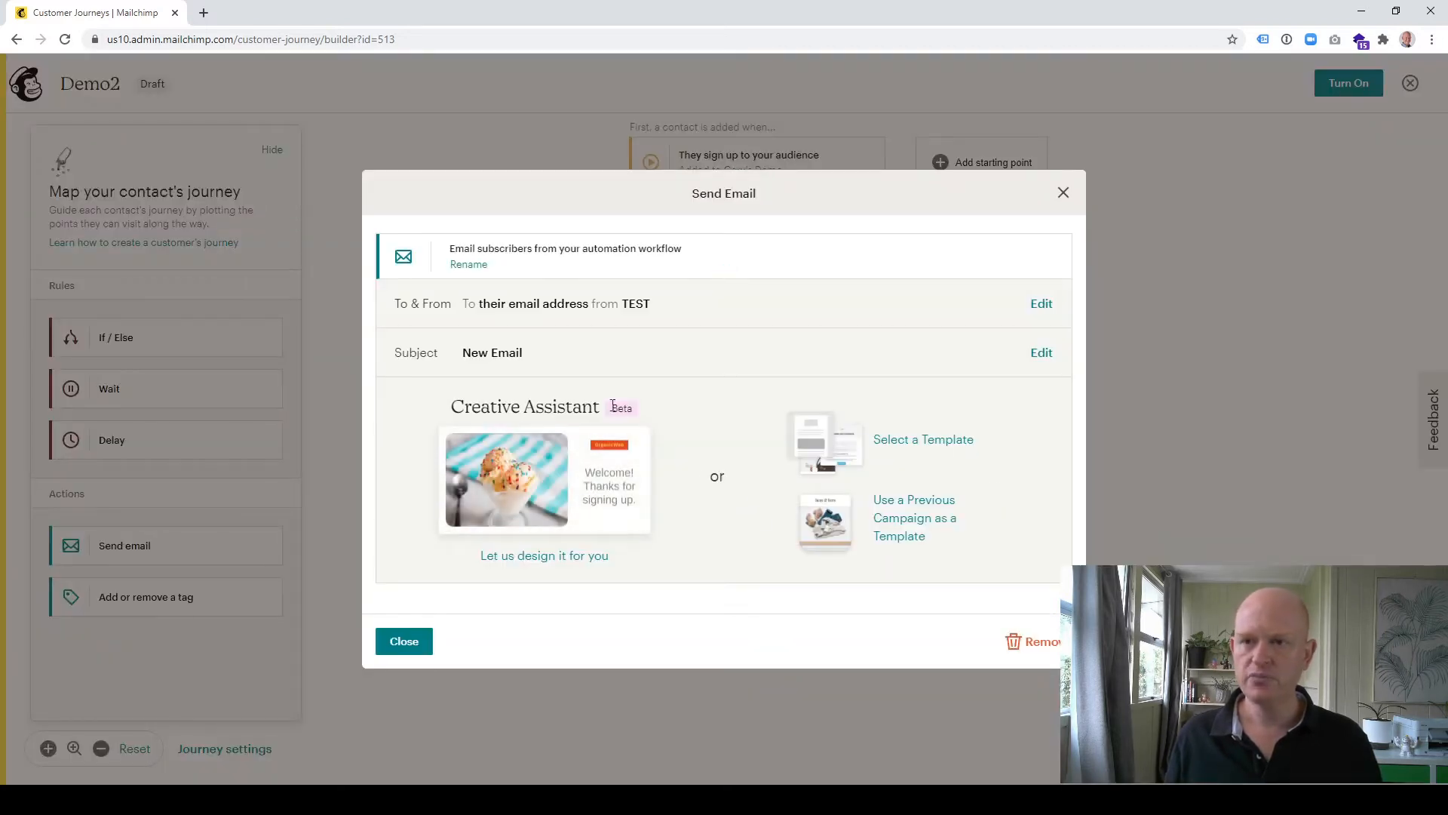
mouse_move(449, 359)
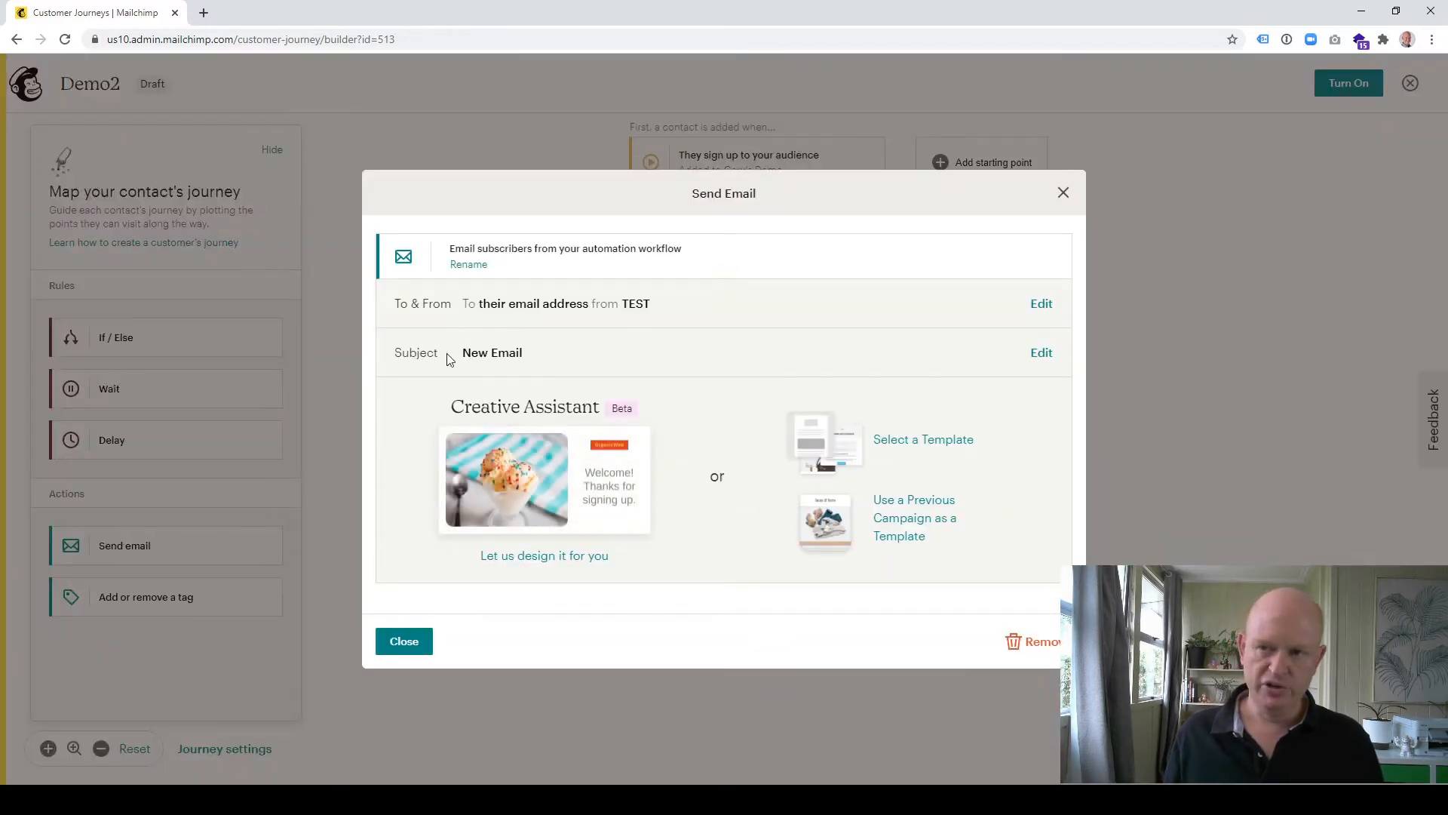
mouse_move(745, 441)
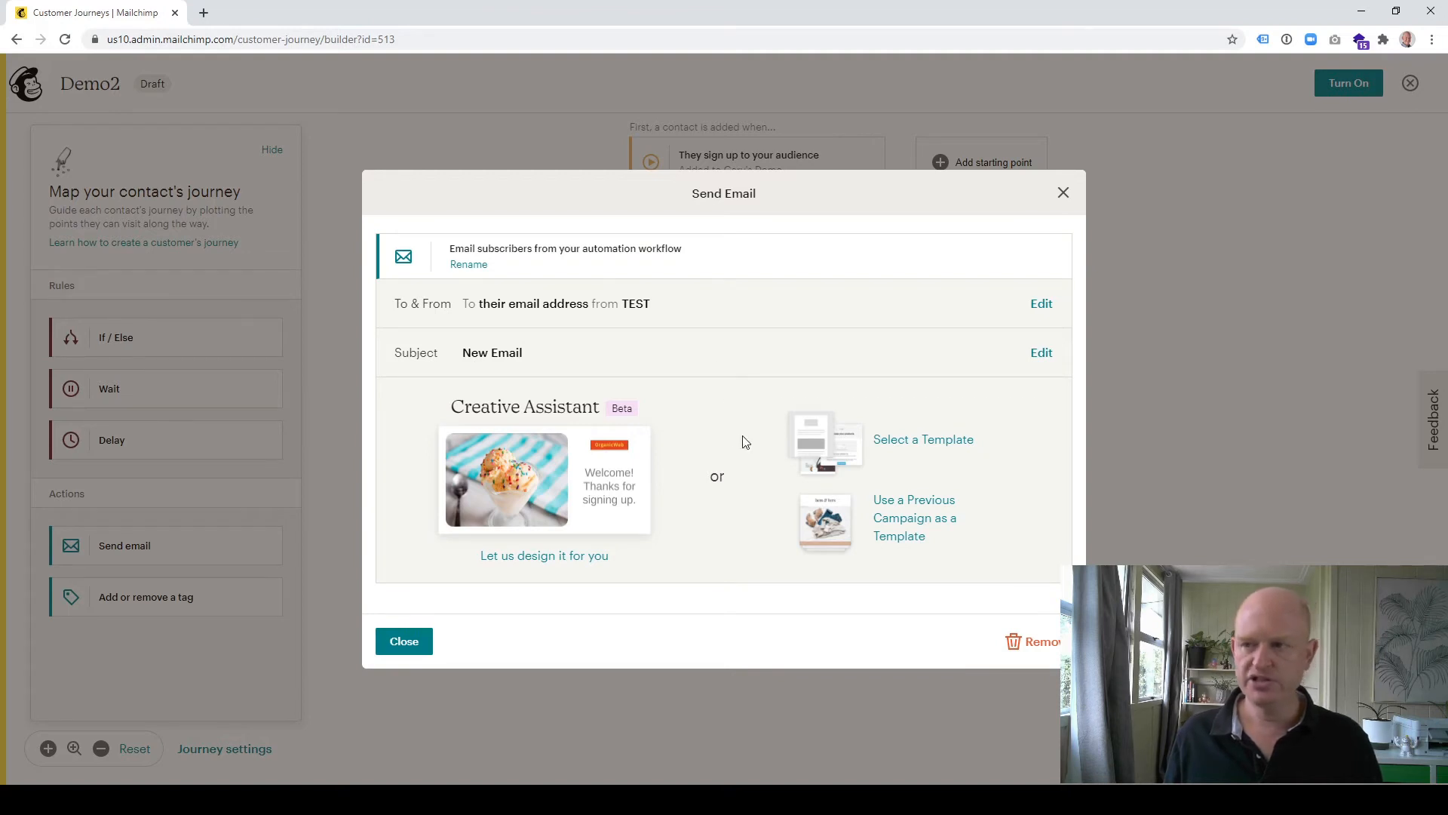
mouse_move(873, 462)
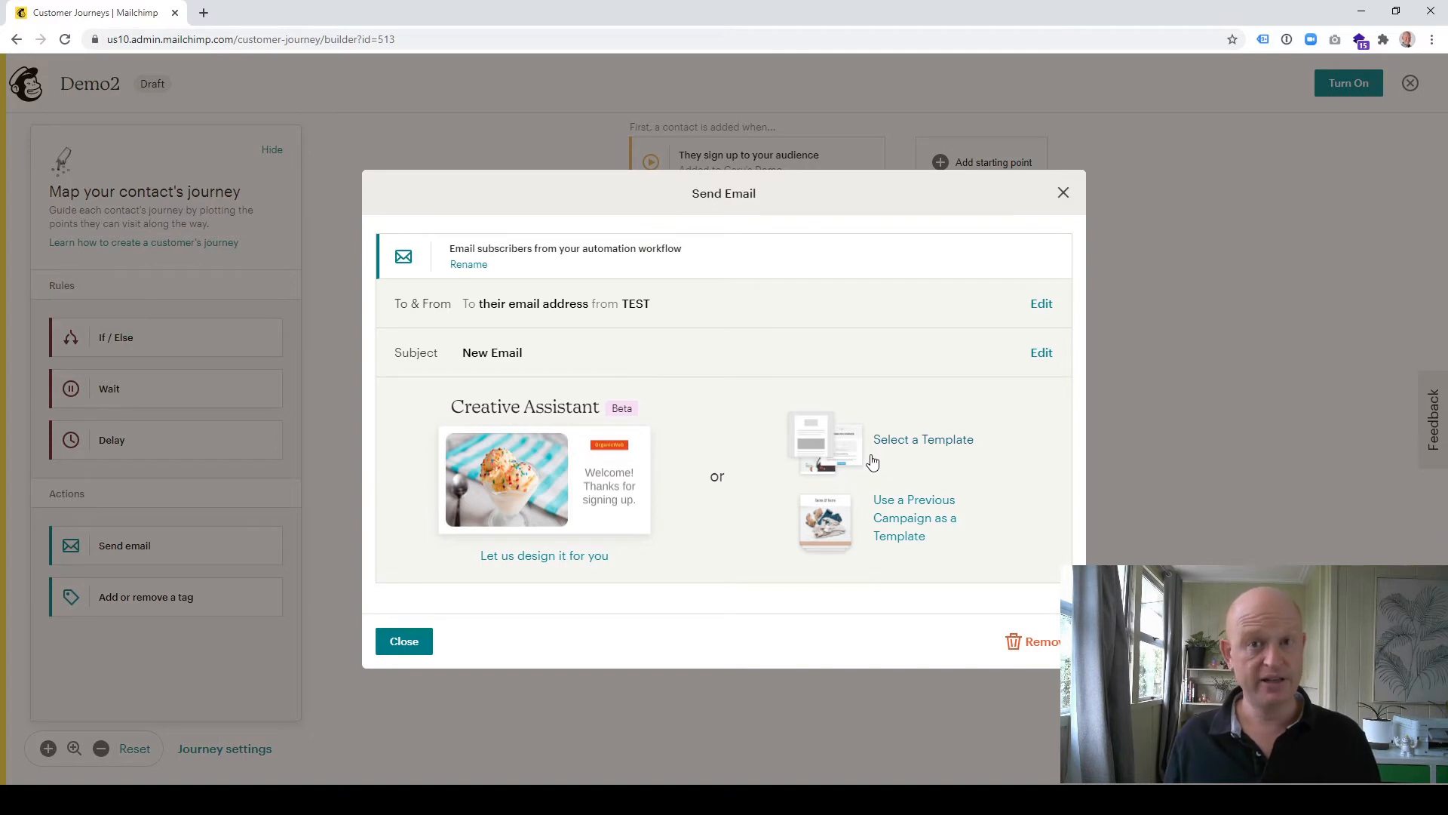
mouse_move(917, 543)
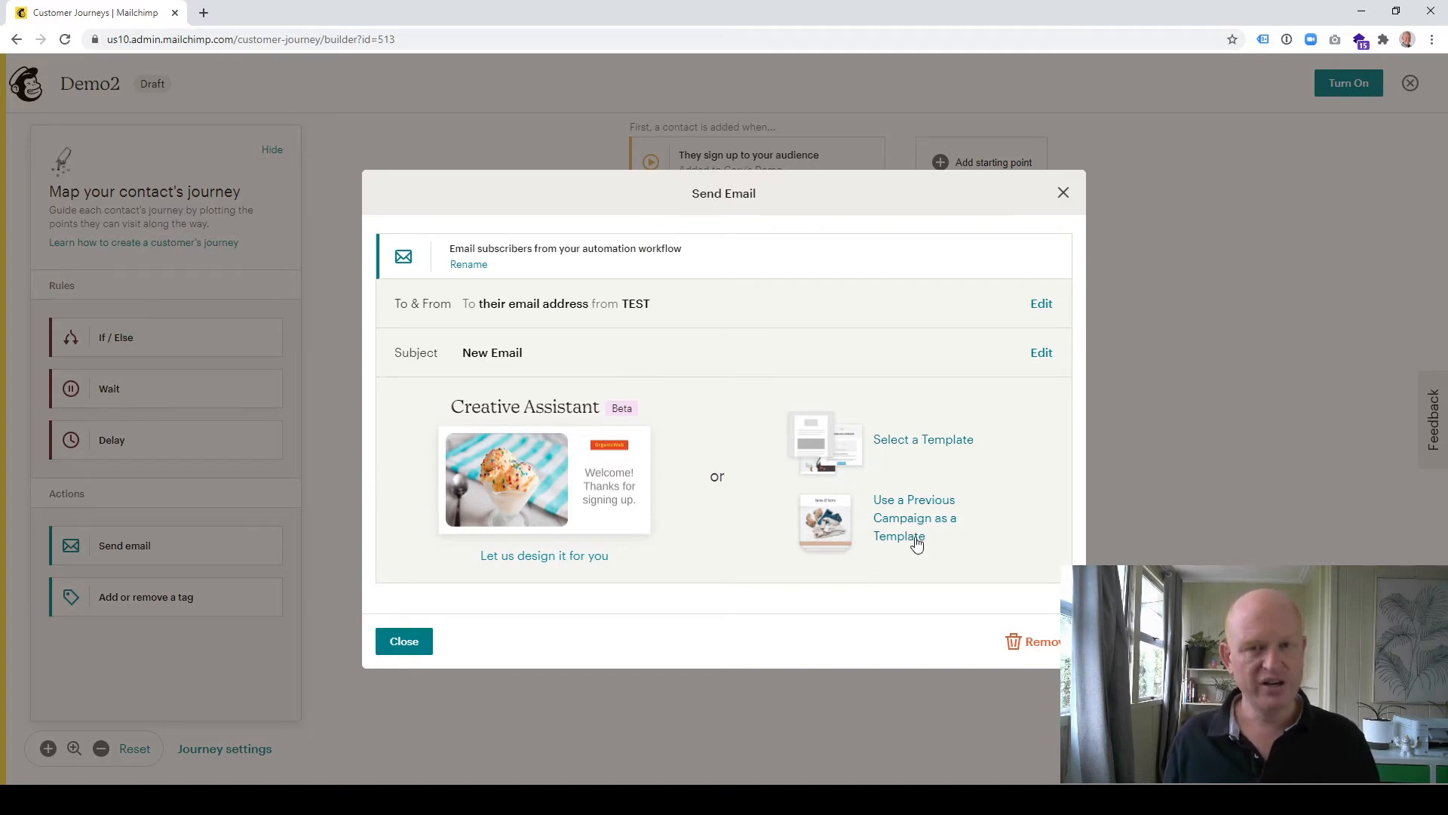
mouse_move(573, 465)
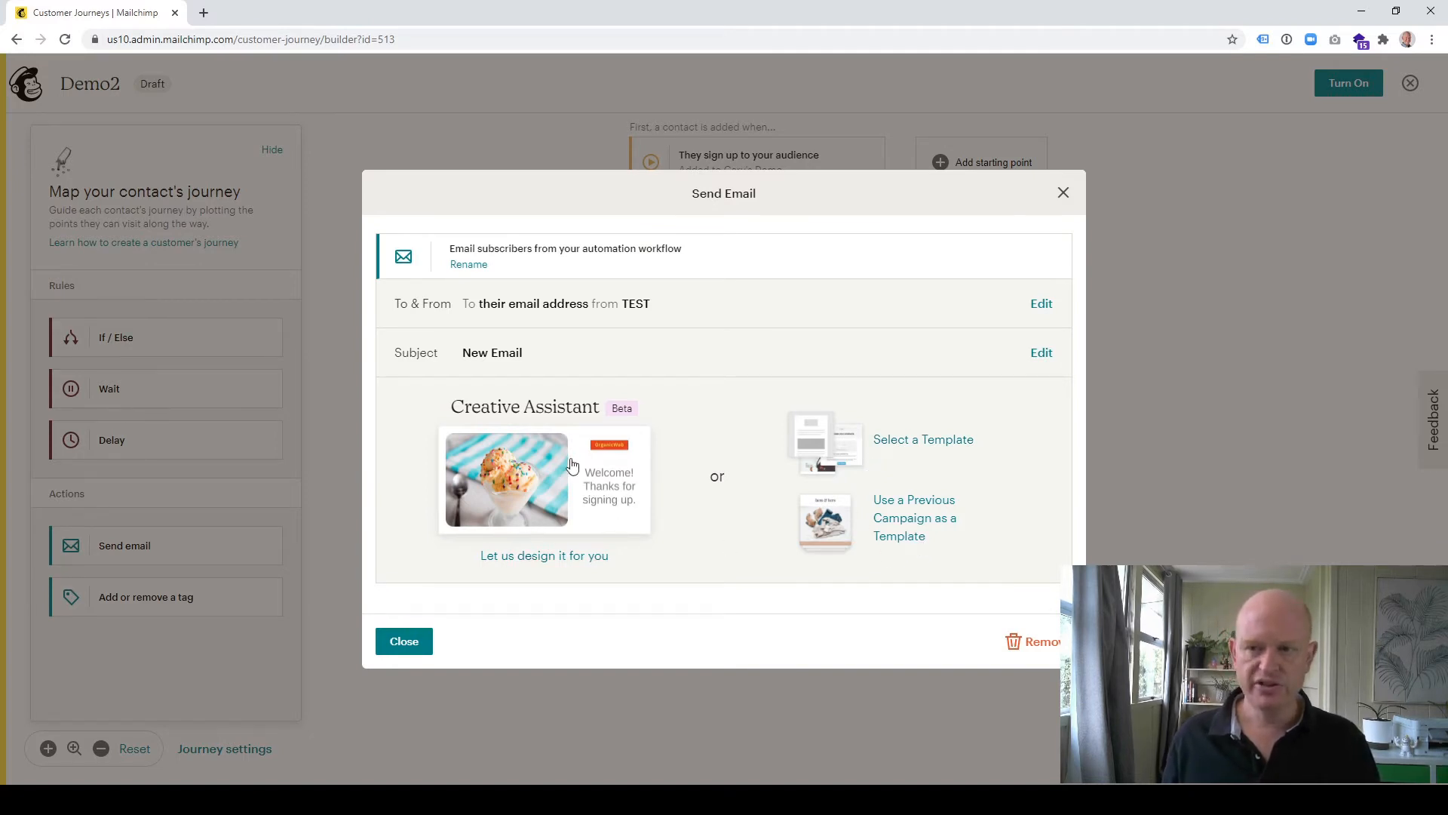
mouse_move(582, 481)
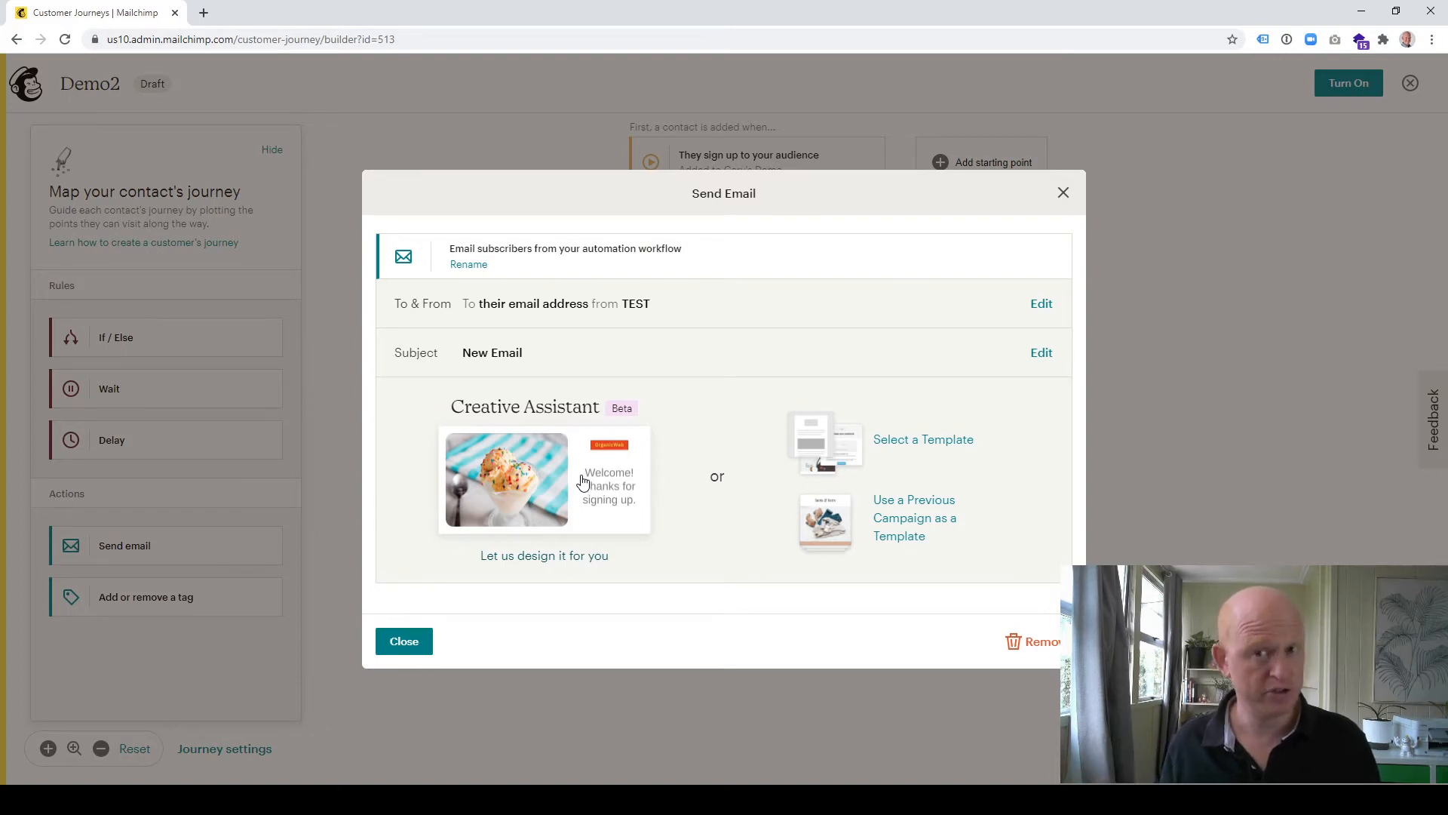
mouse_move(579, 488)
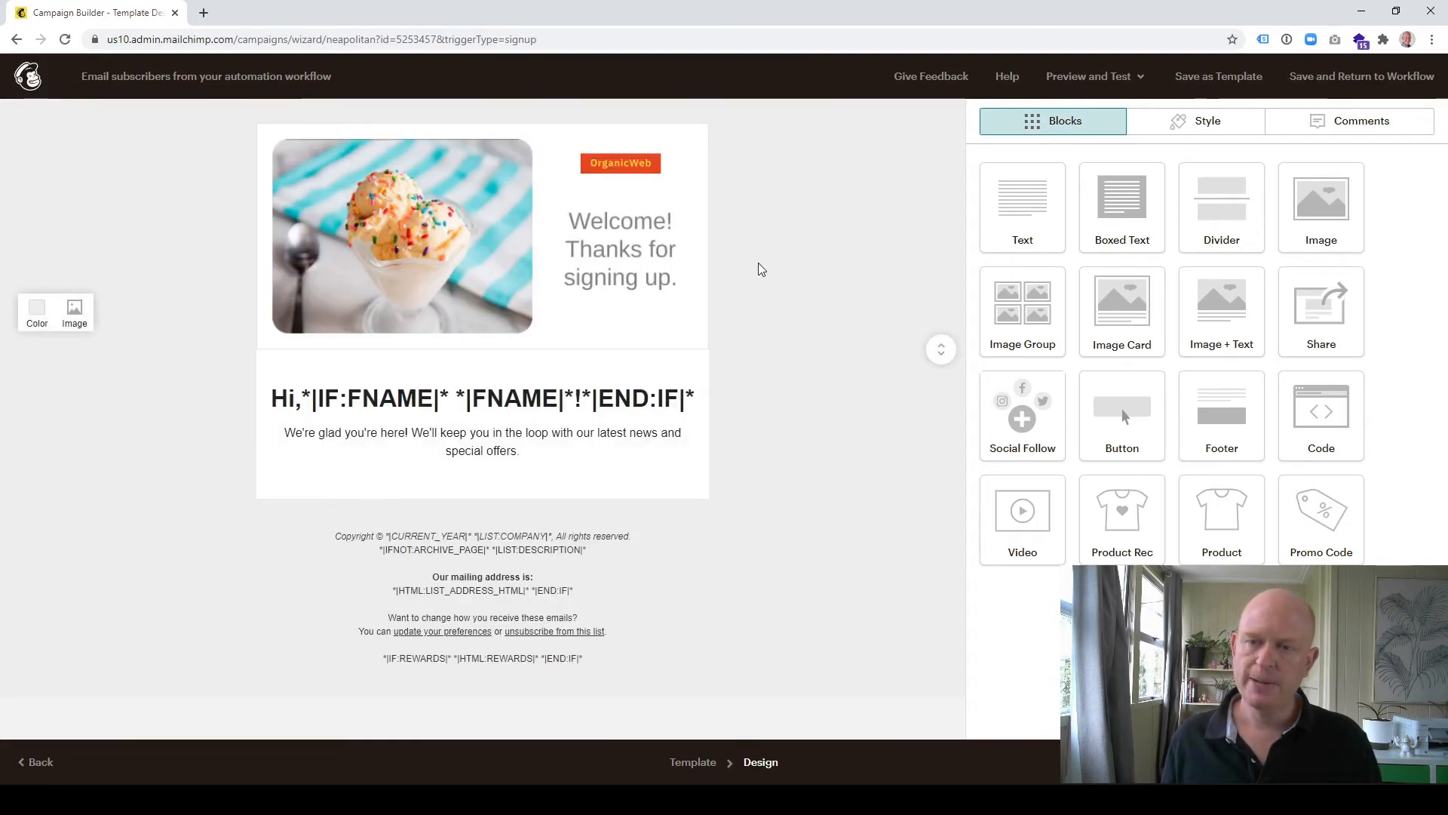
mouse_move(733, 269)
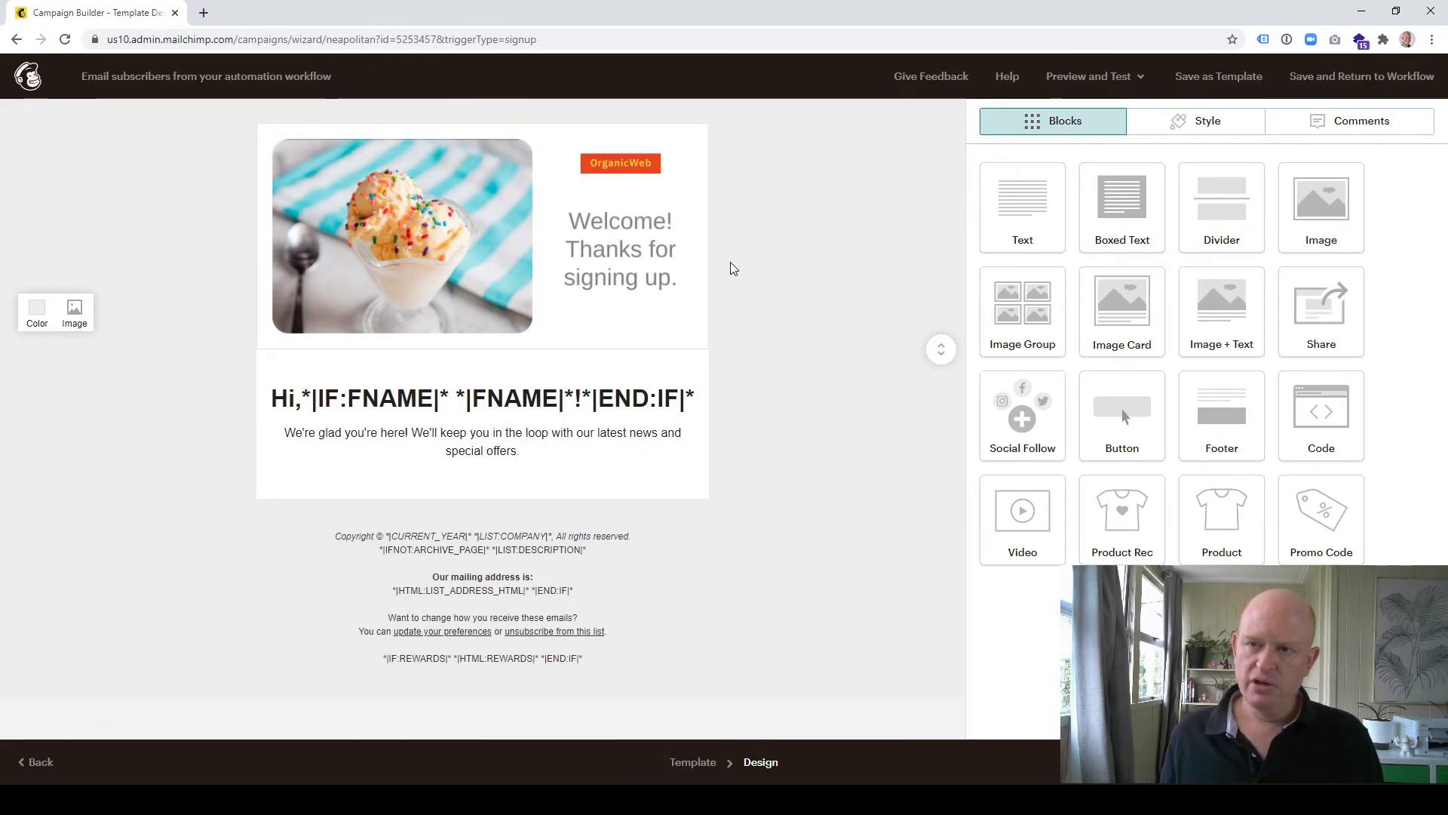
mouse_move(791, 291)
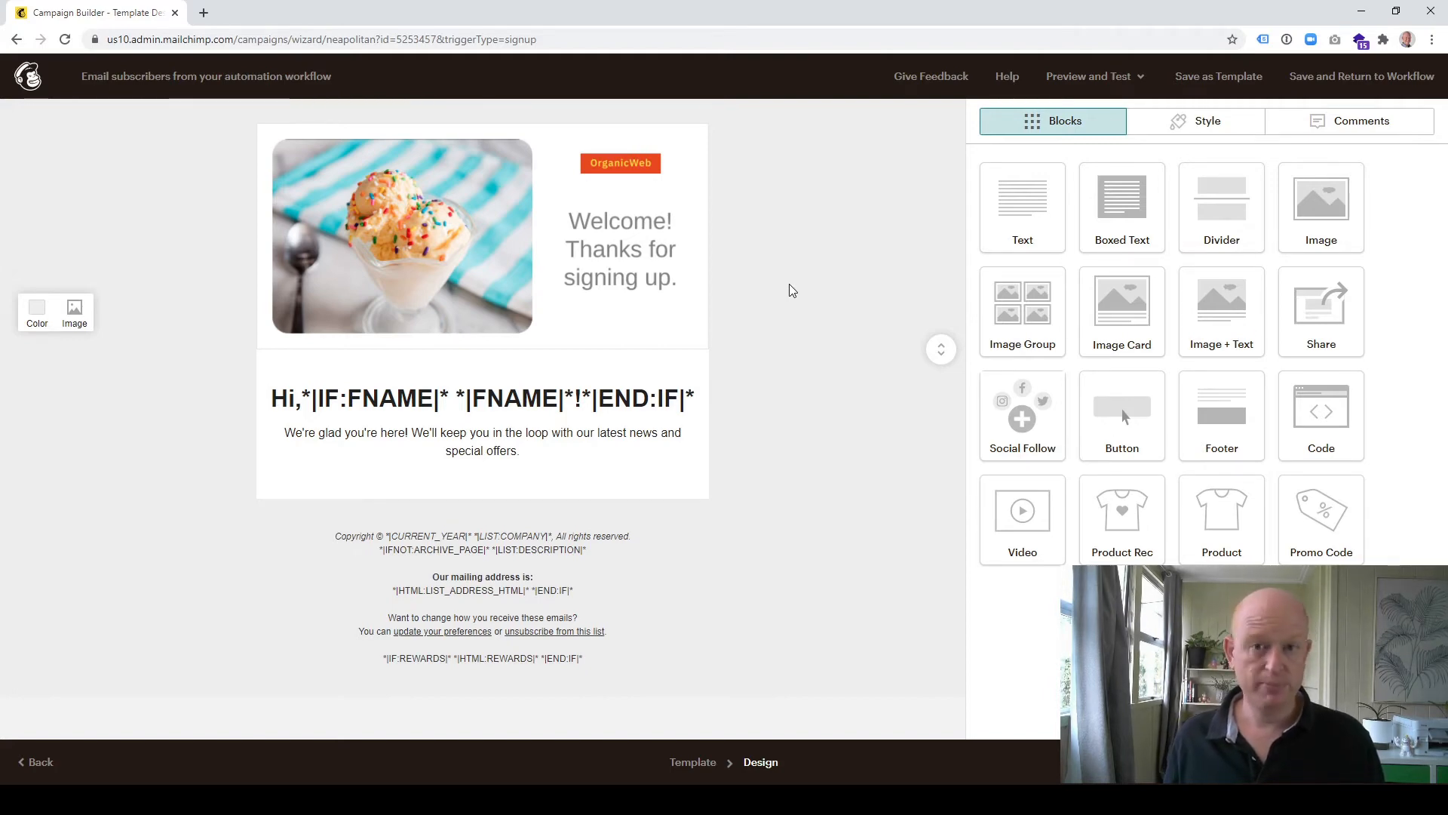
mouse_move(821, 353)
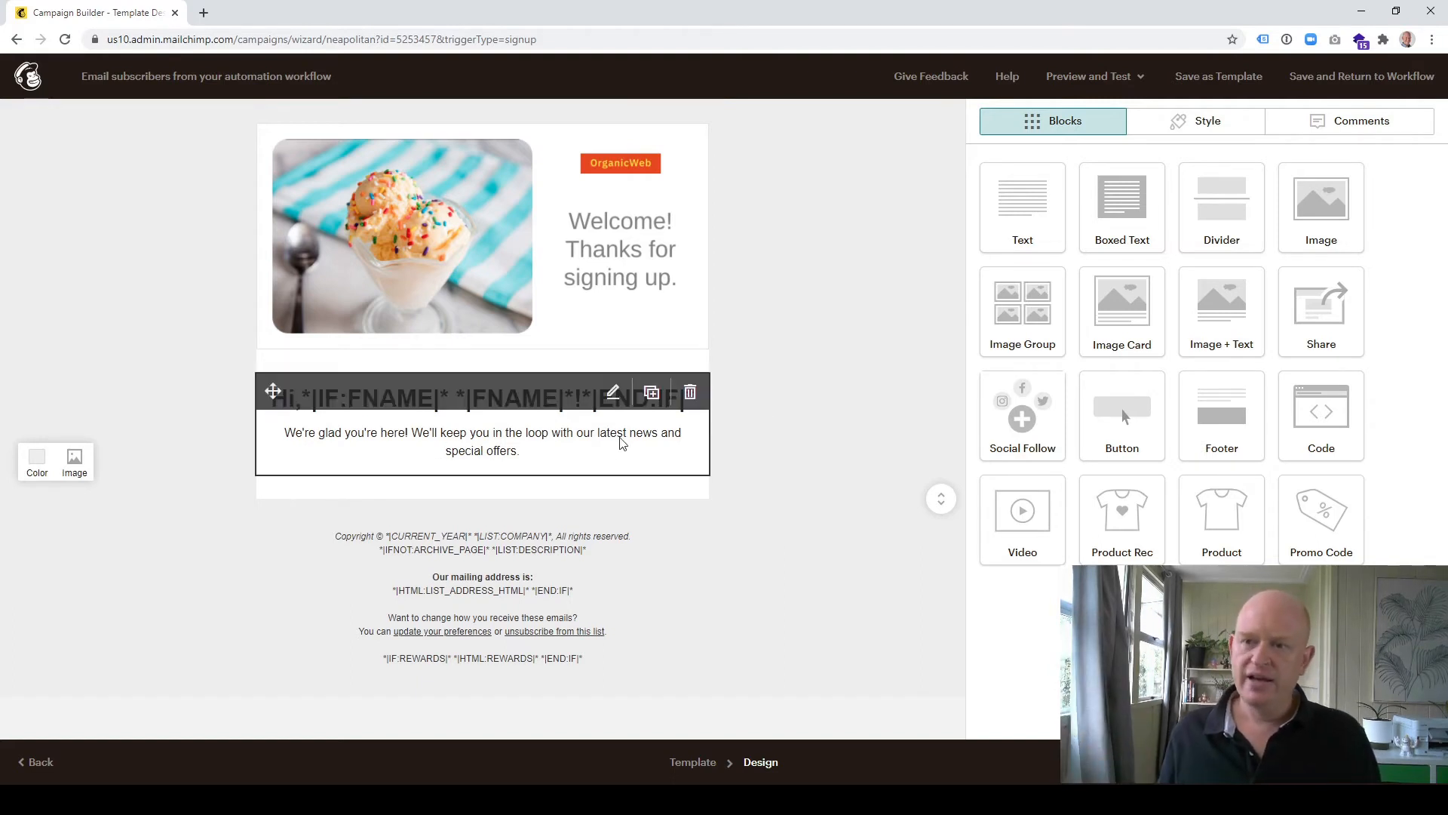
mouse_move(296, 414)
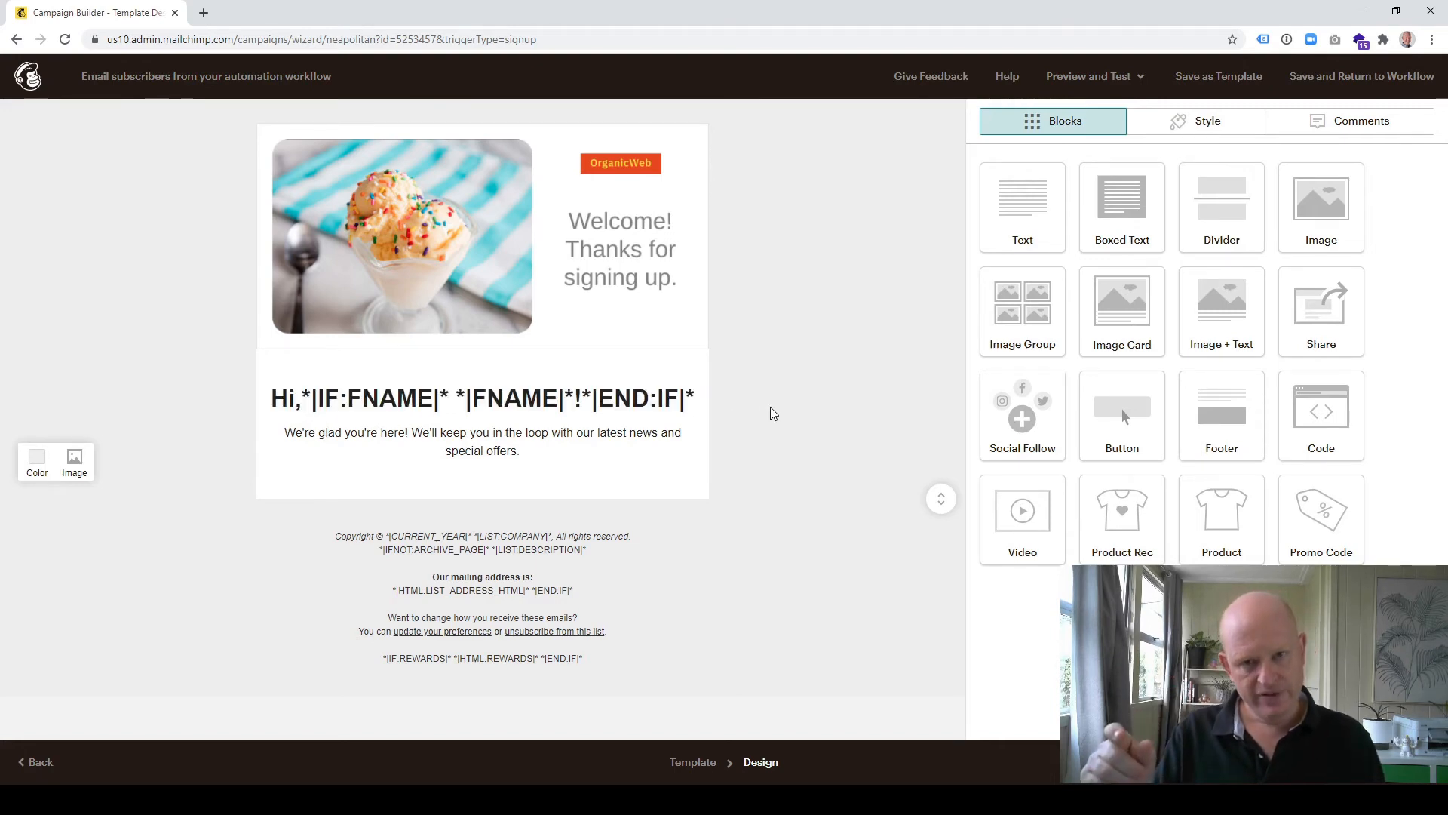
mouse_move(836, 474)
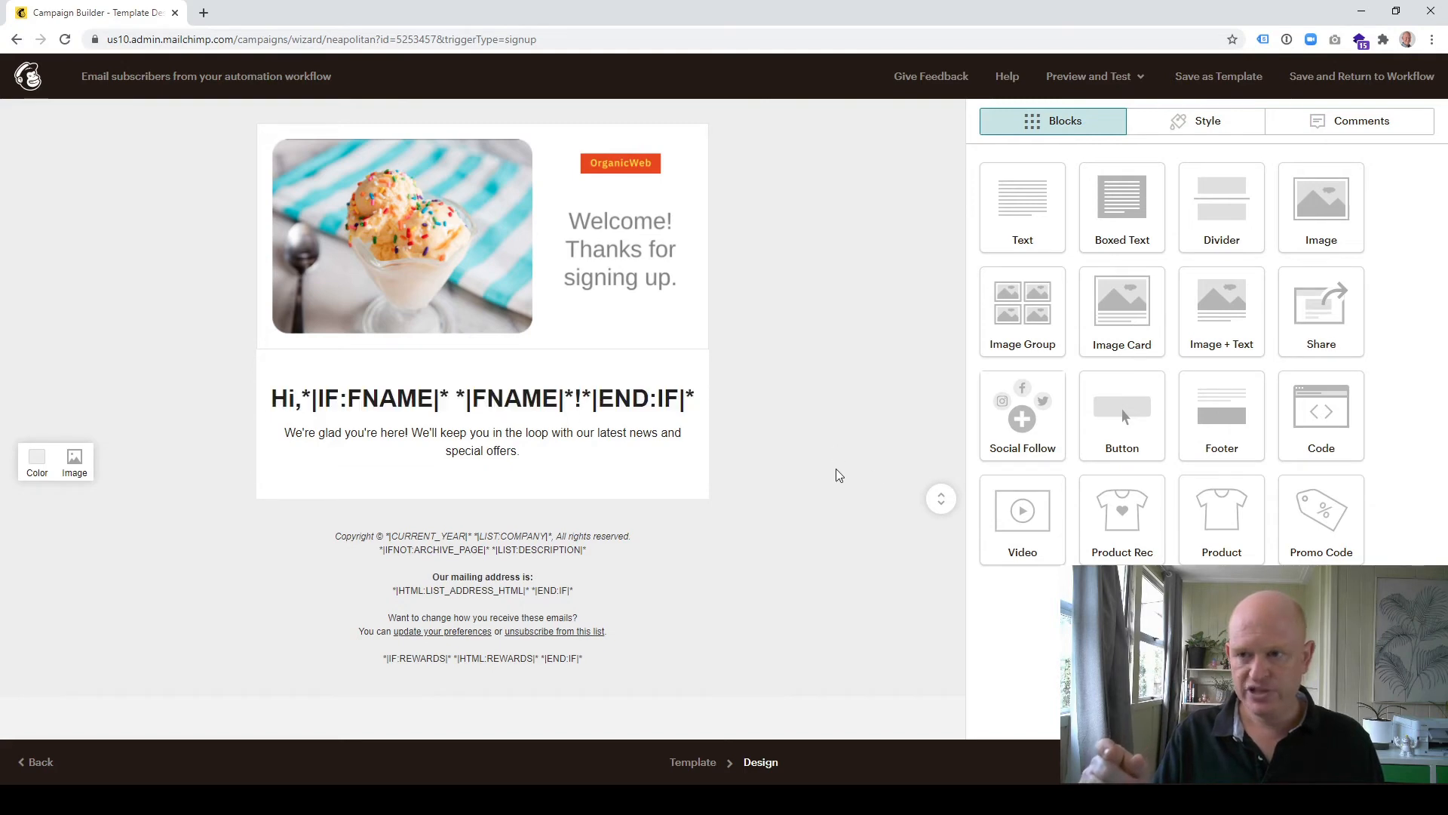
mouse_move(727, 433)
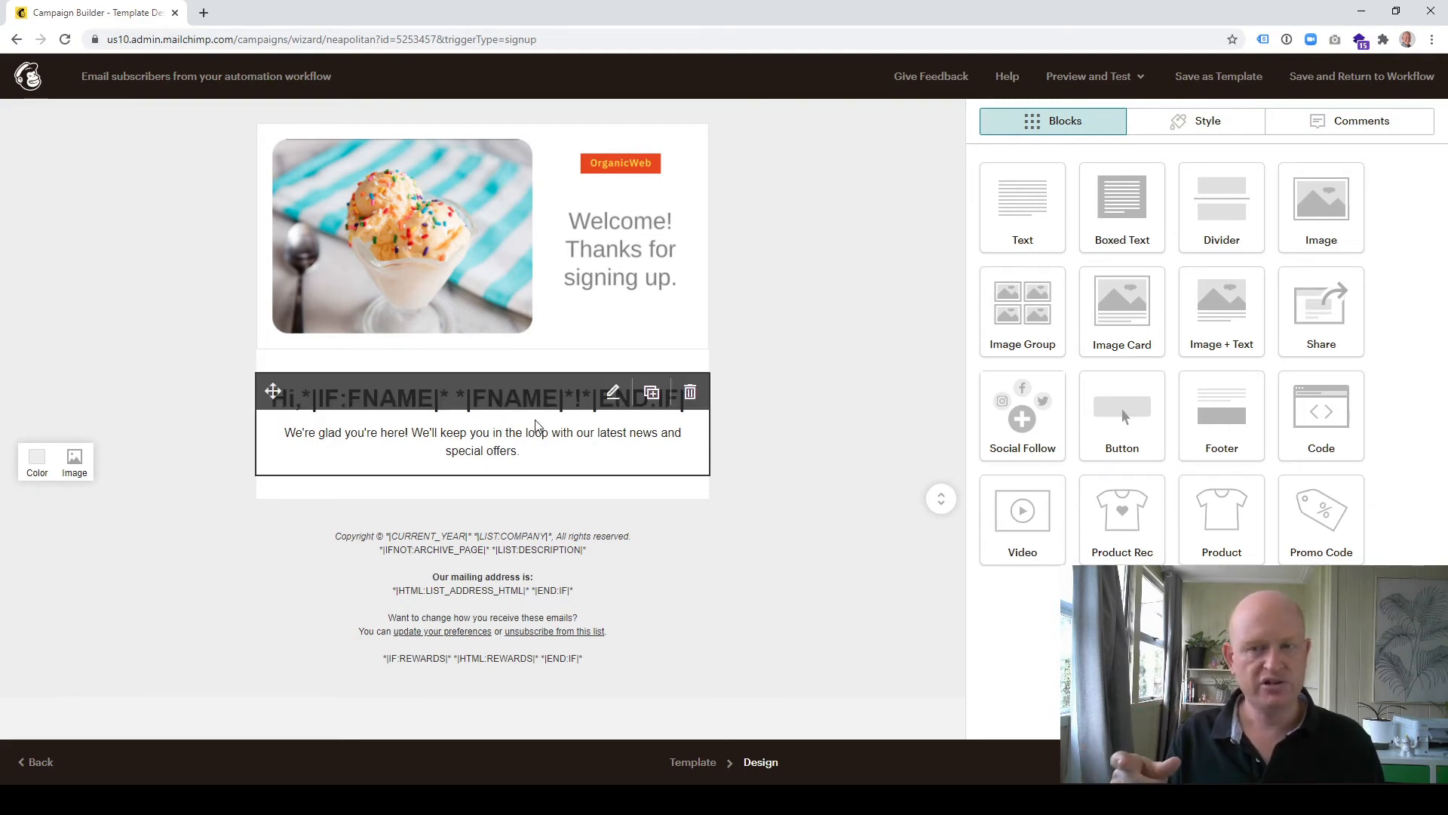
Step: Finish the welcome email's greeting text and save the design
left_click(763, 407)
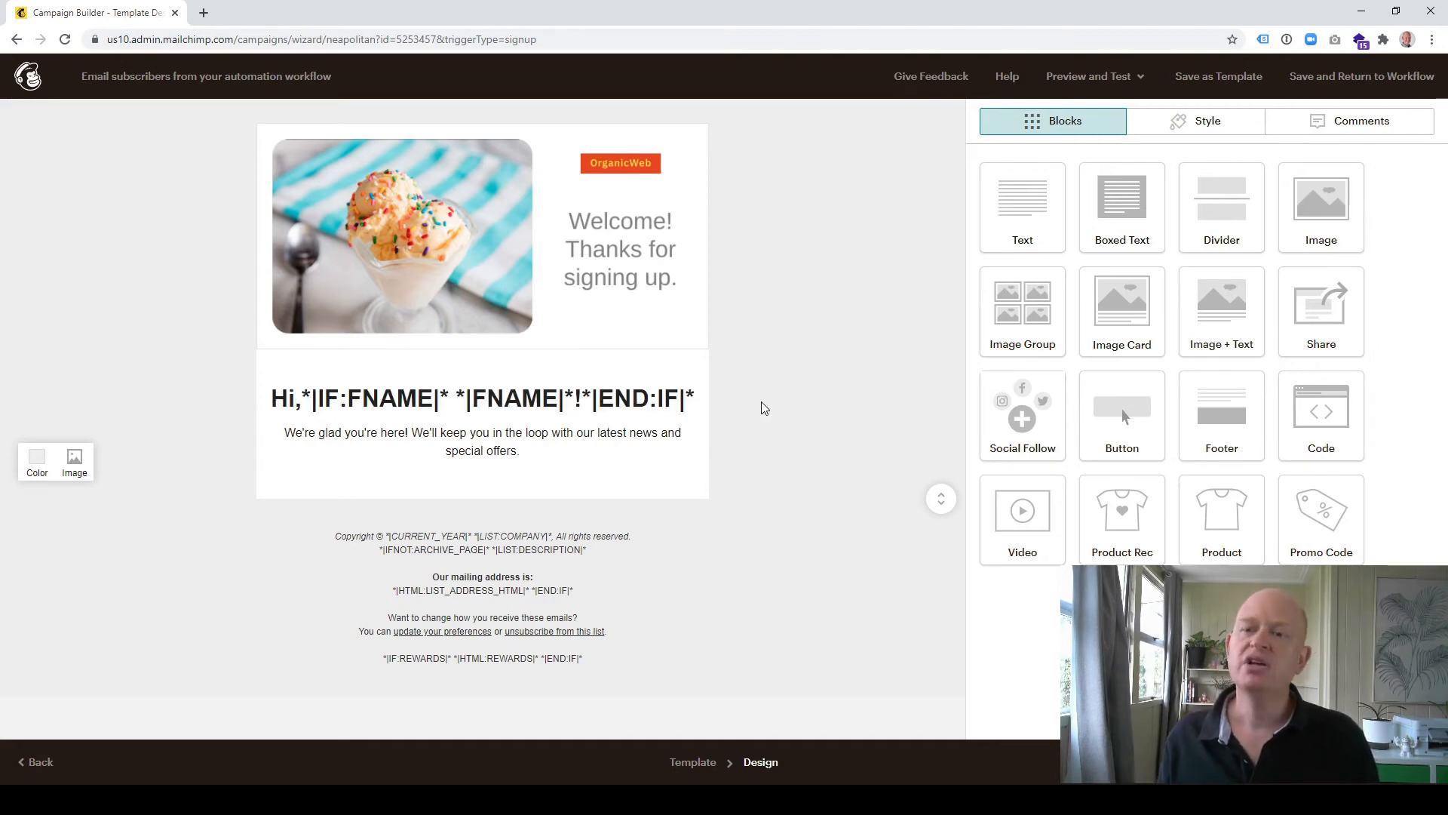
mouse_move(739, 386)
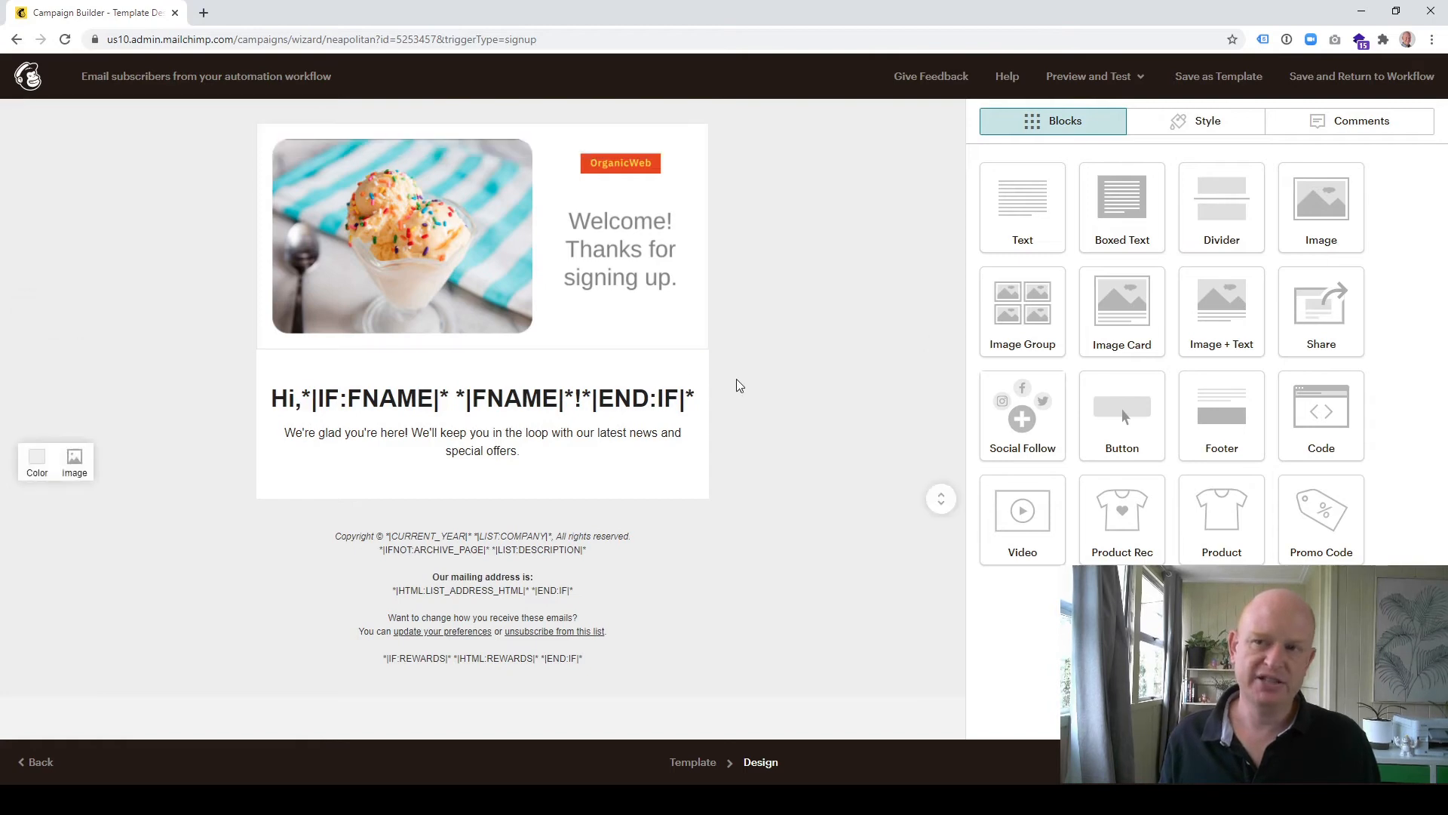
mouse_move(1169, 97)
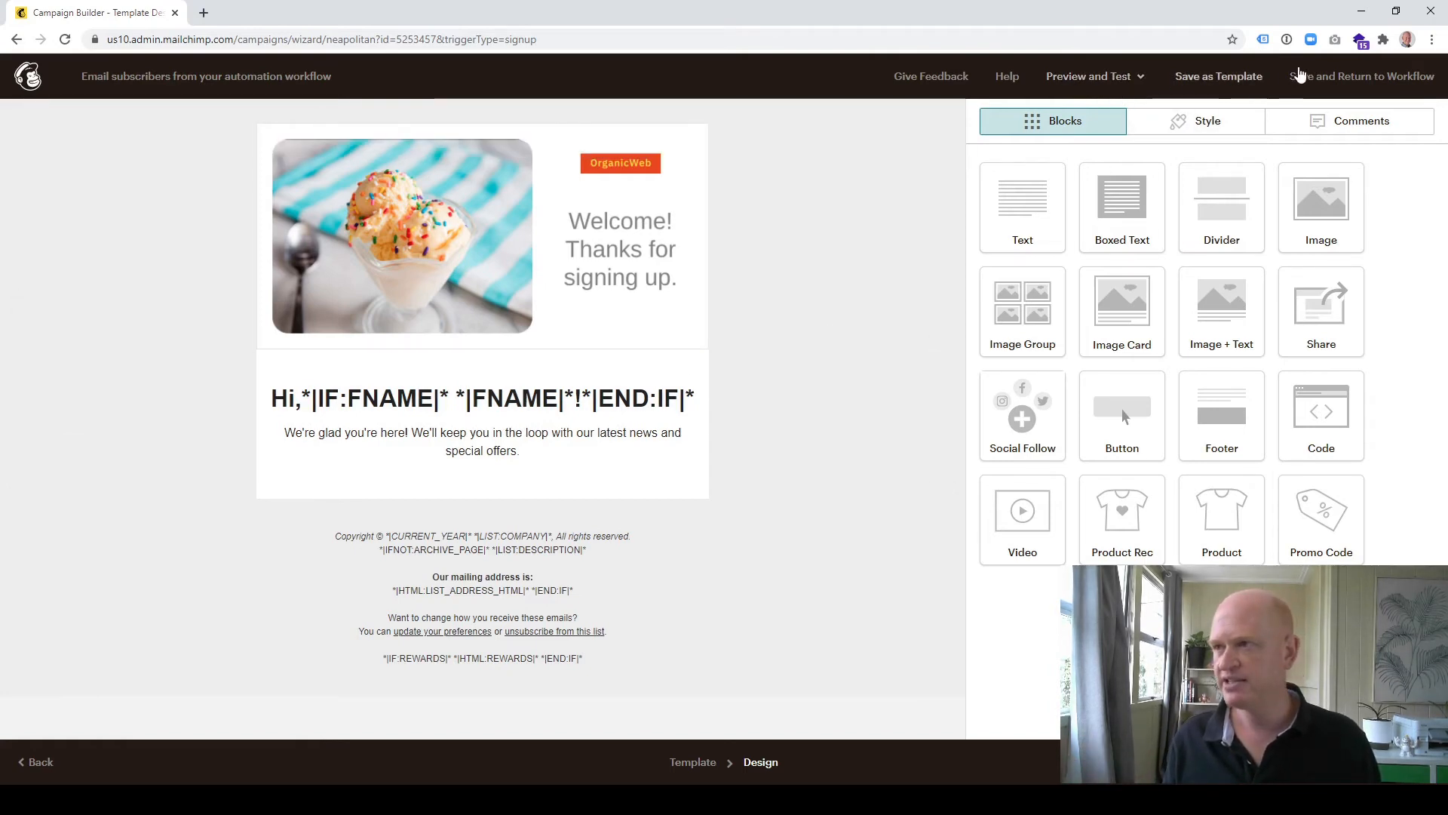
left_click(1361, 75)
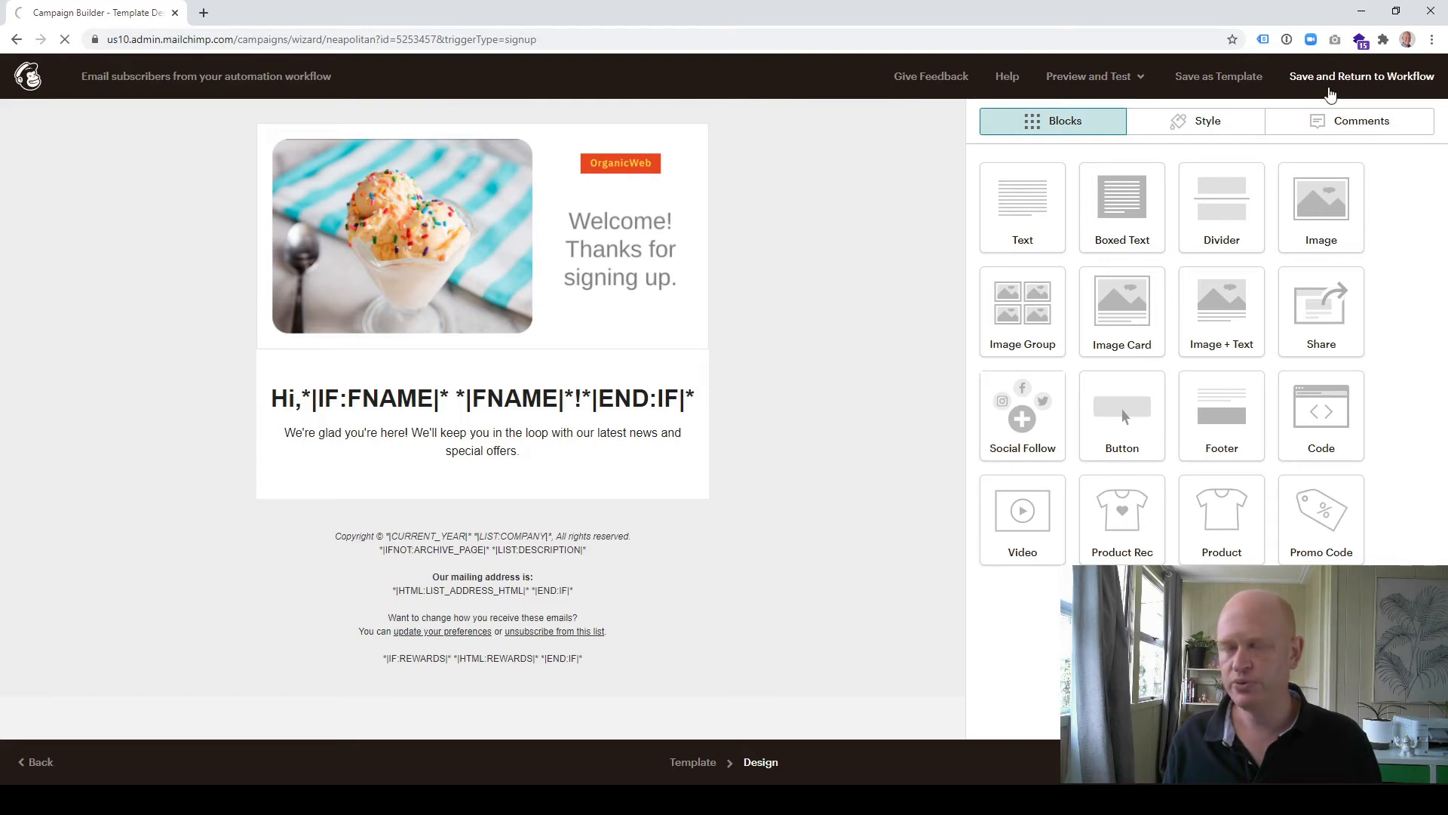
Step: Return to the Demo2 journey map showing sign-up, one-day delay and email steps
left_click(1361, 76)
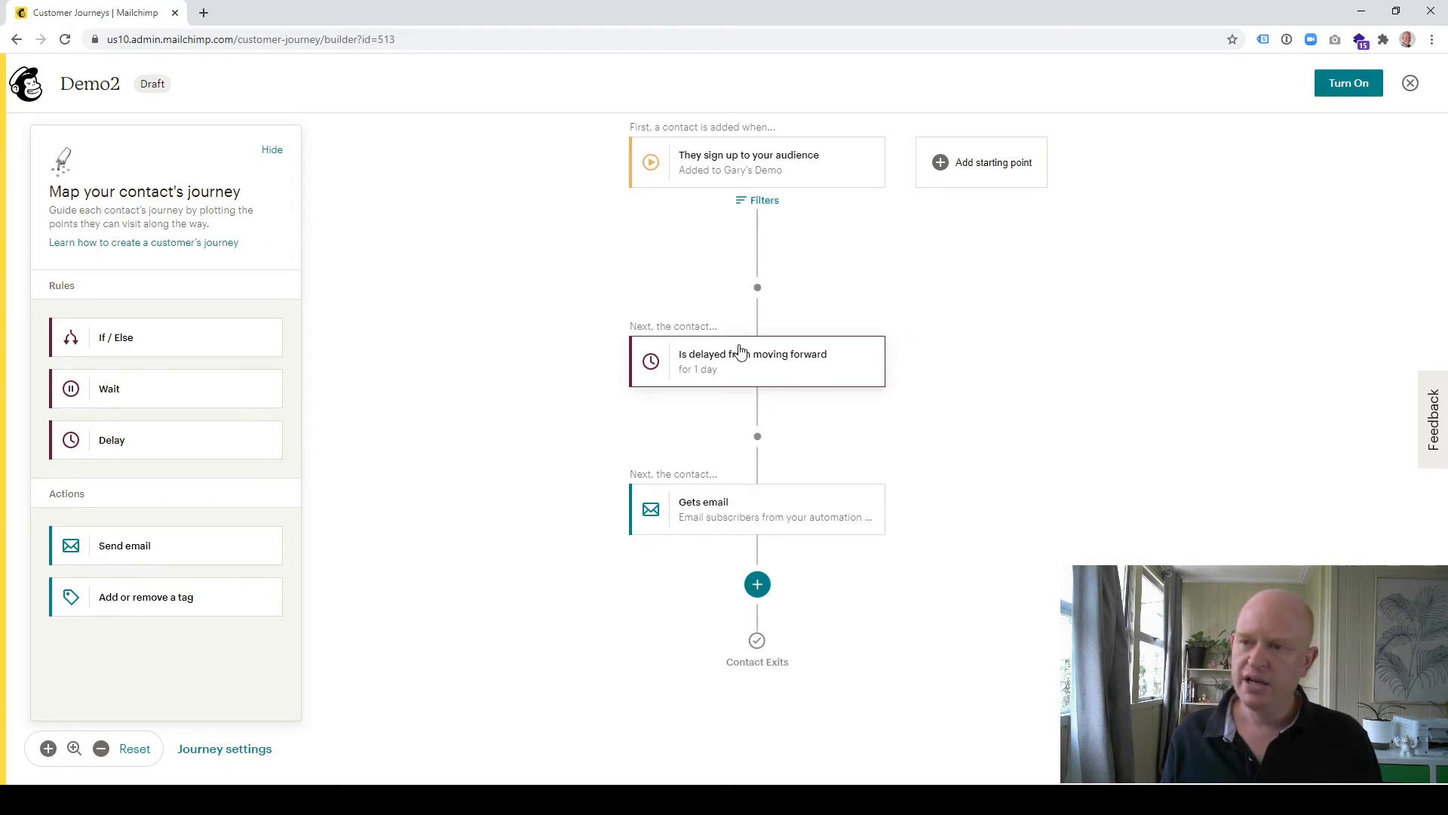
mouse_move(729, 379)
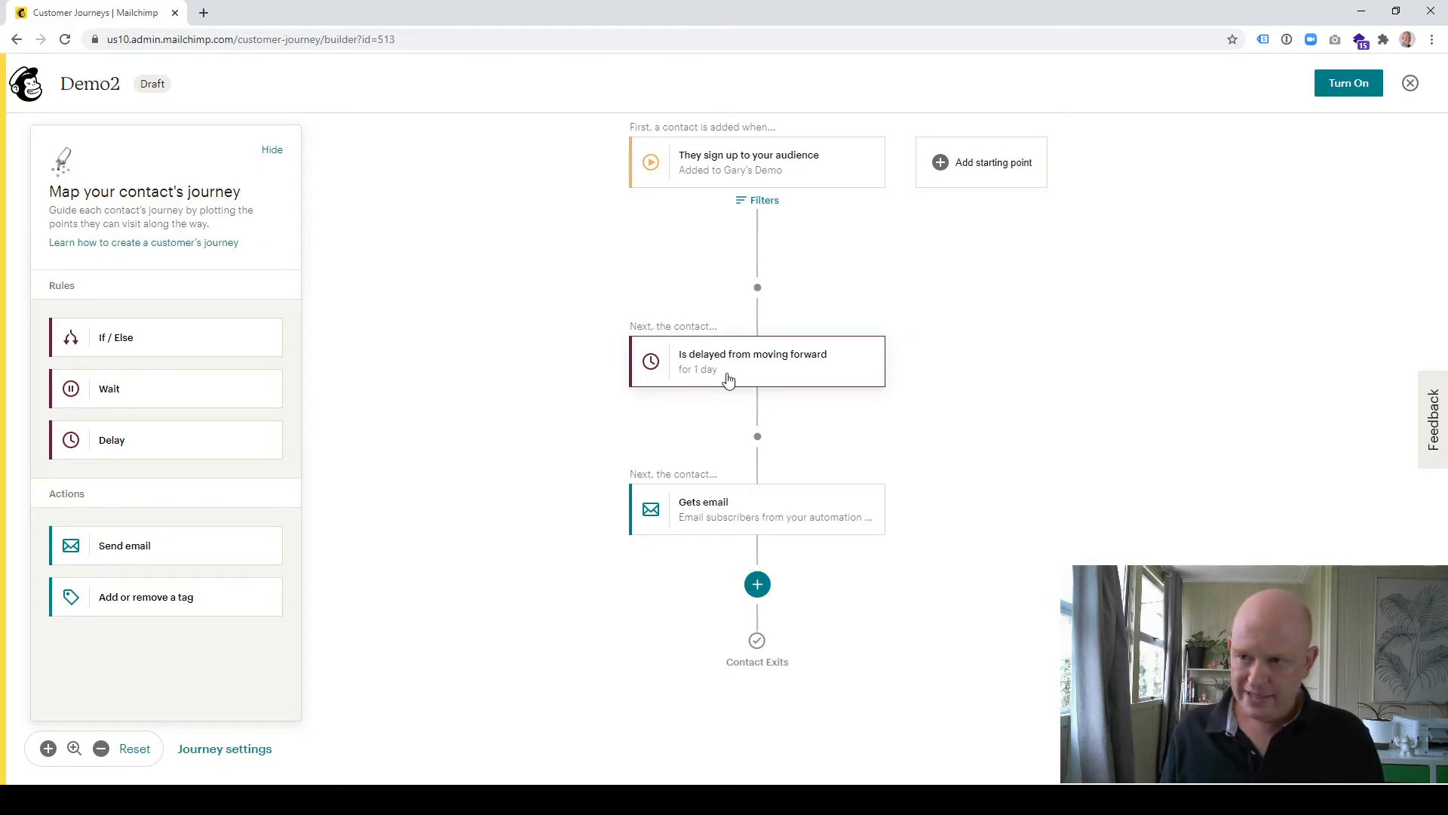
mouse_move(979, 420)
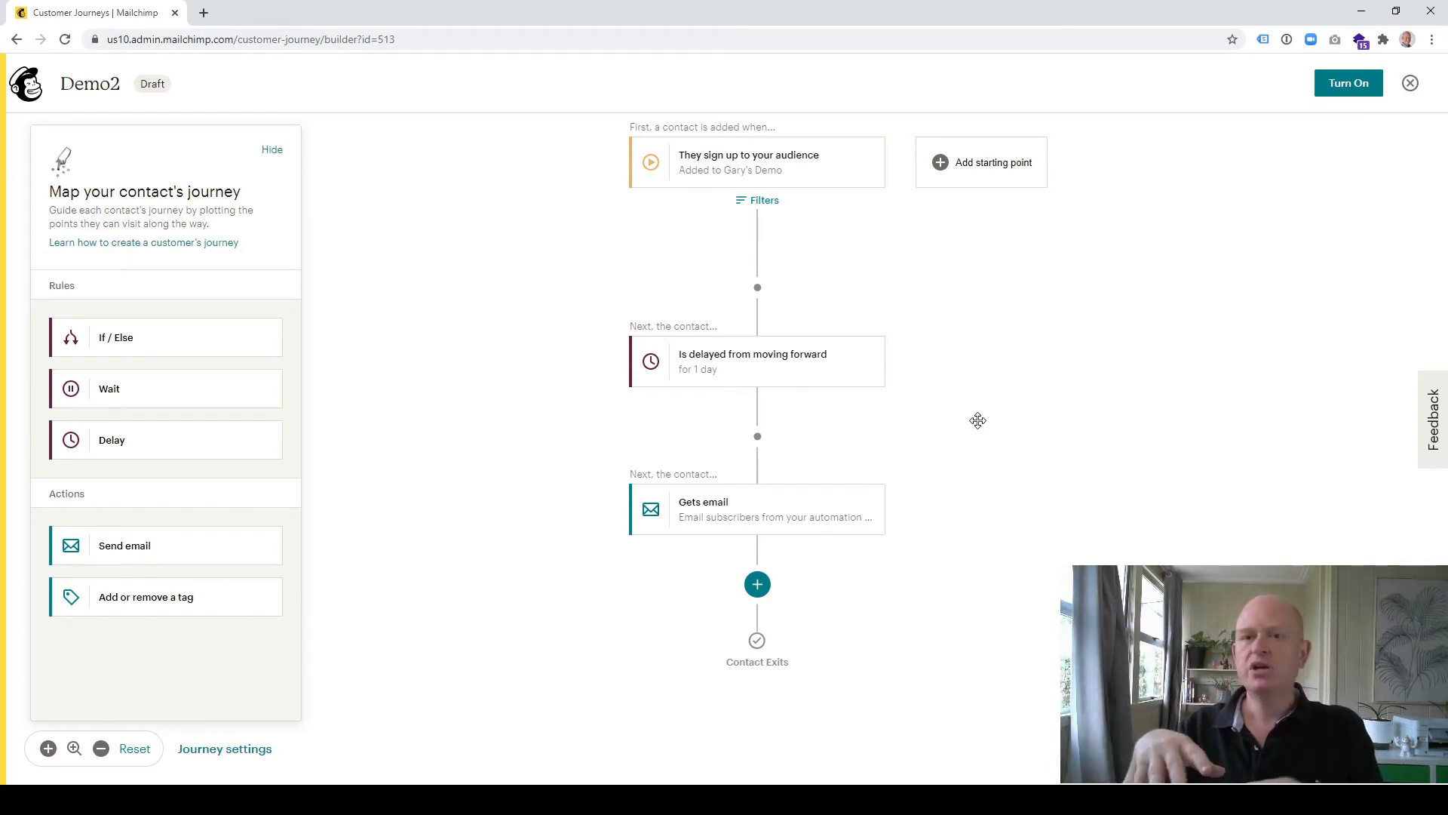
mouse_move(969, 422)
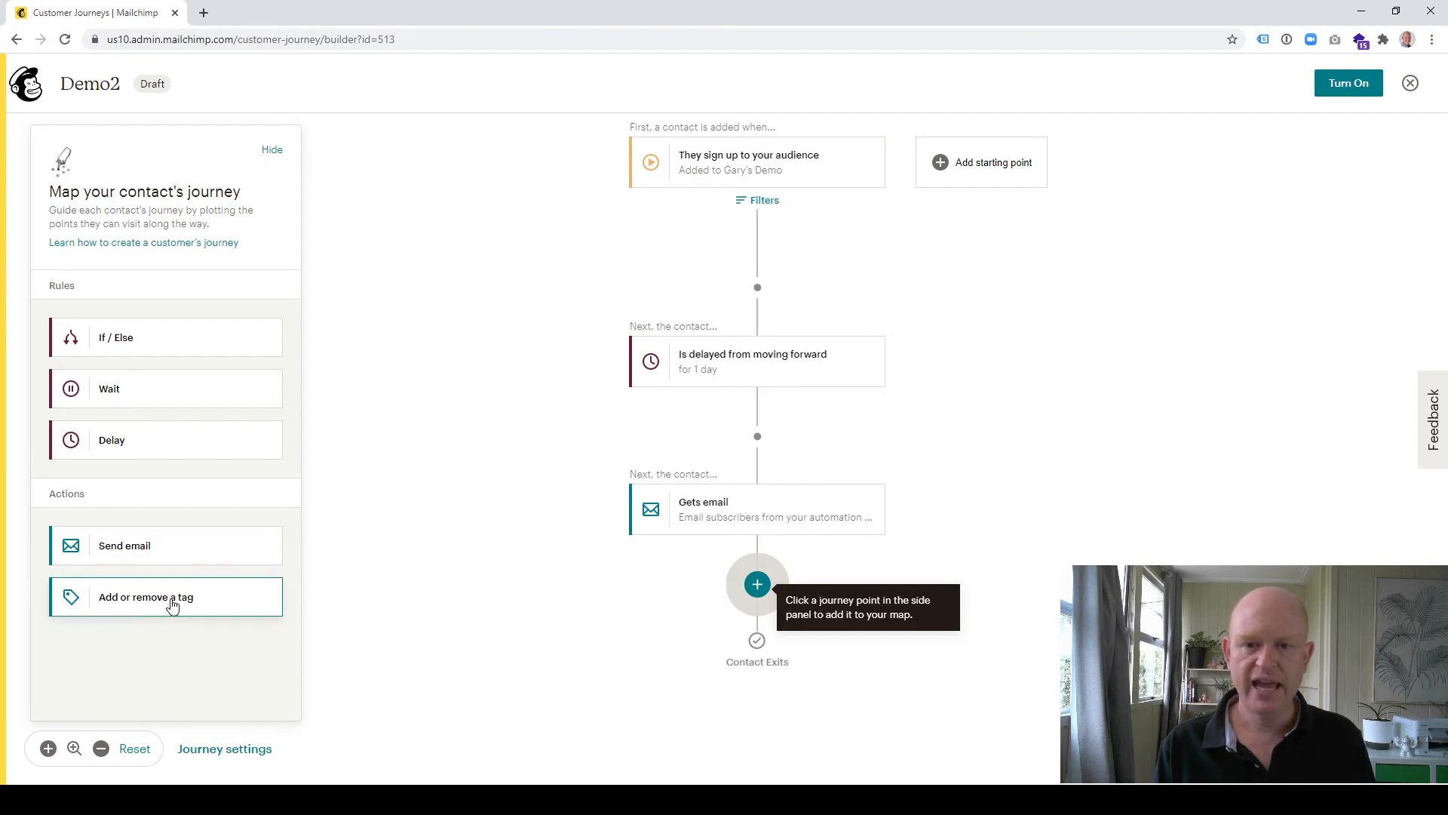
Step: Add a tag step after the email that adds the COMPLETED tag, and save it
left_click(145, 596)
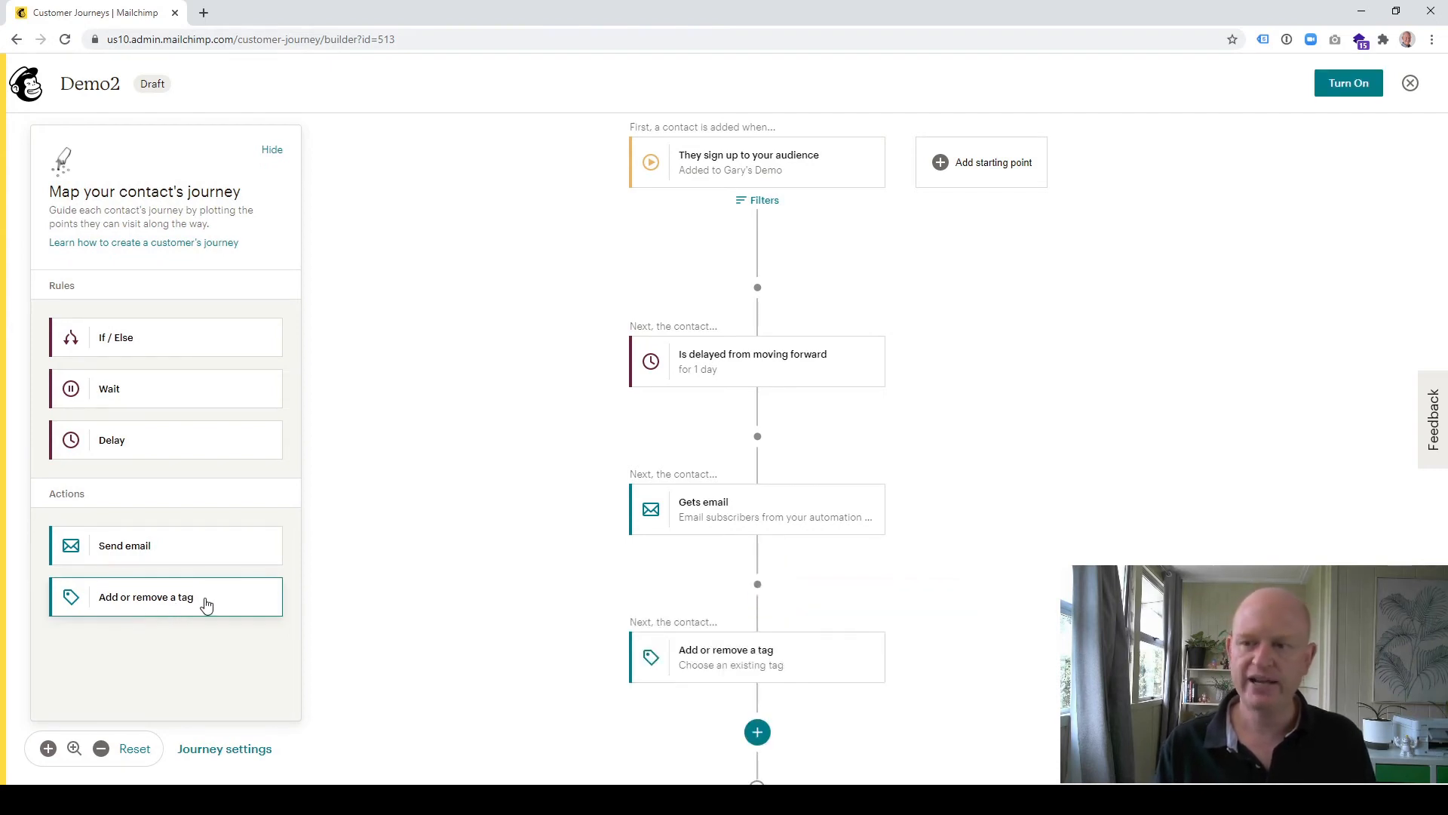
mouse_move(757, 657)
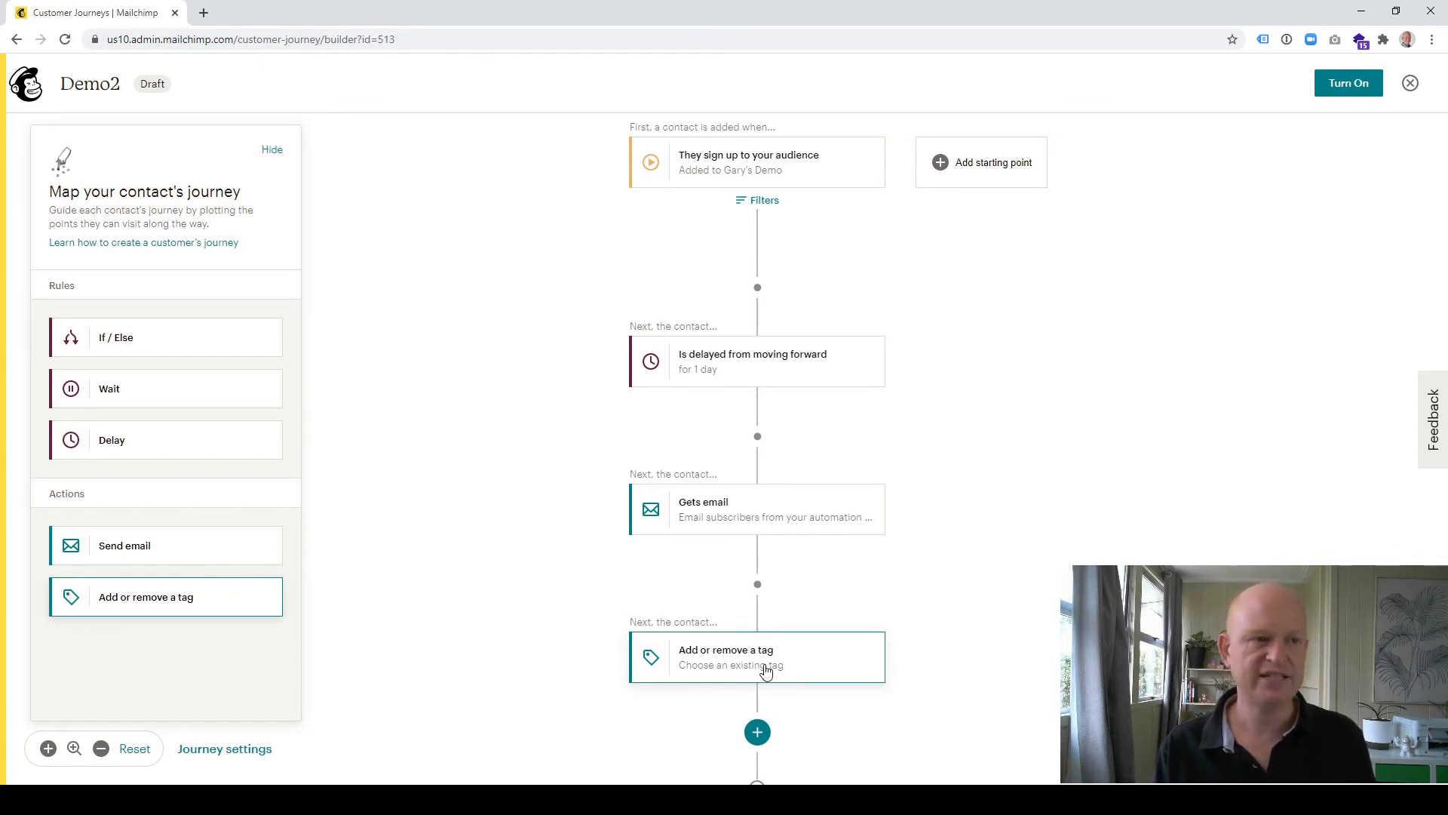
left_click(757, 657)
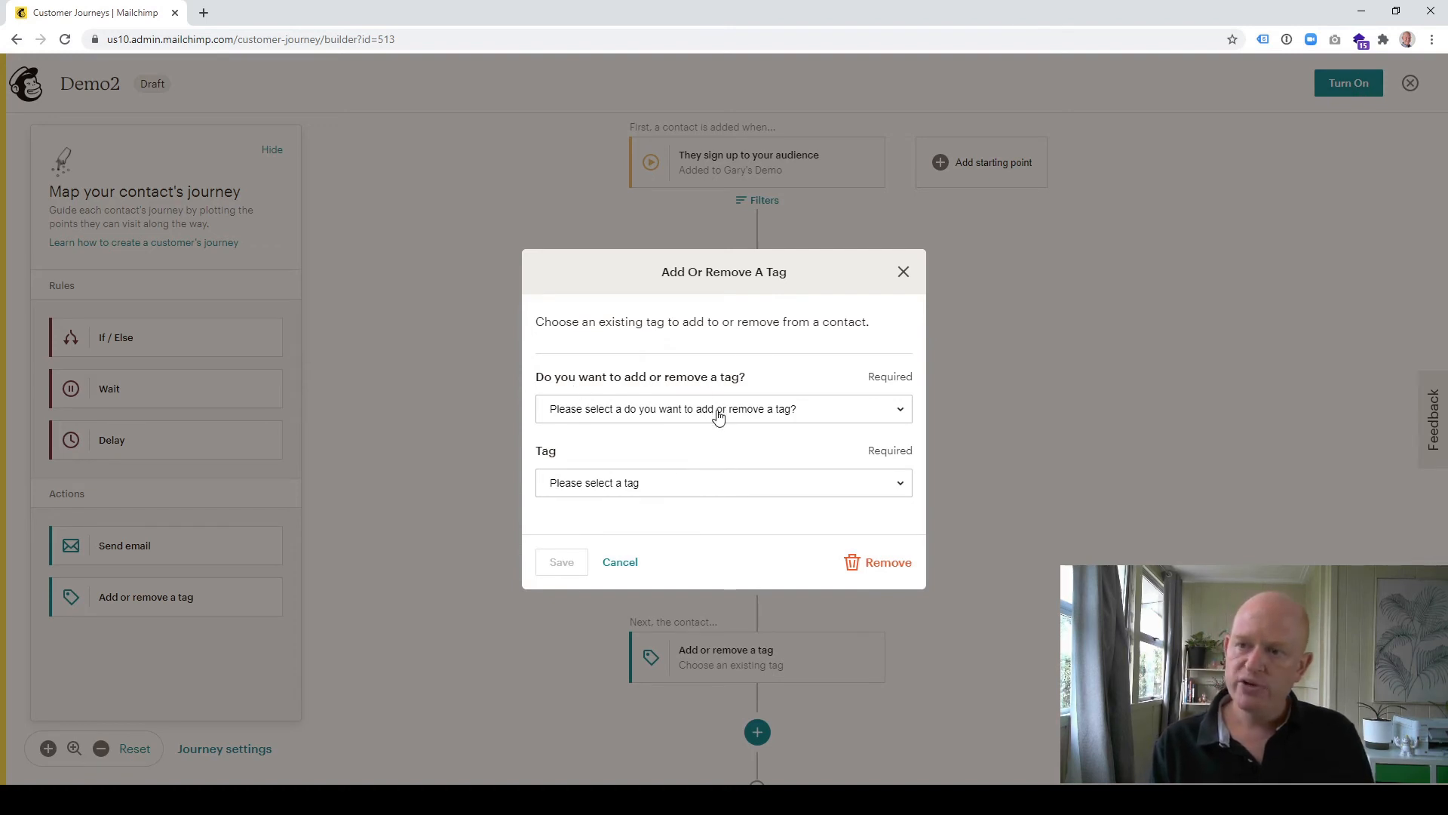
left_click(723, 408)
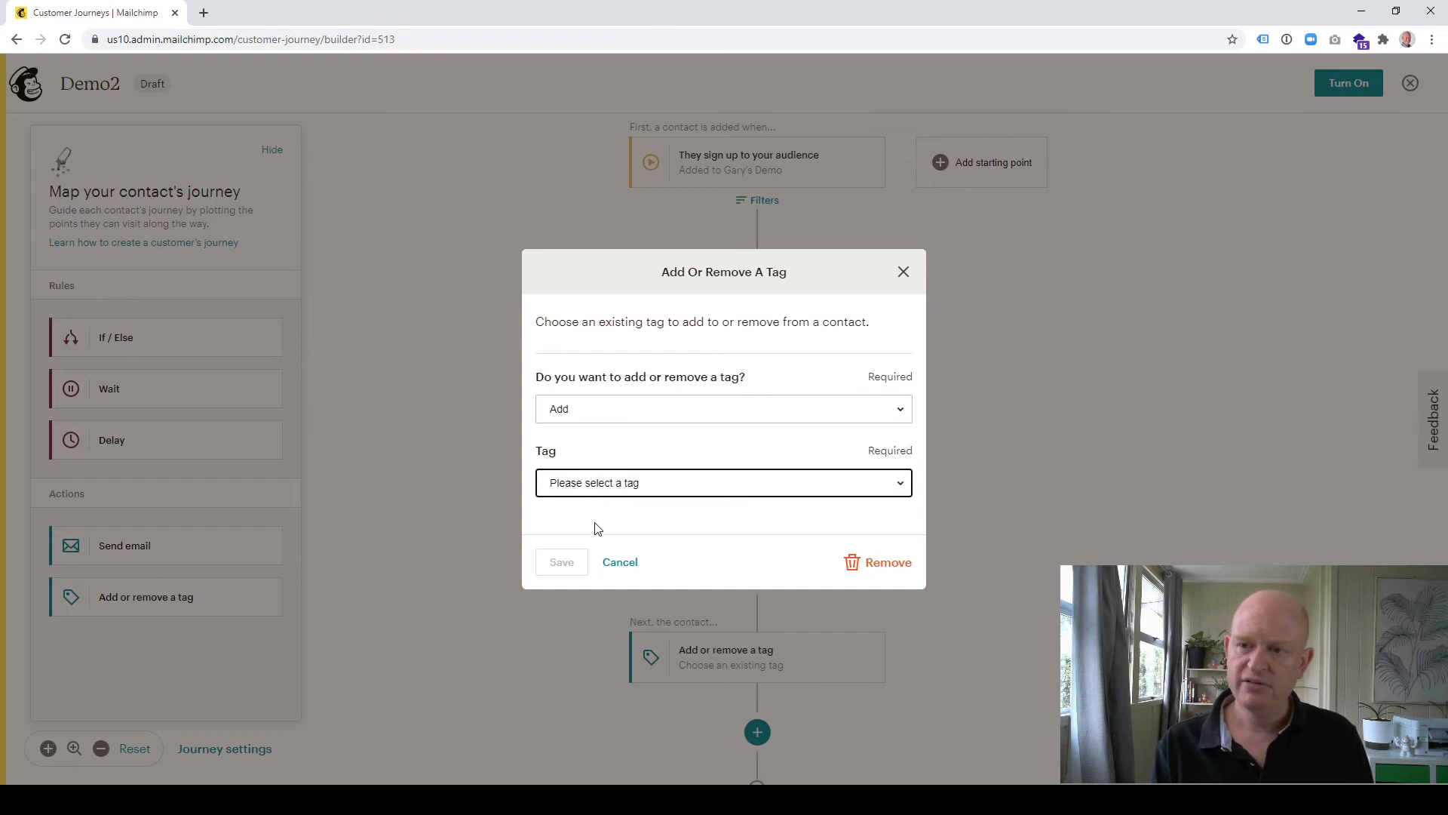
left_click(723, 481)
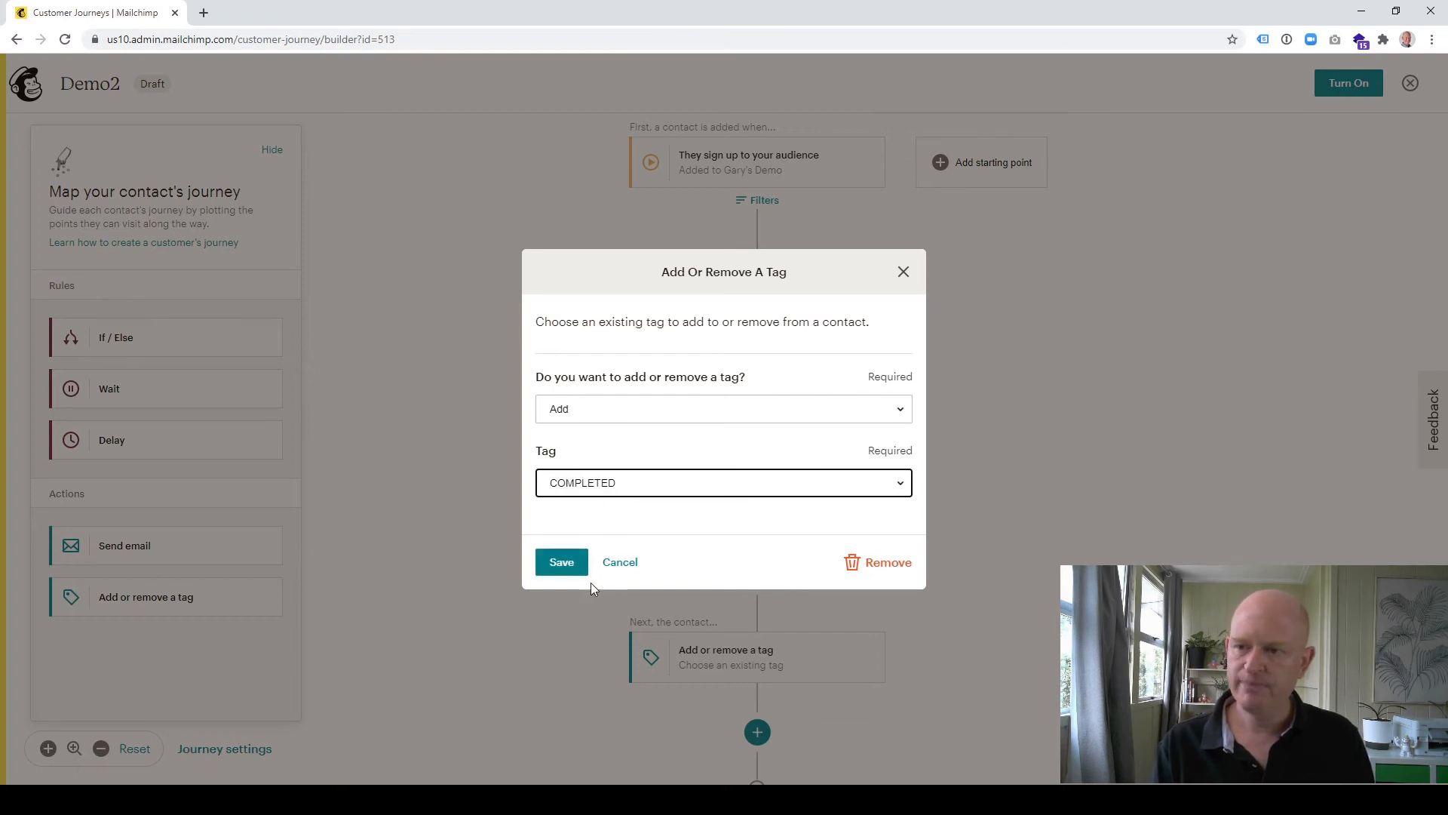
left_click(561, 561)
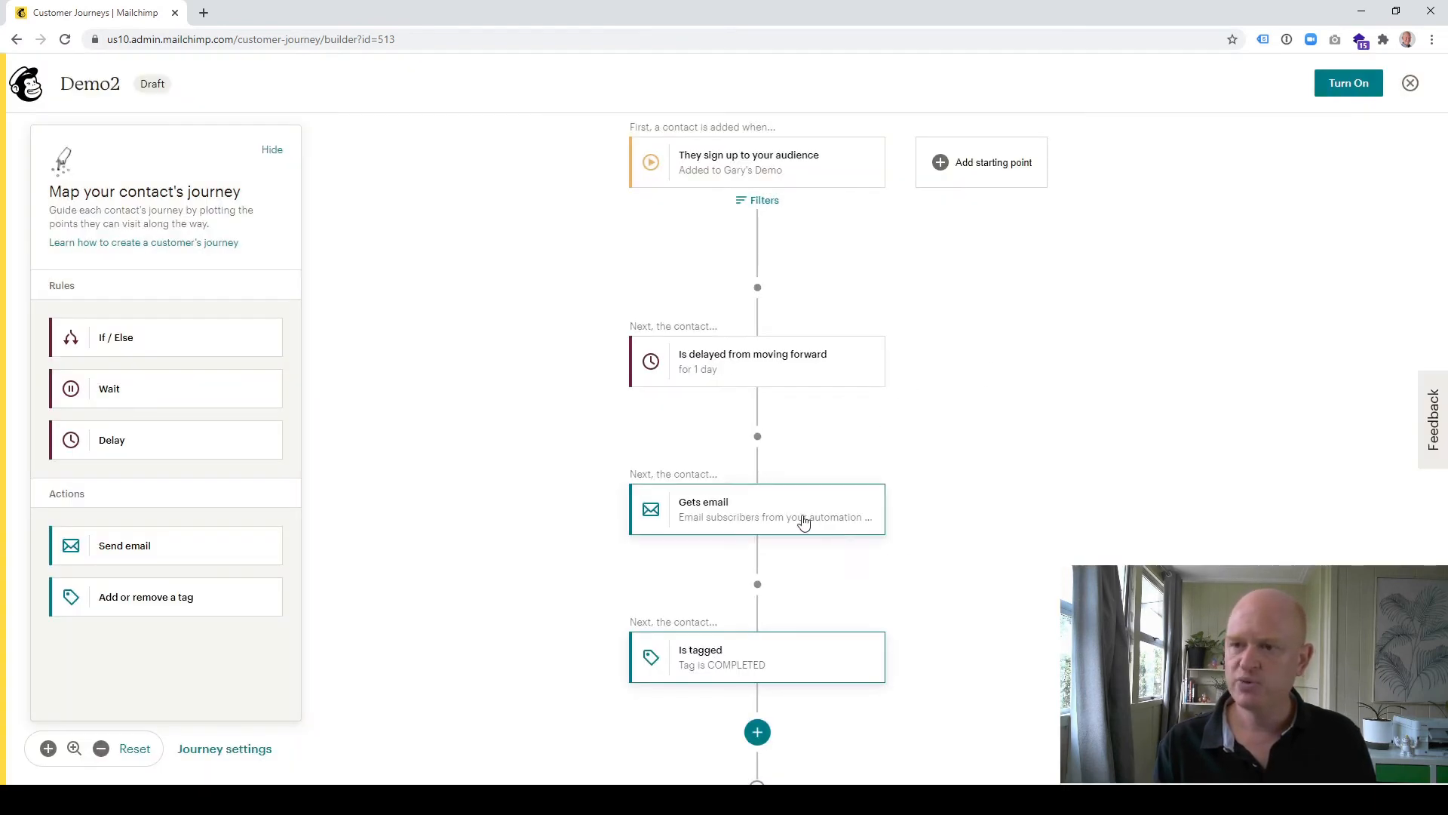
mouse_move(767, 682)
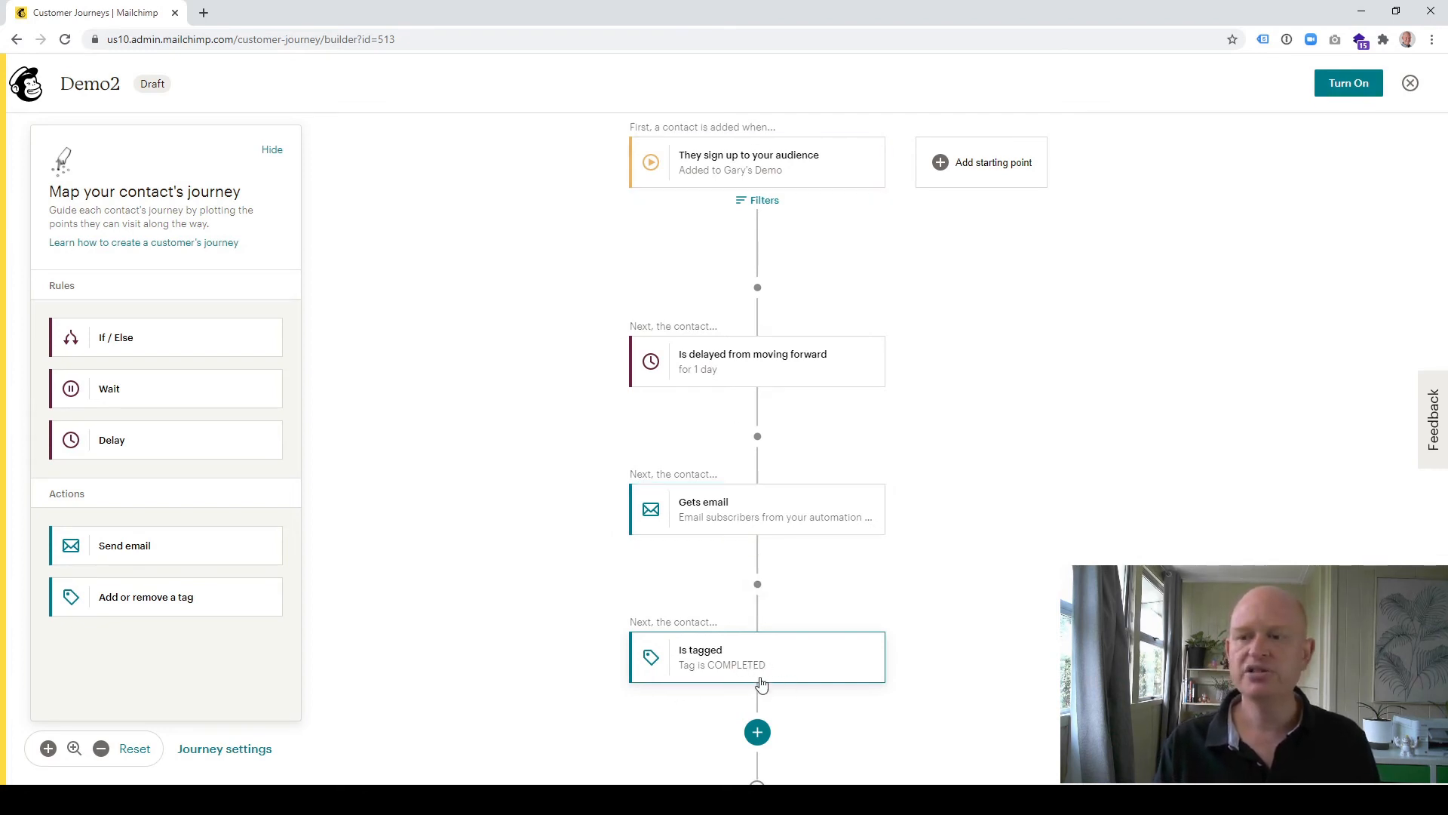
mouse_move(766, 676)
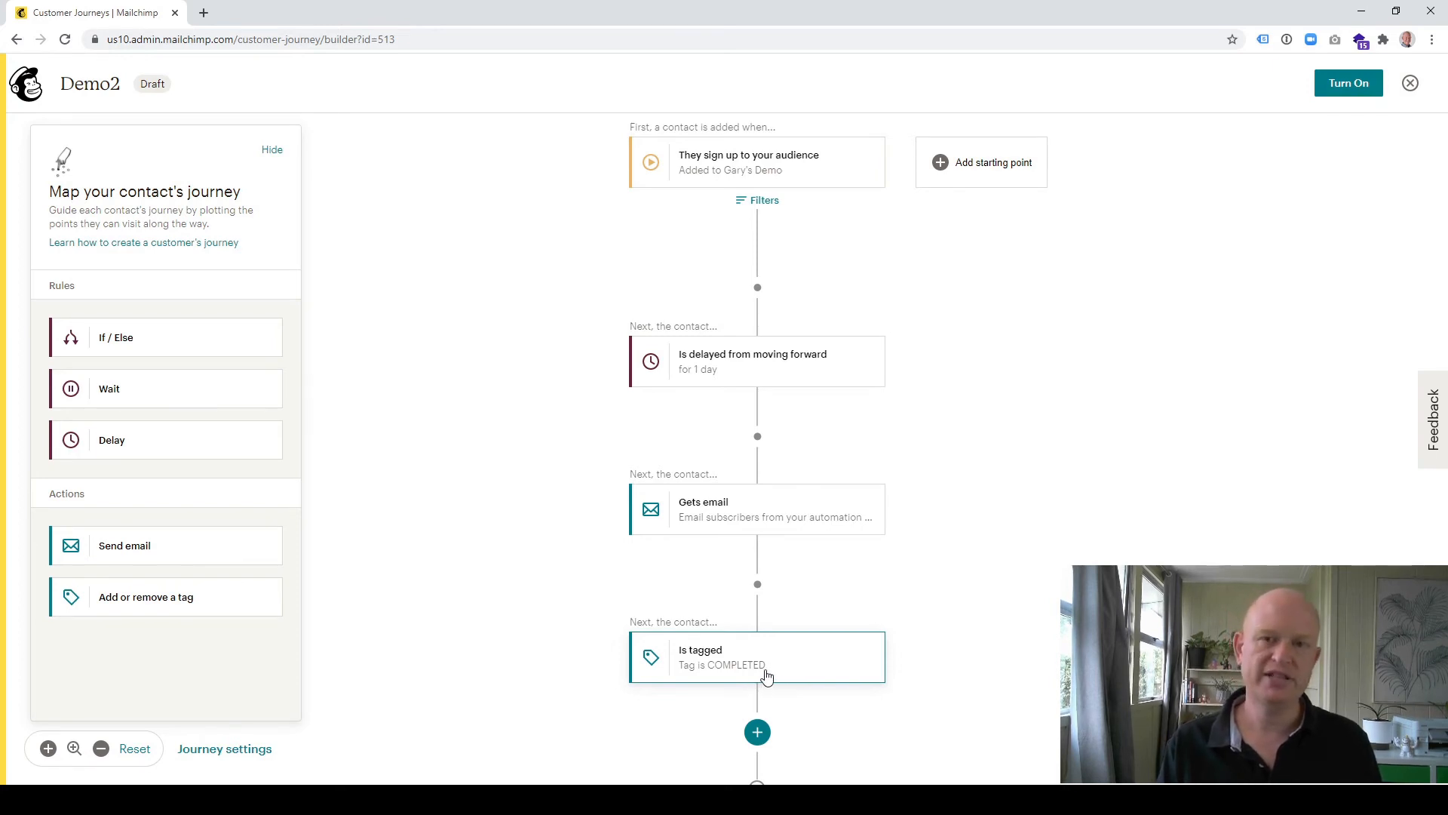
mouse_move(1315, 145)
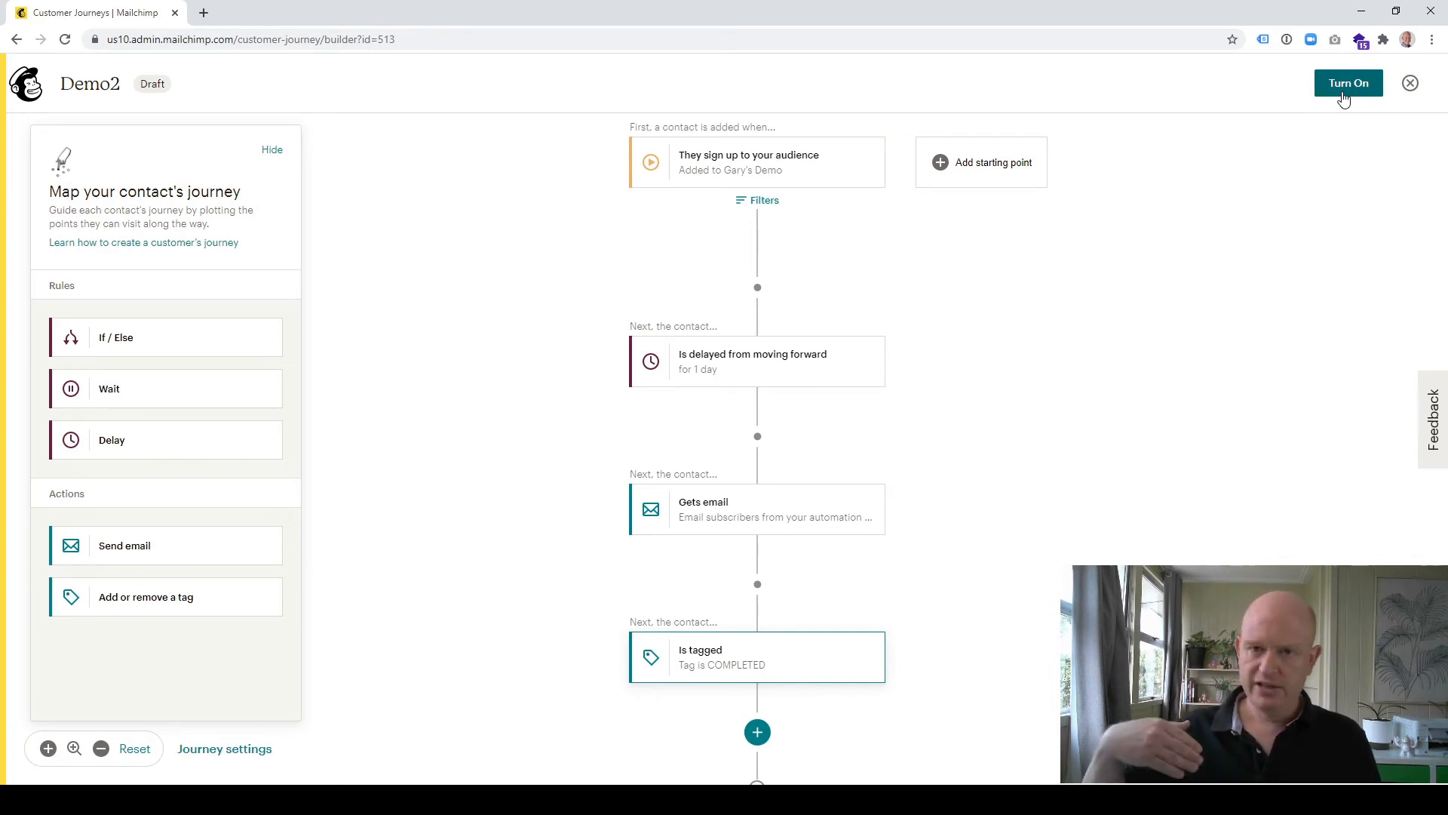
Step: Turn on the Demo2 journey and dismiss the 'Watch your contact's journey unfold' popup
left_click(1348, 83)
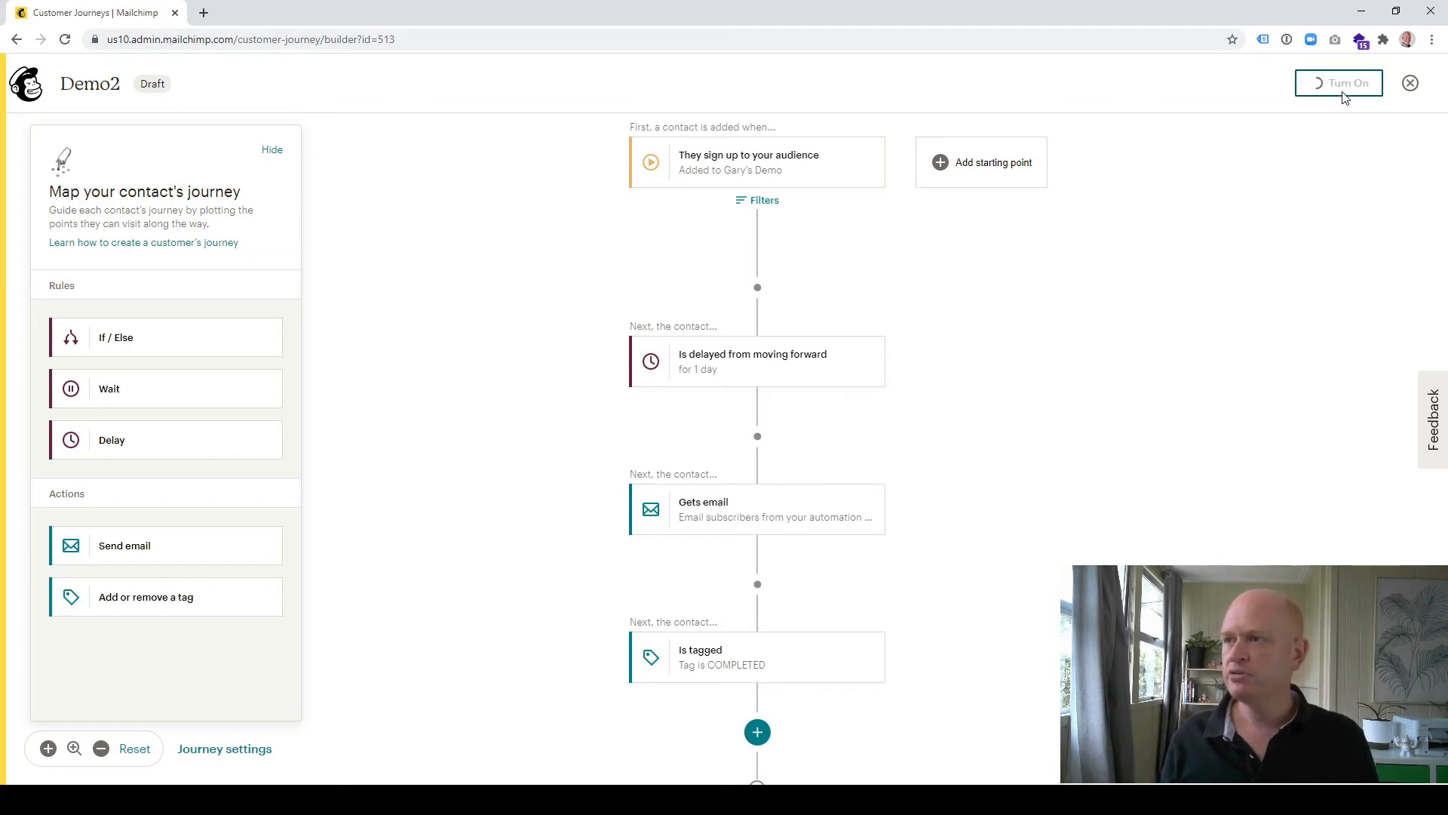
left_click(1338, 83)
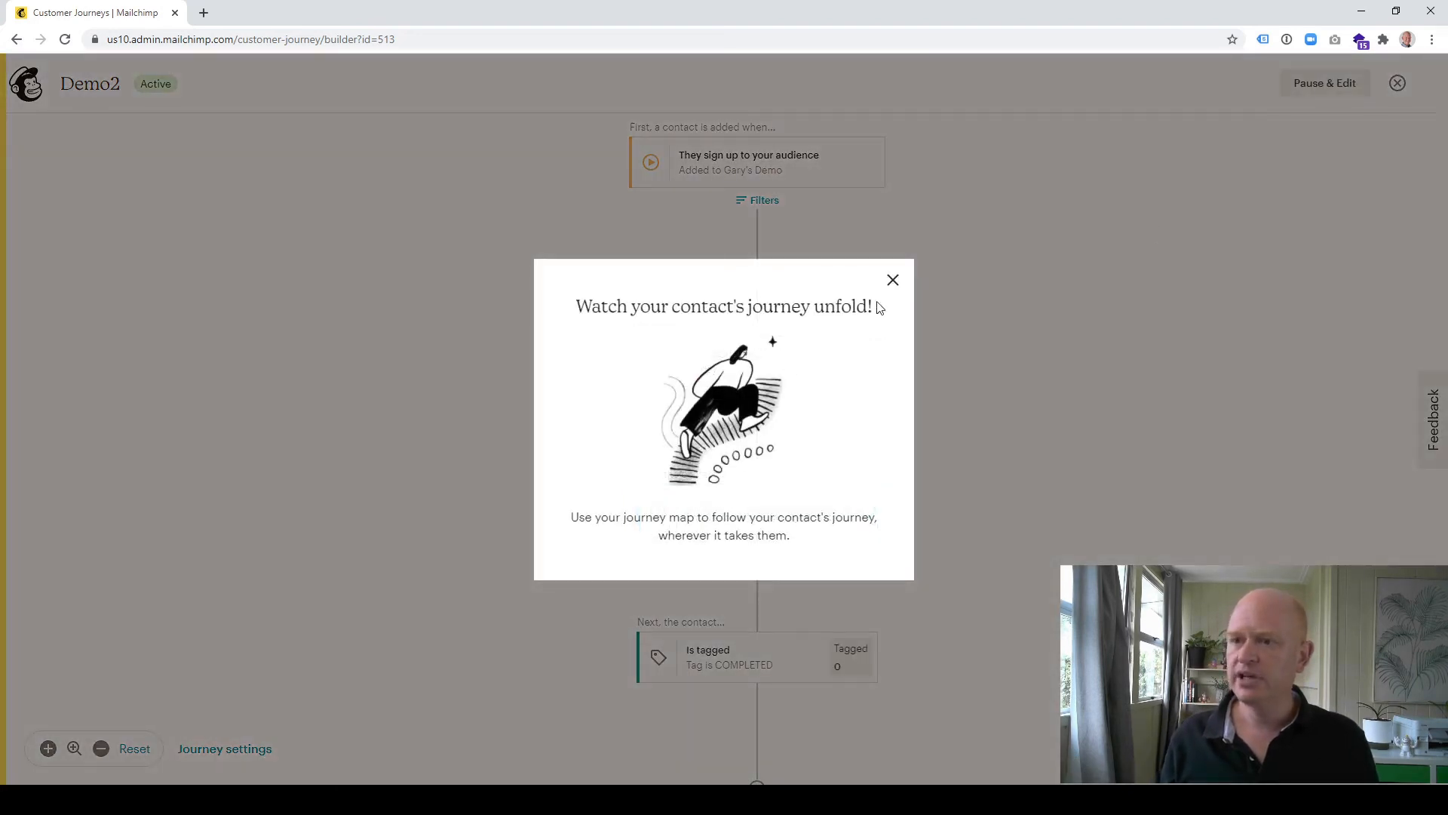
left_click(892, 279)
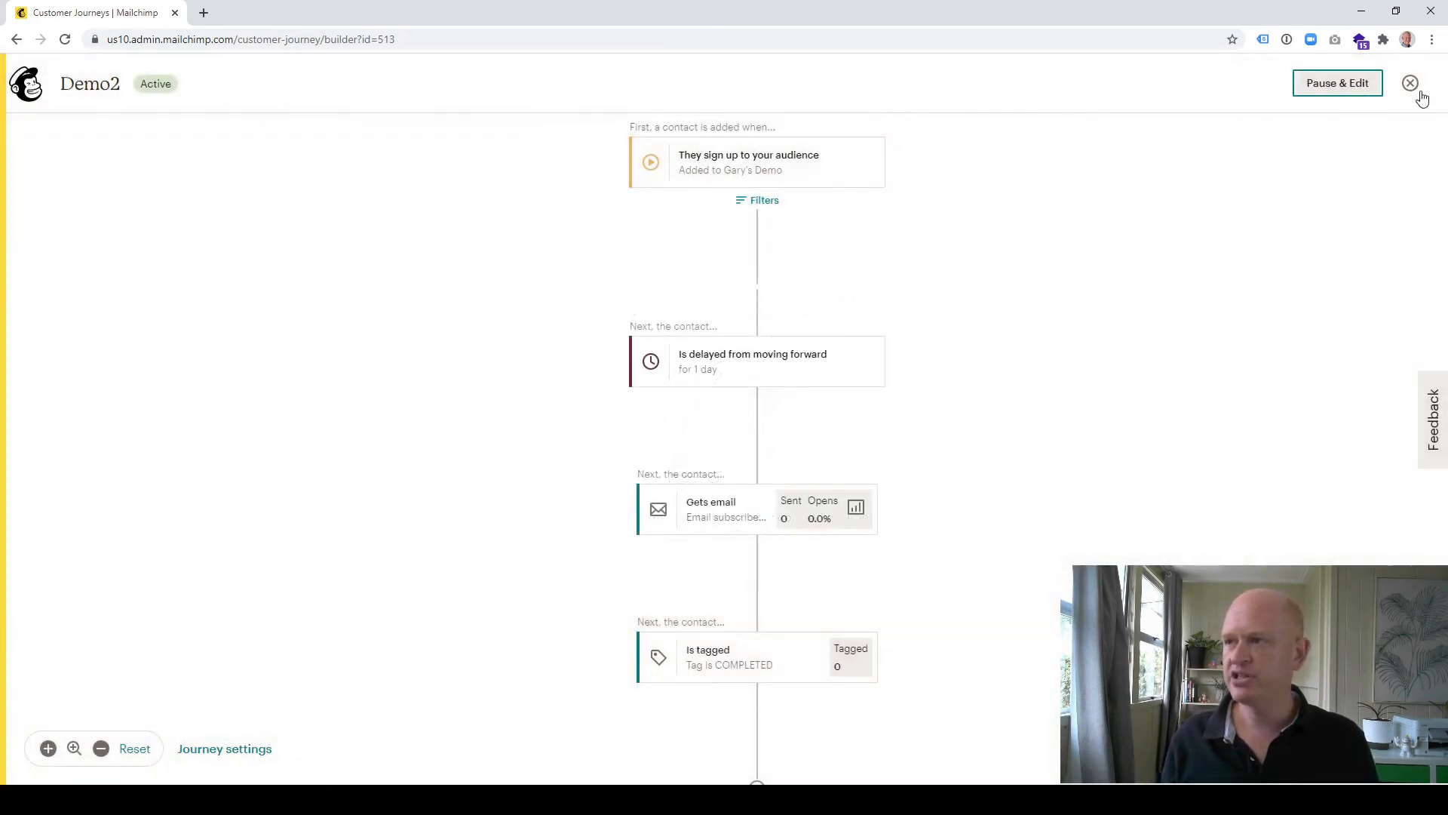
Step: Close the journey builder to return to the Customer Journeys list
left_click(1410, 83)
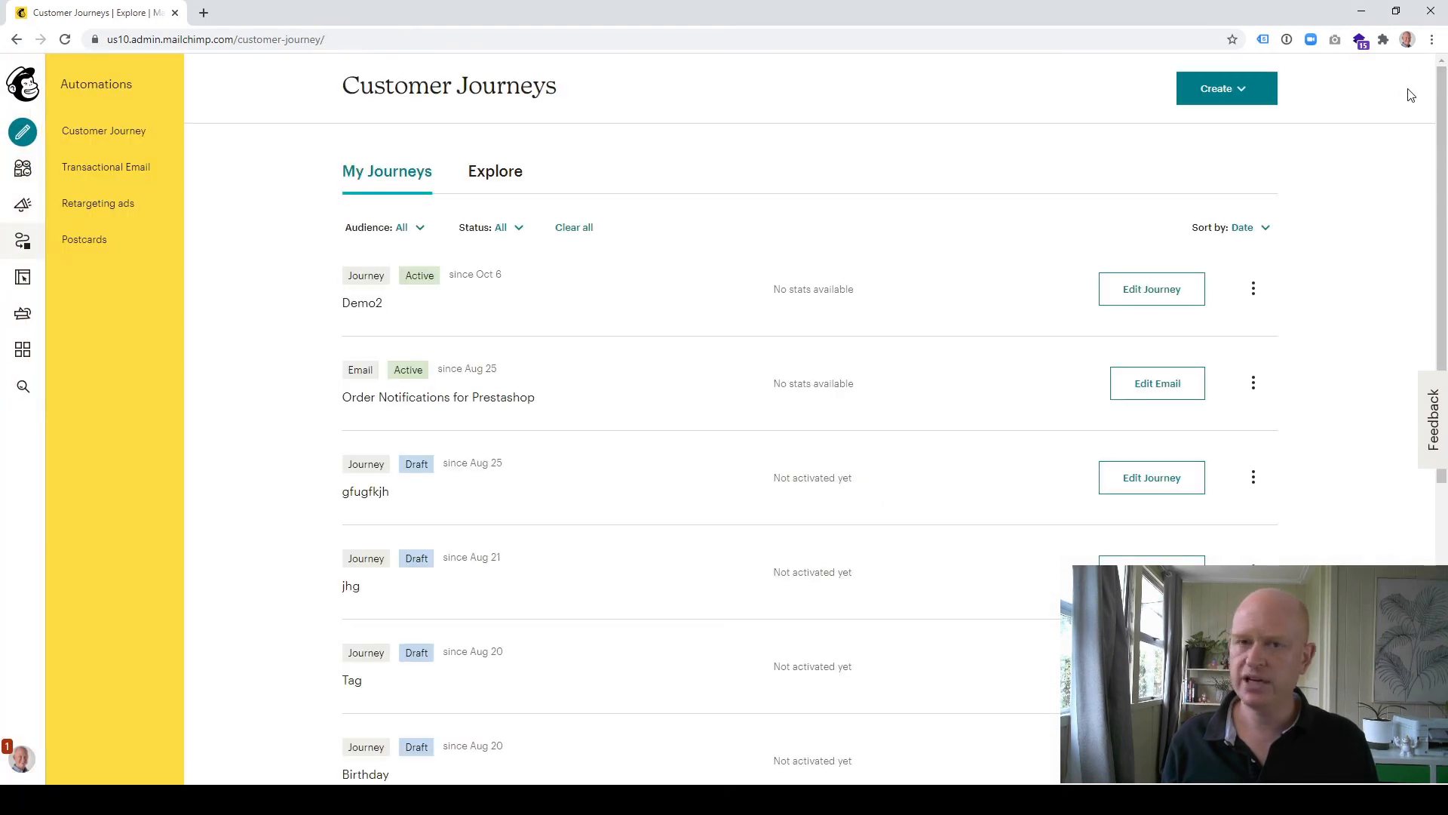
mouse_move(439, 296)
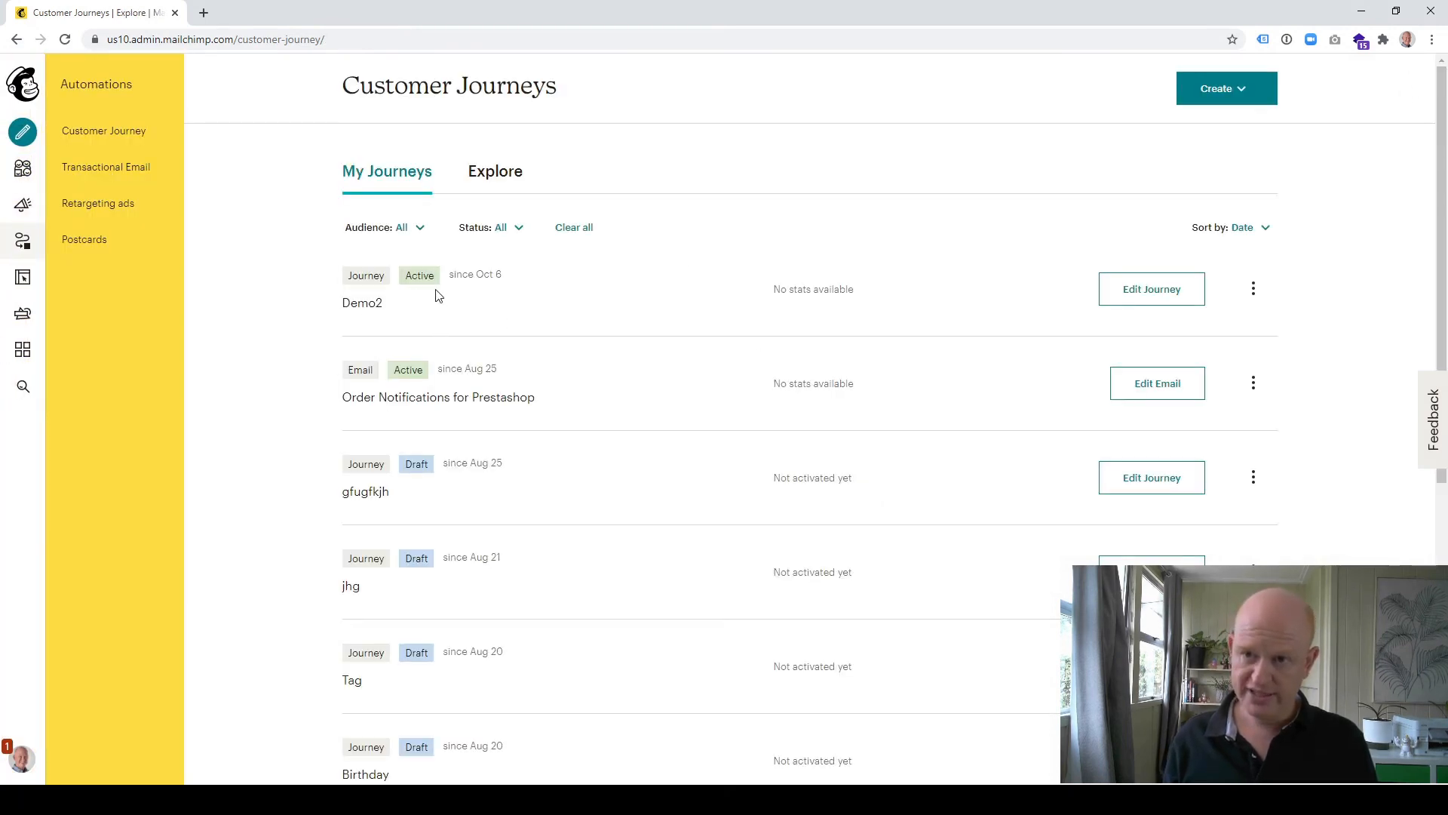
mouse_move(434, 317)
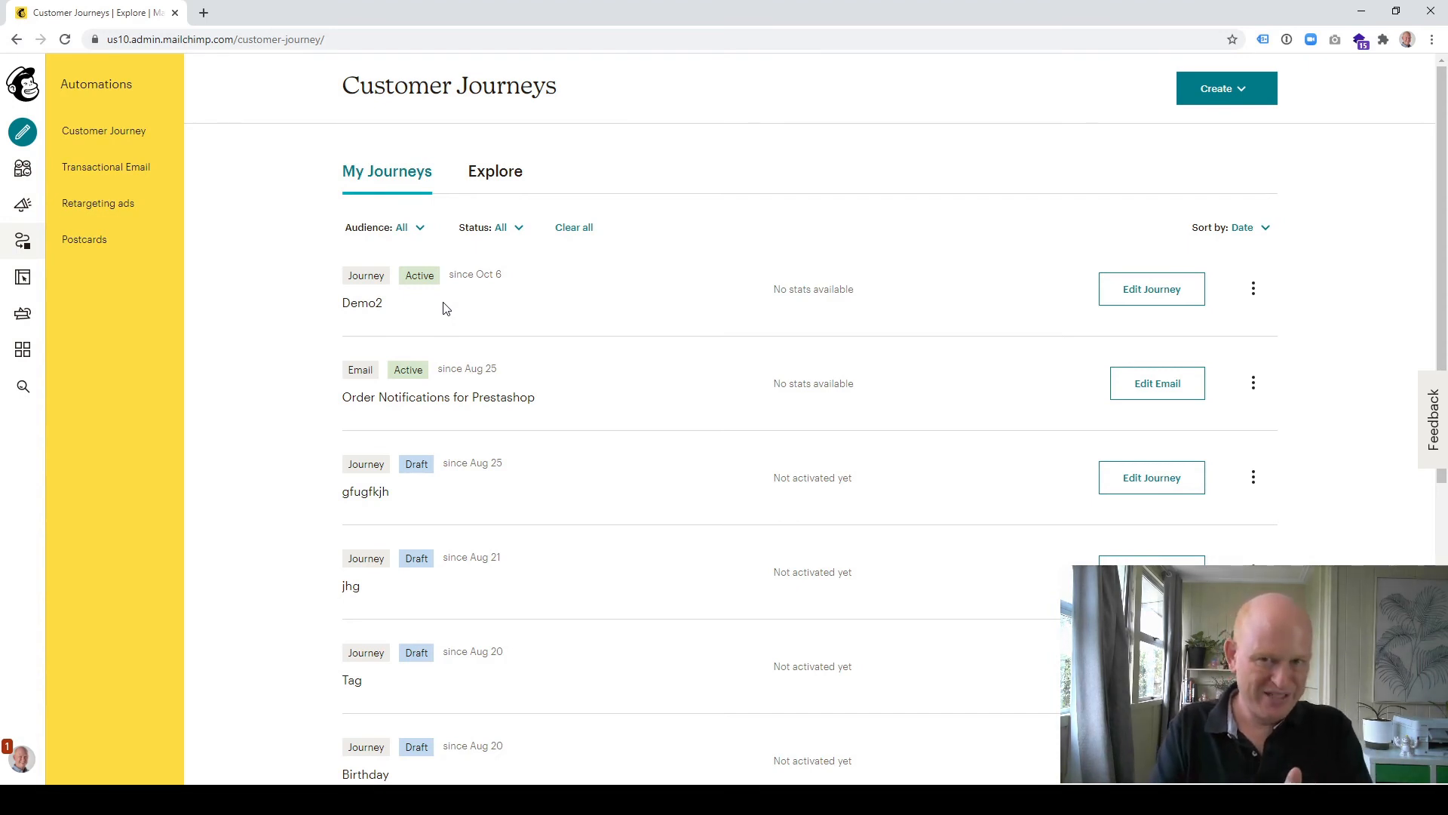
mouse_move(383, 358)
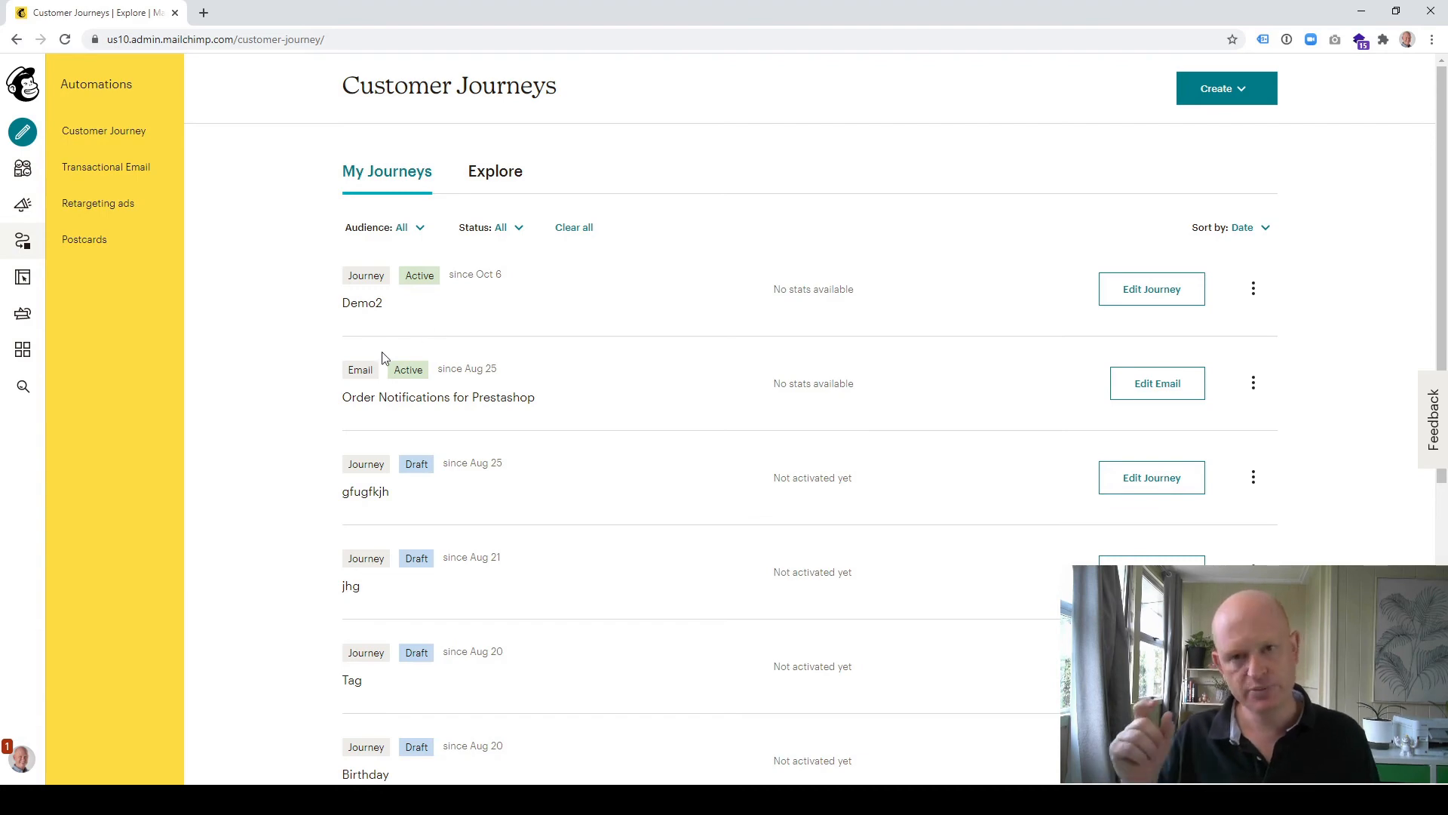
mouse_move(22, 132)
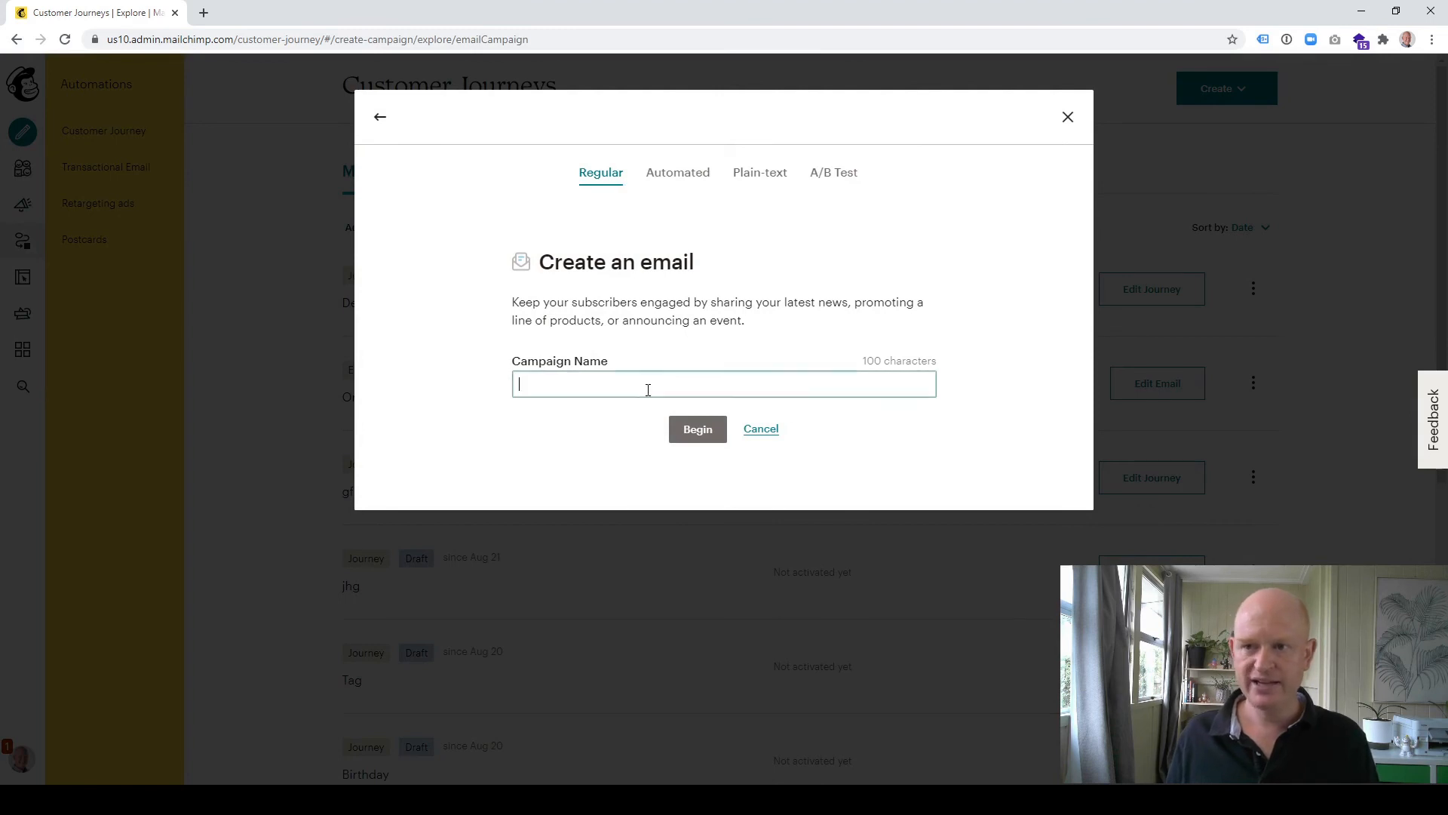
Step: Name the new regular email campaign TEST and begin it
type("TEST")
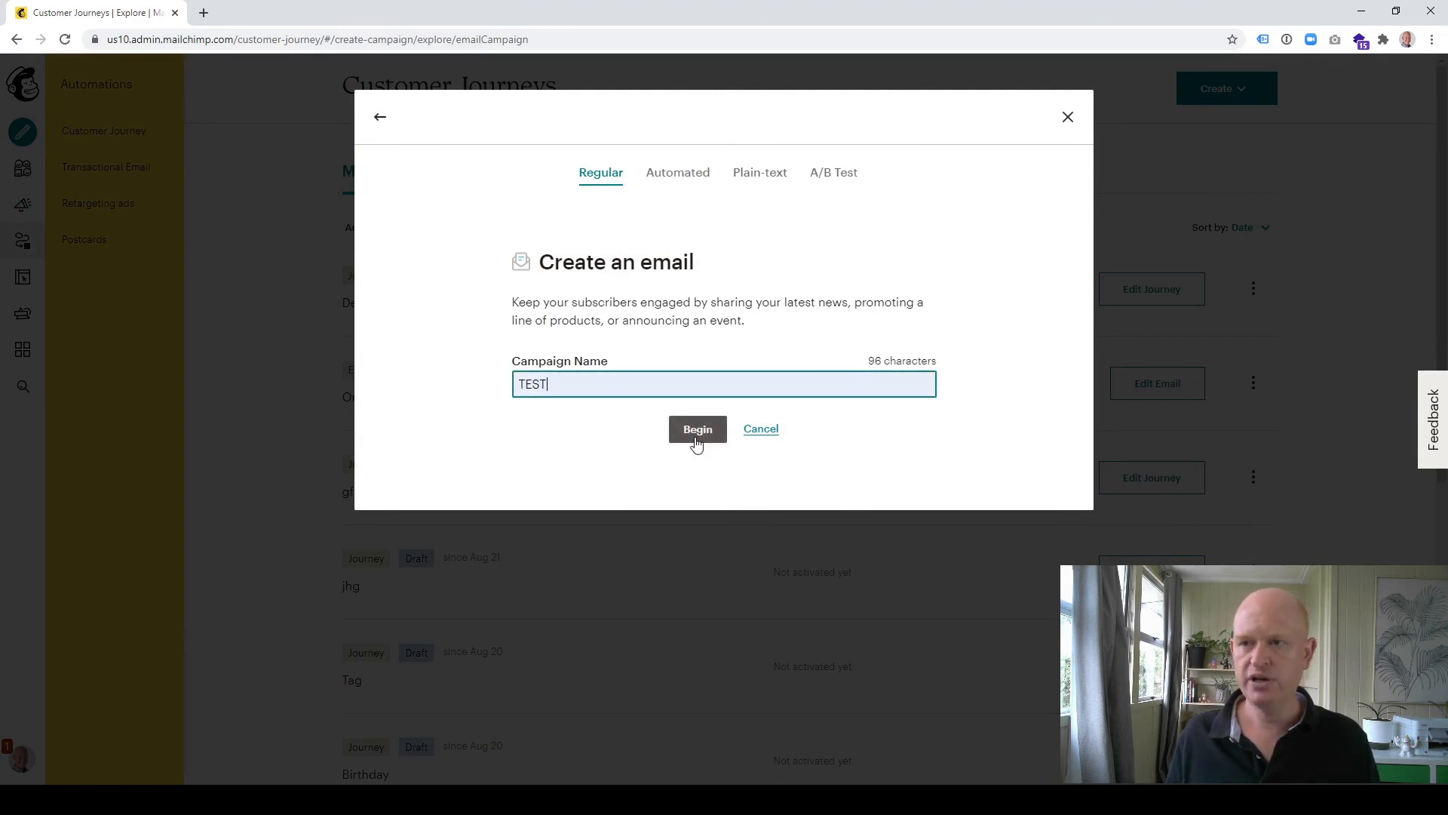
left_click(697, 428)
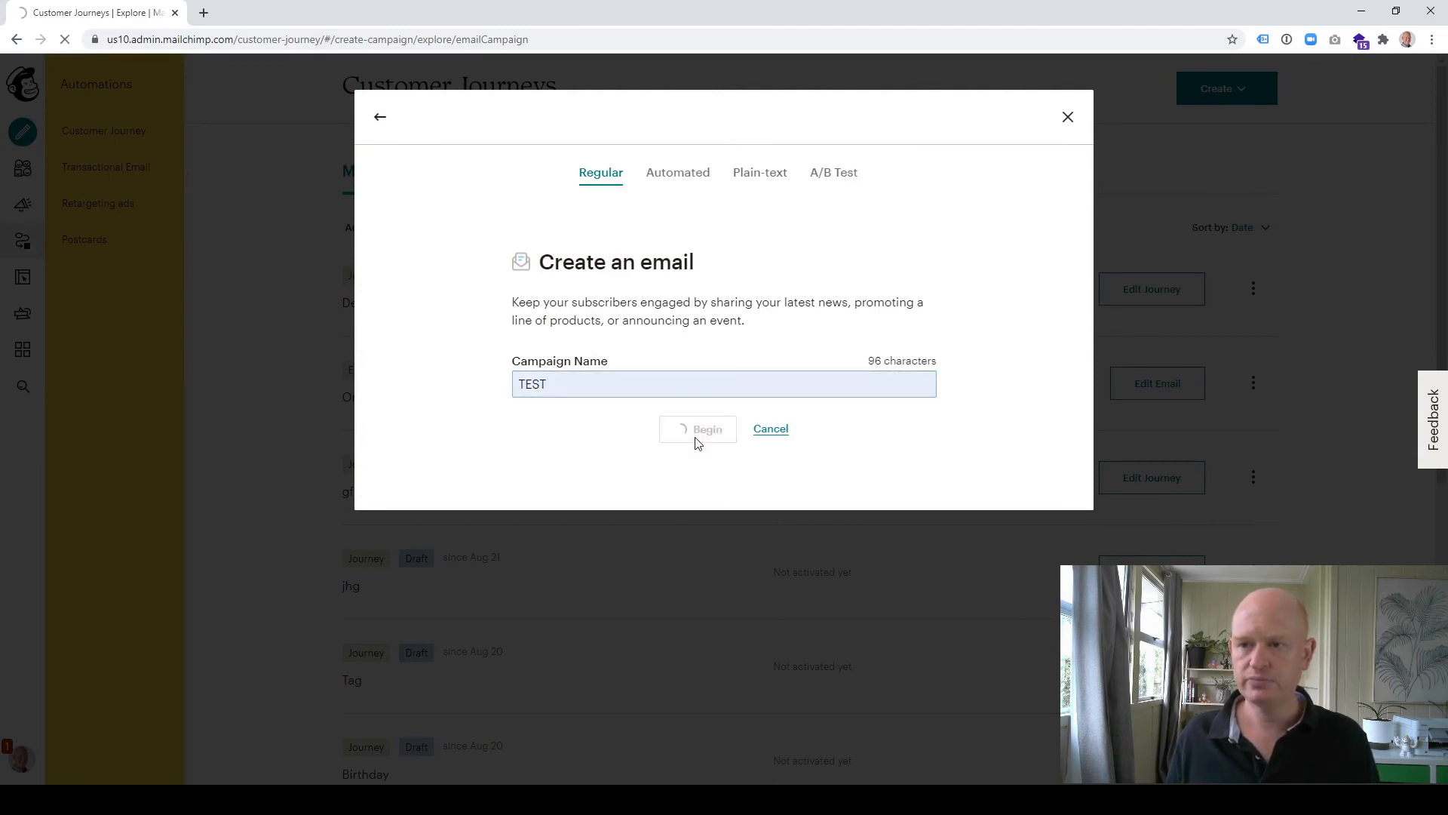
left_click(696, 428)
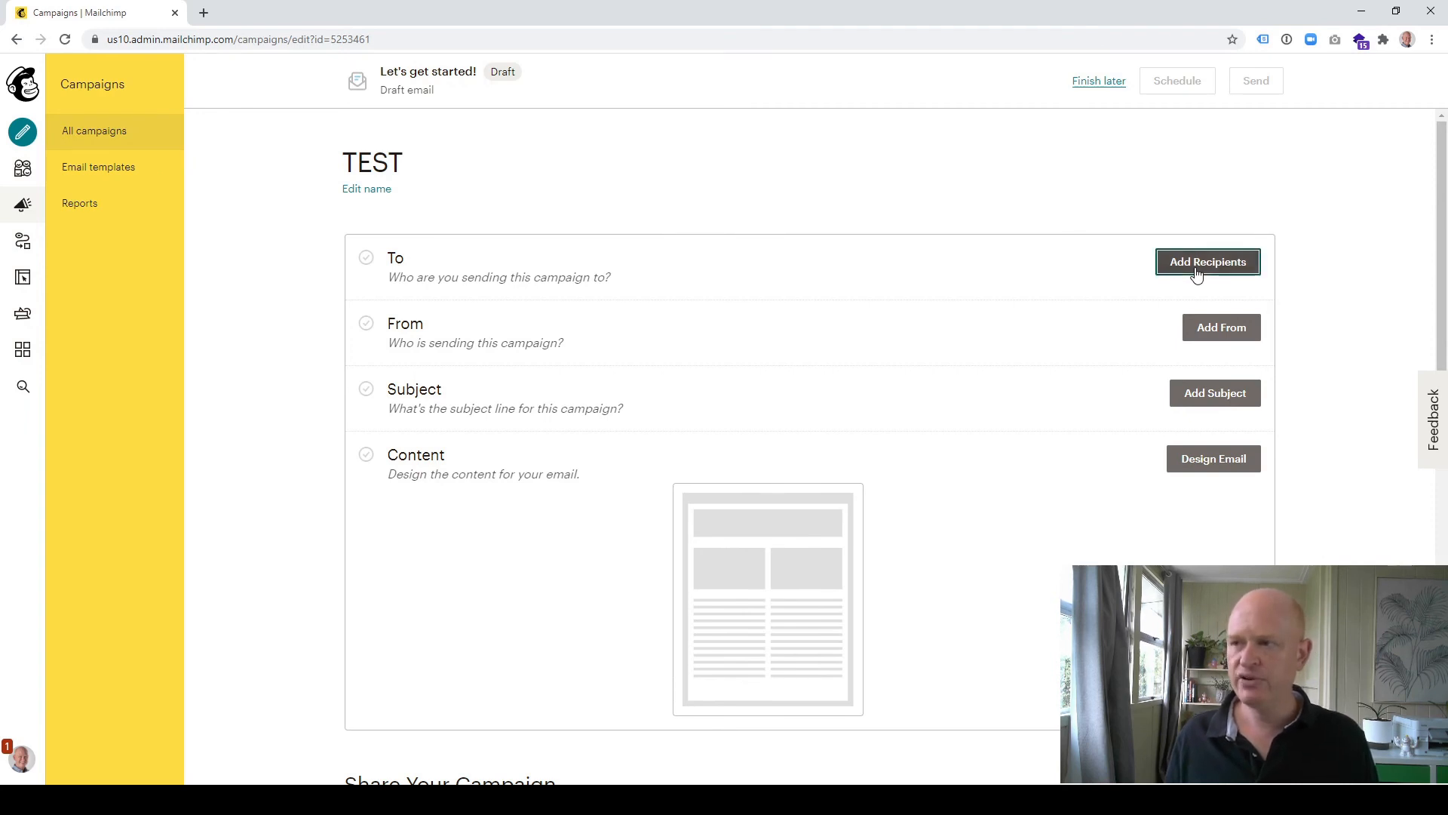
Step: Add Gary's Demo as recipients and browse its segments and tags, including COMPLETED
left_click(1206, 262)
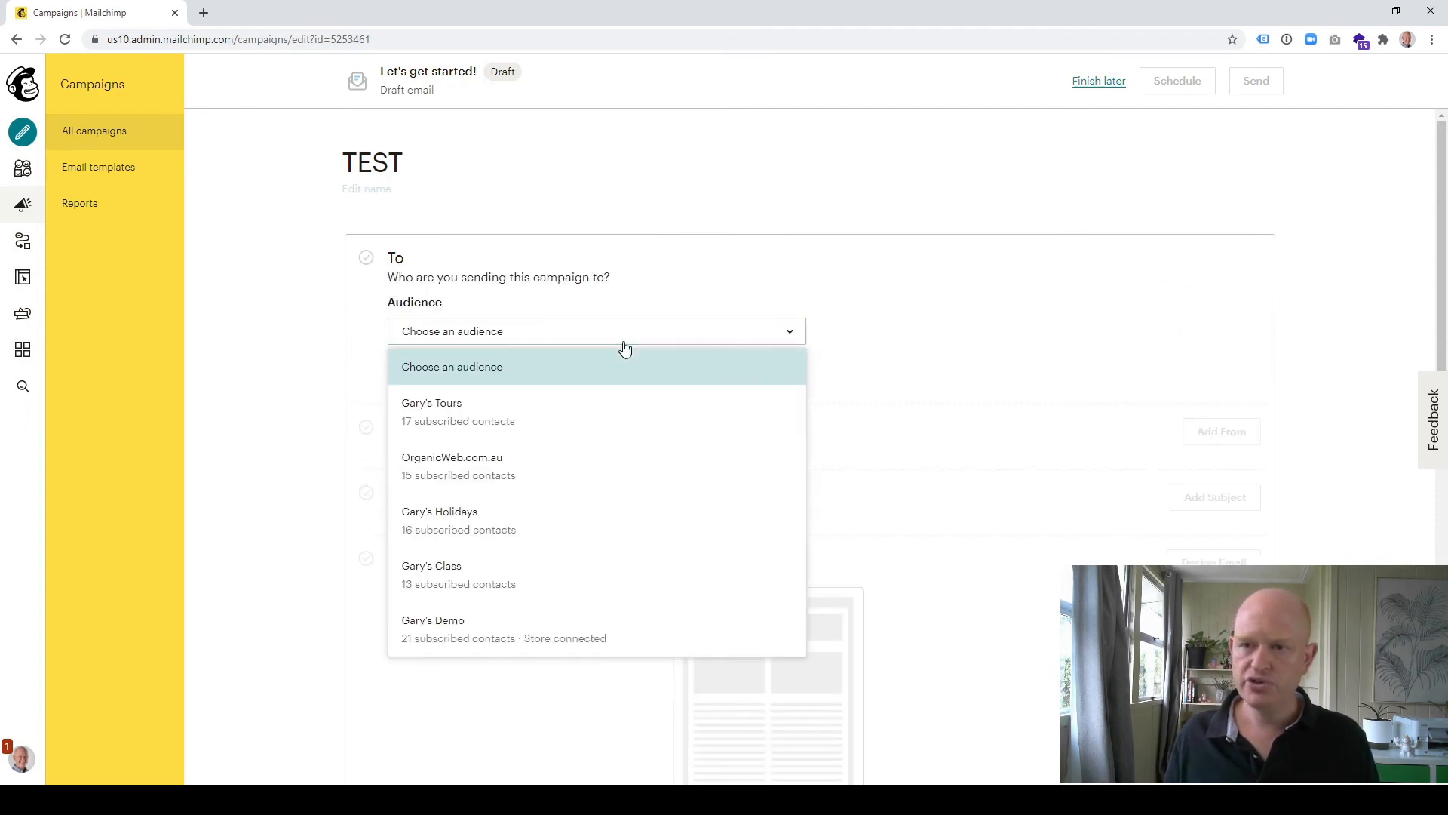
mouse_move(480, 637)
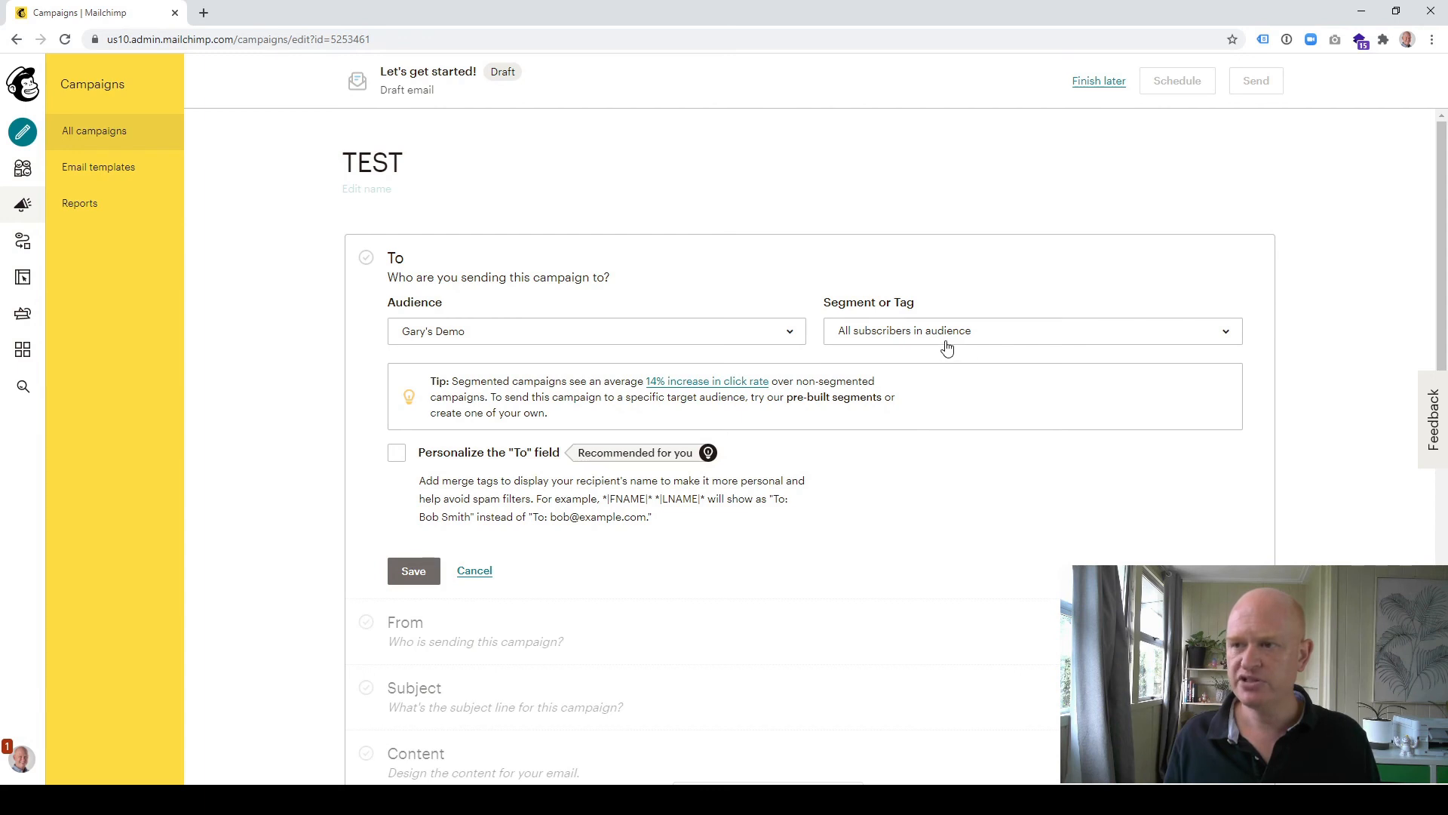
left_click(1031, 330)
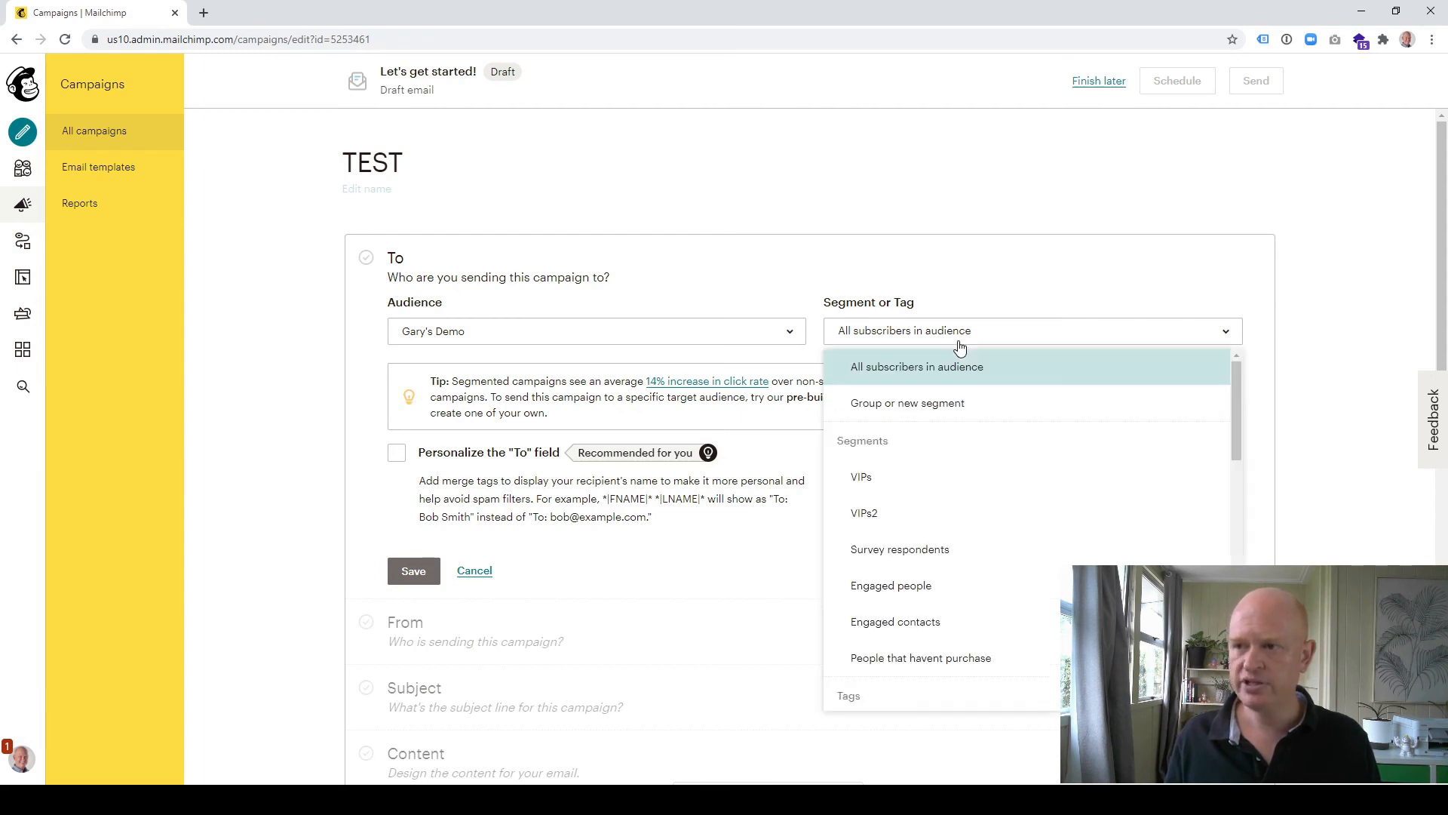
mouse_move(933, 411)
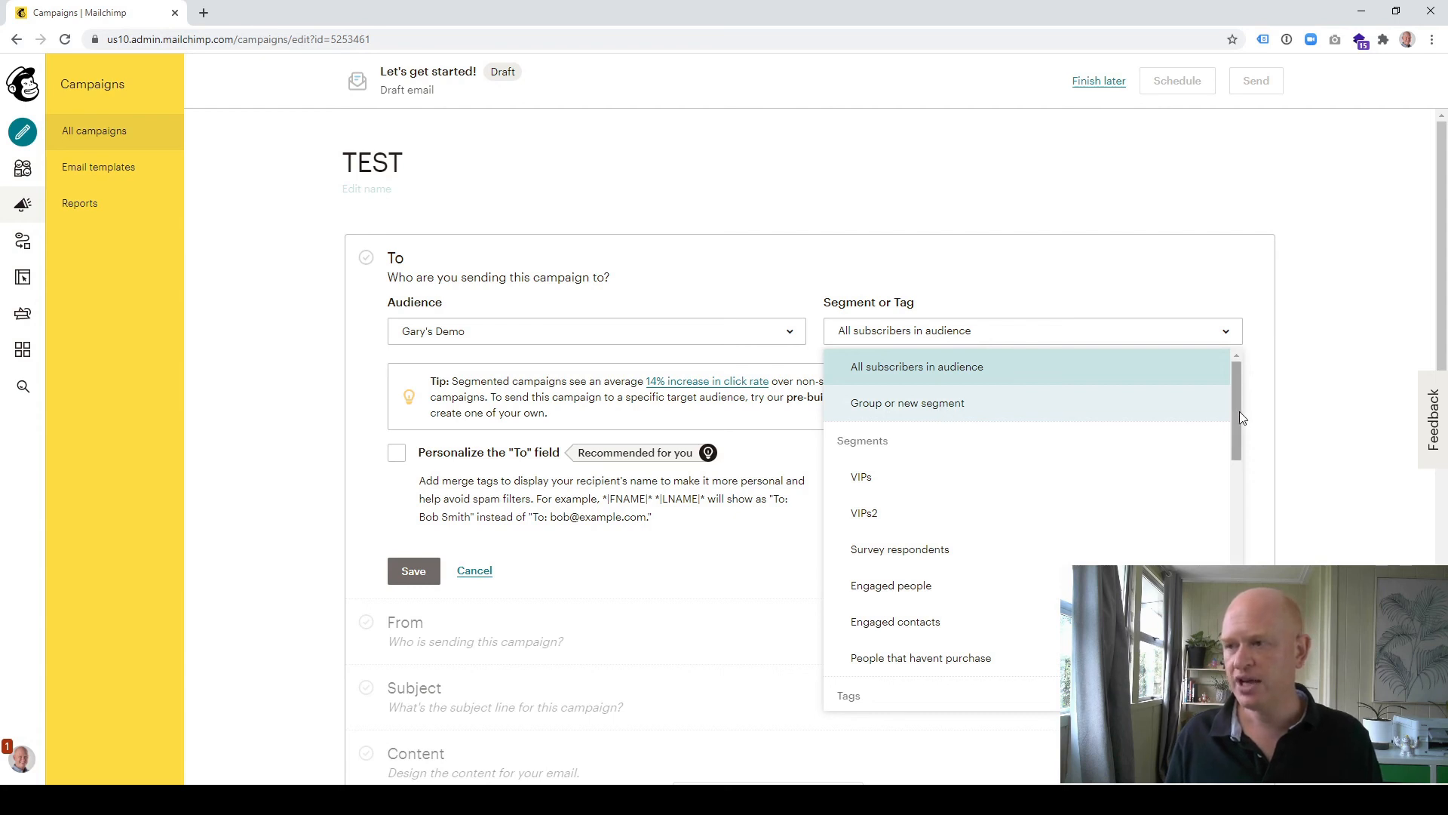
scroll("down", 3)
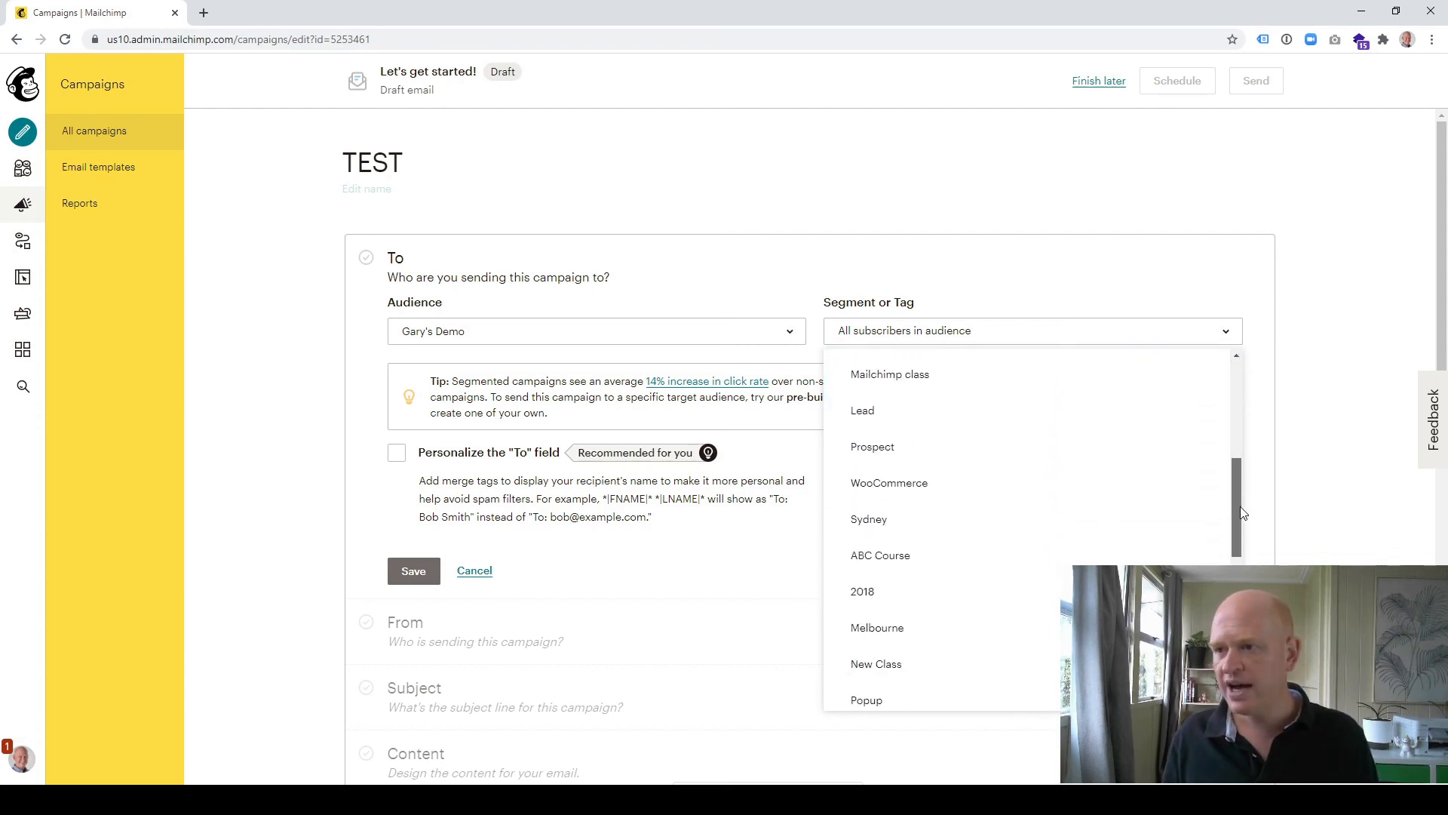
scroll("up", 3)
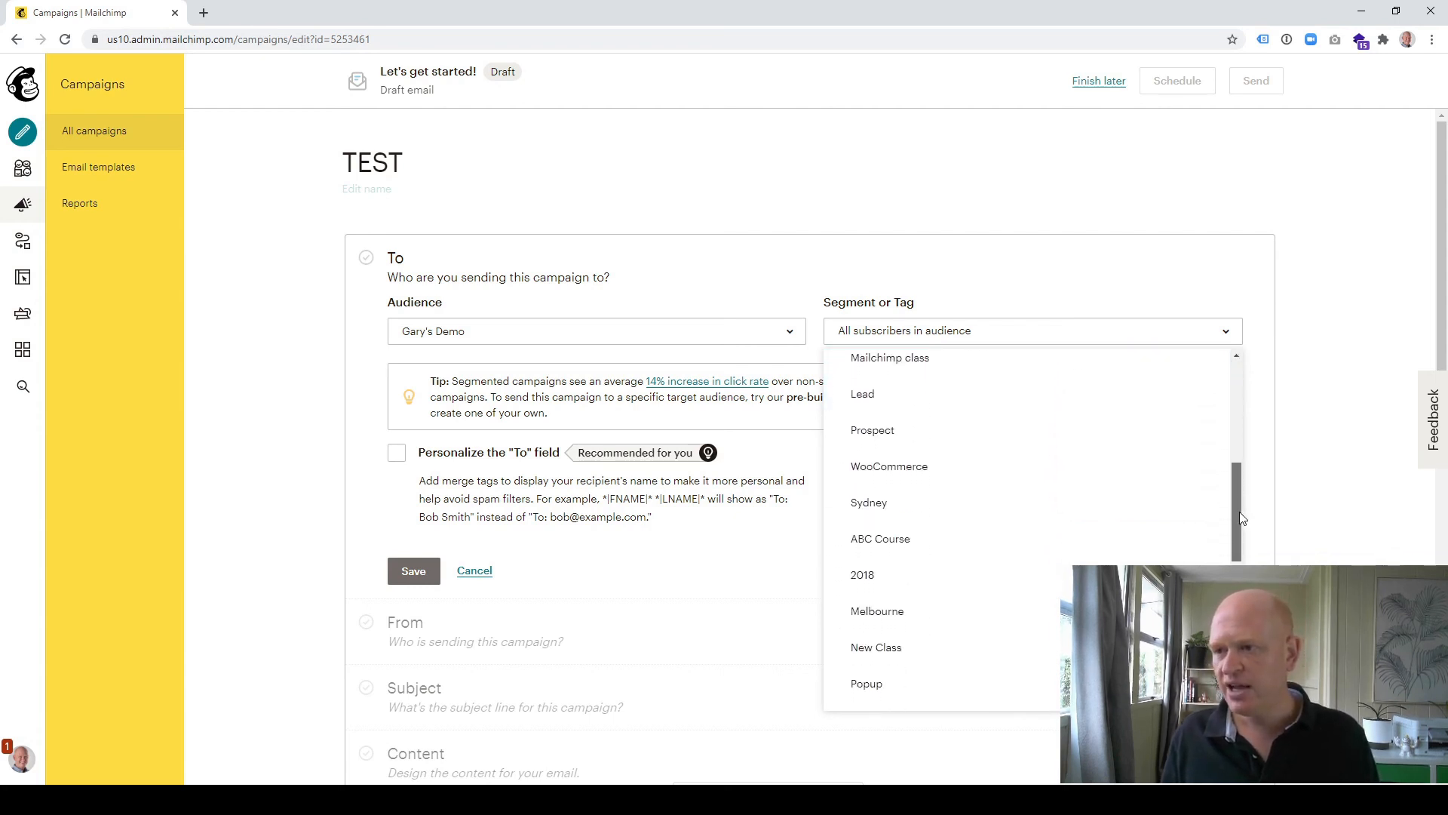
scroll("down", 3)
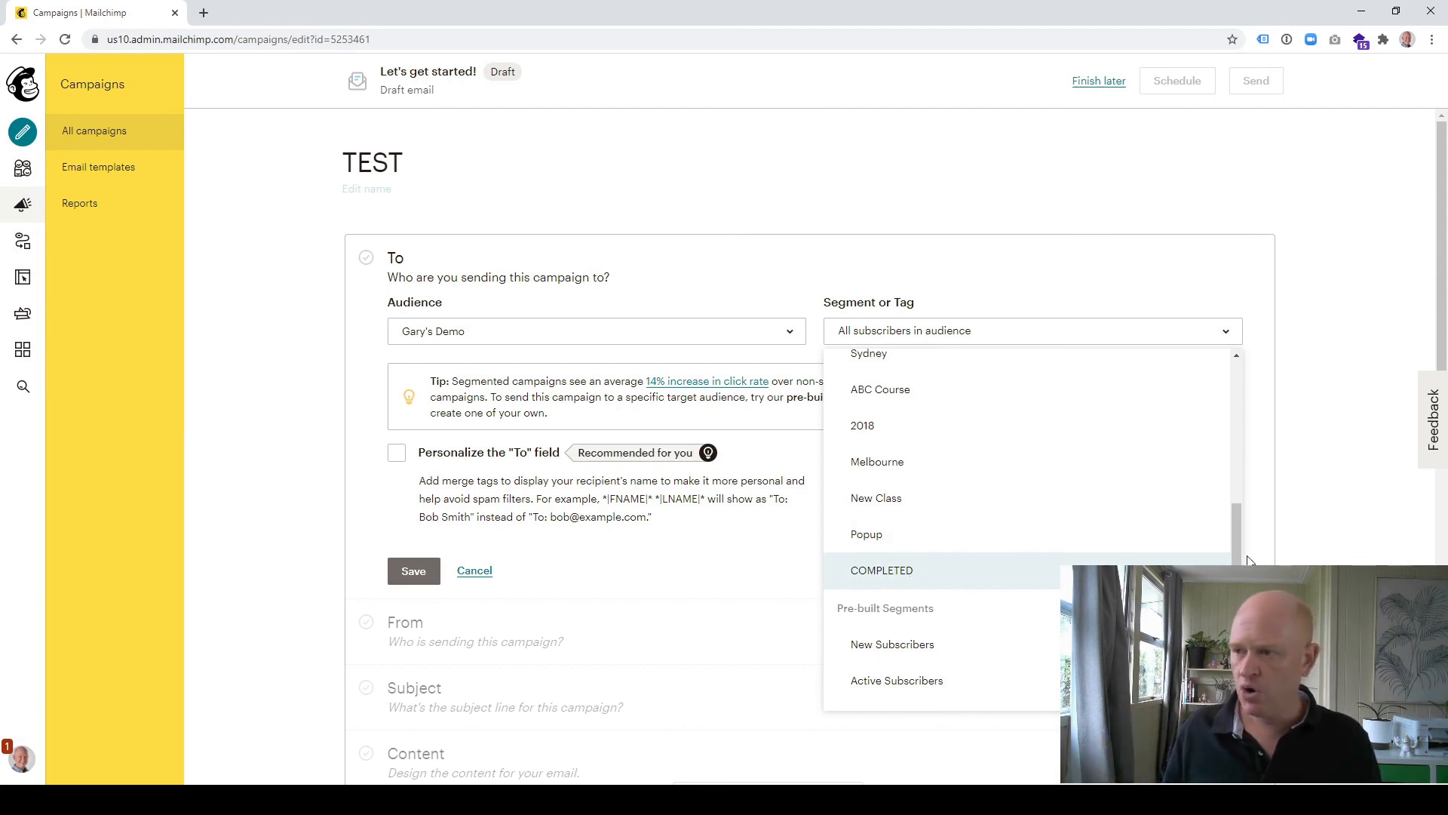
scroll("up", 3)
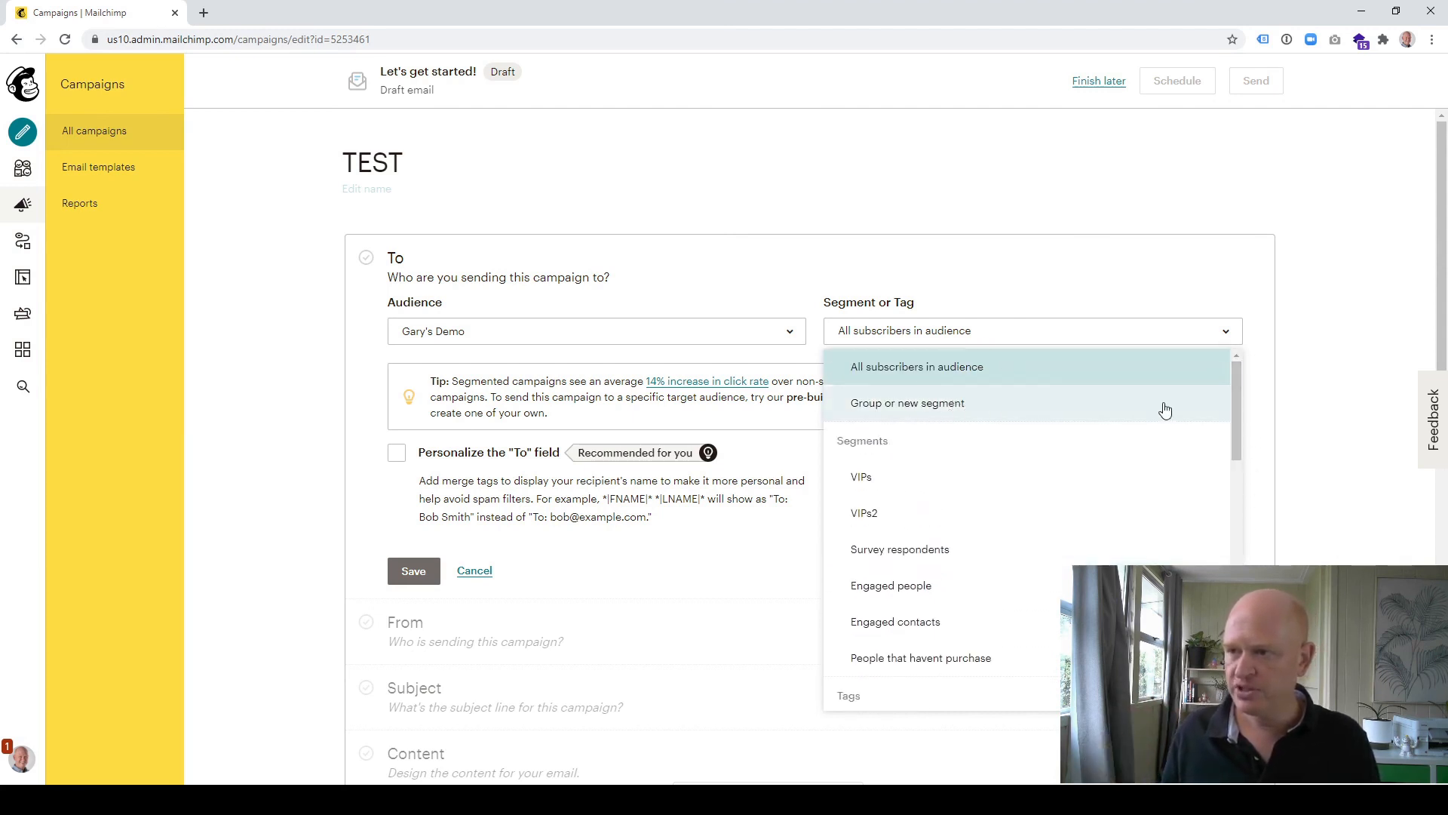
scroll("down", 3)
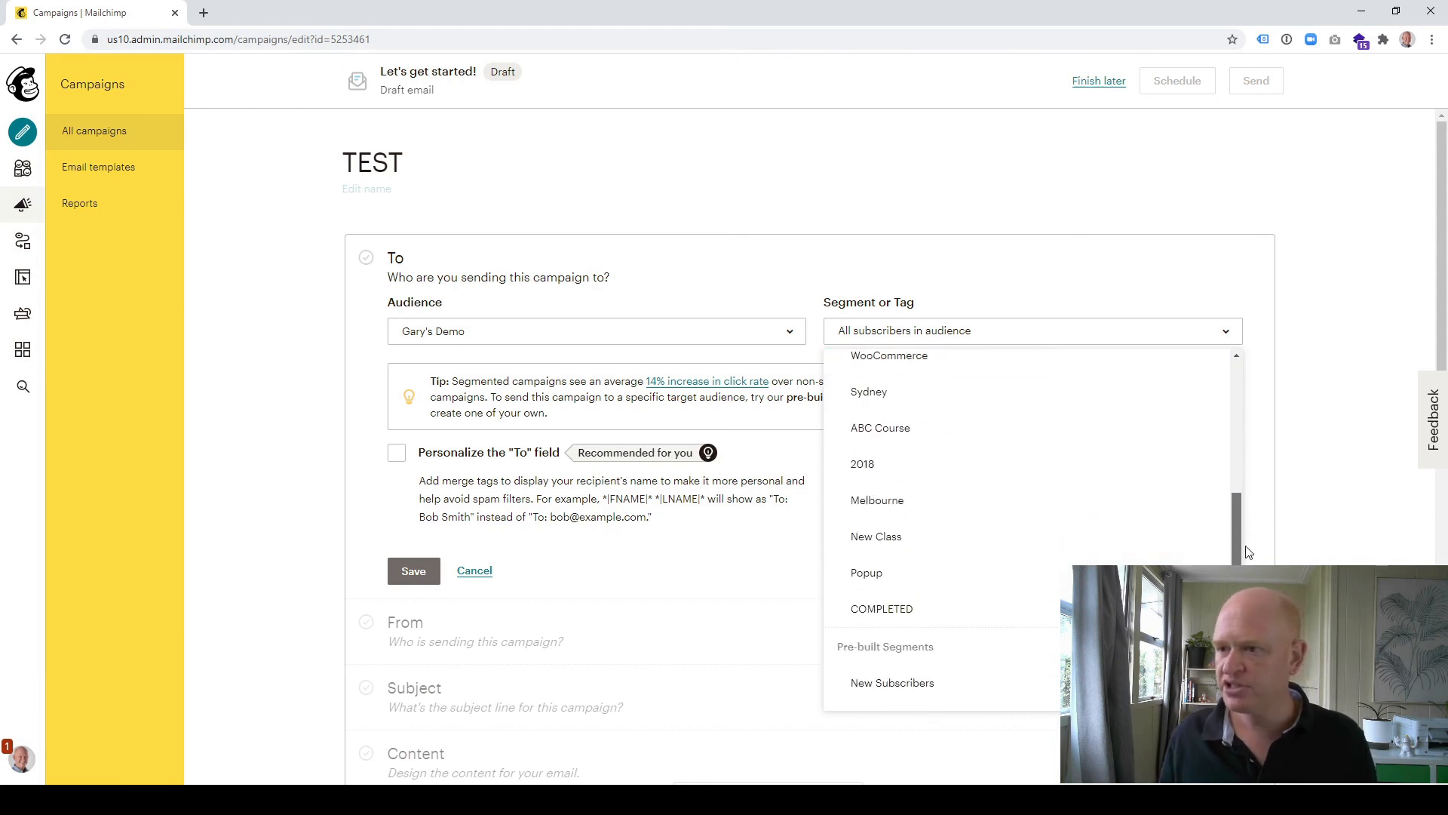
mouse_move(876, 536)
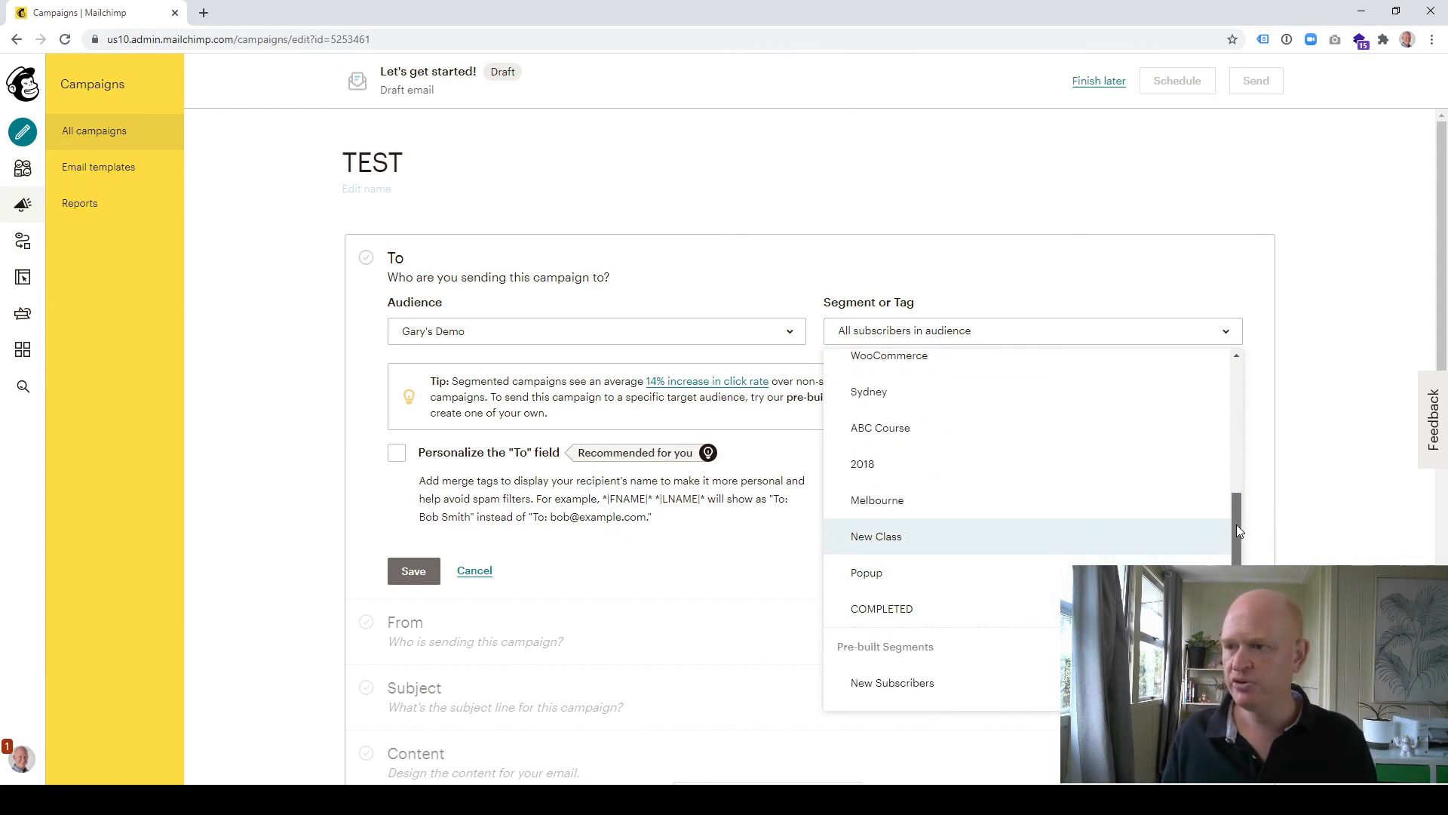
scroll("up", 3)
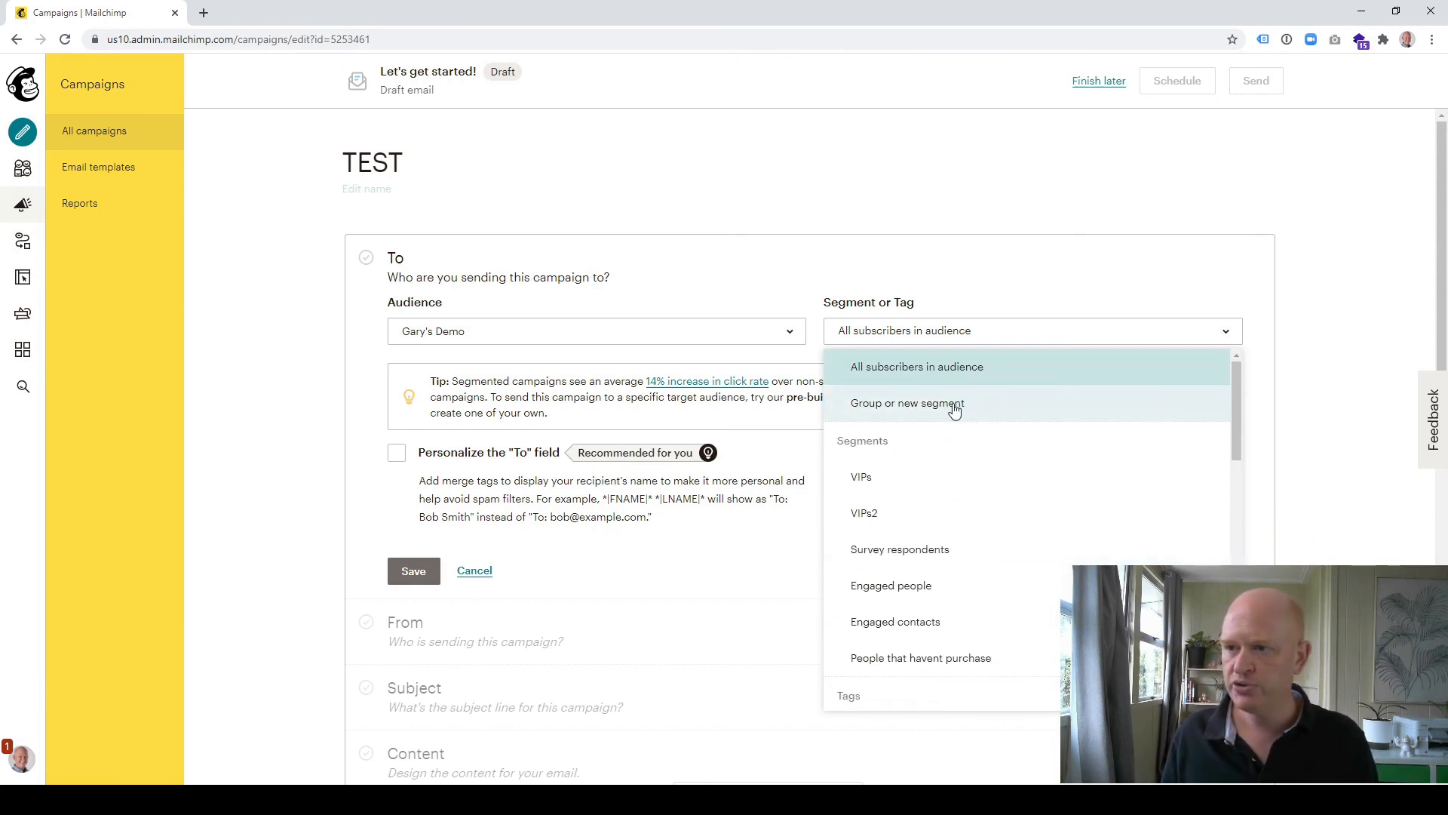
Step: Build a new segment condition on Tags set to COMPLETED and update the recipient count
left_click(907, 403)
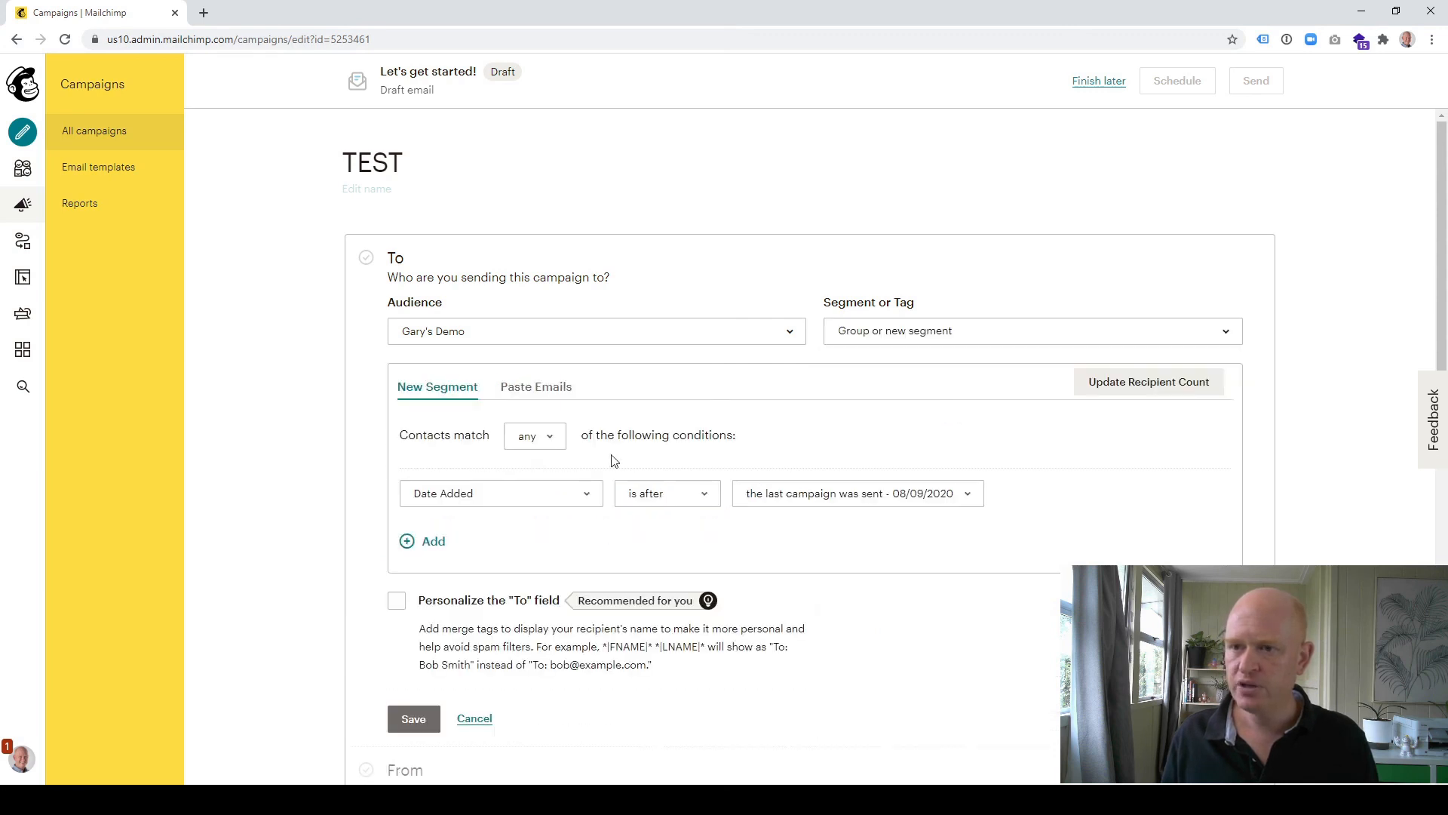
mouse_move(544, 504)
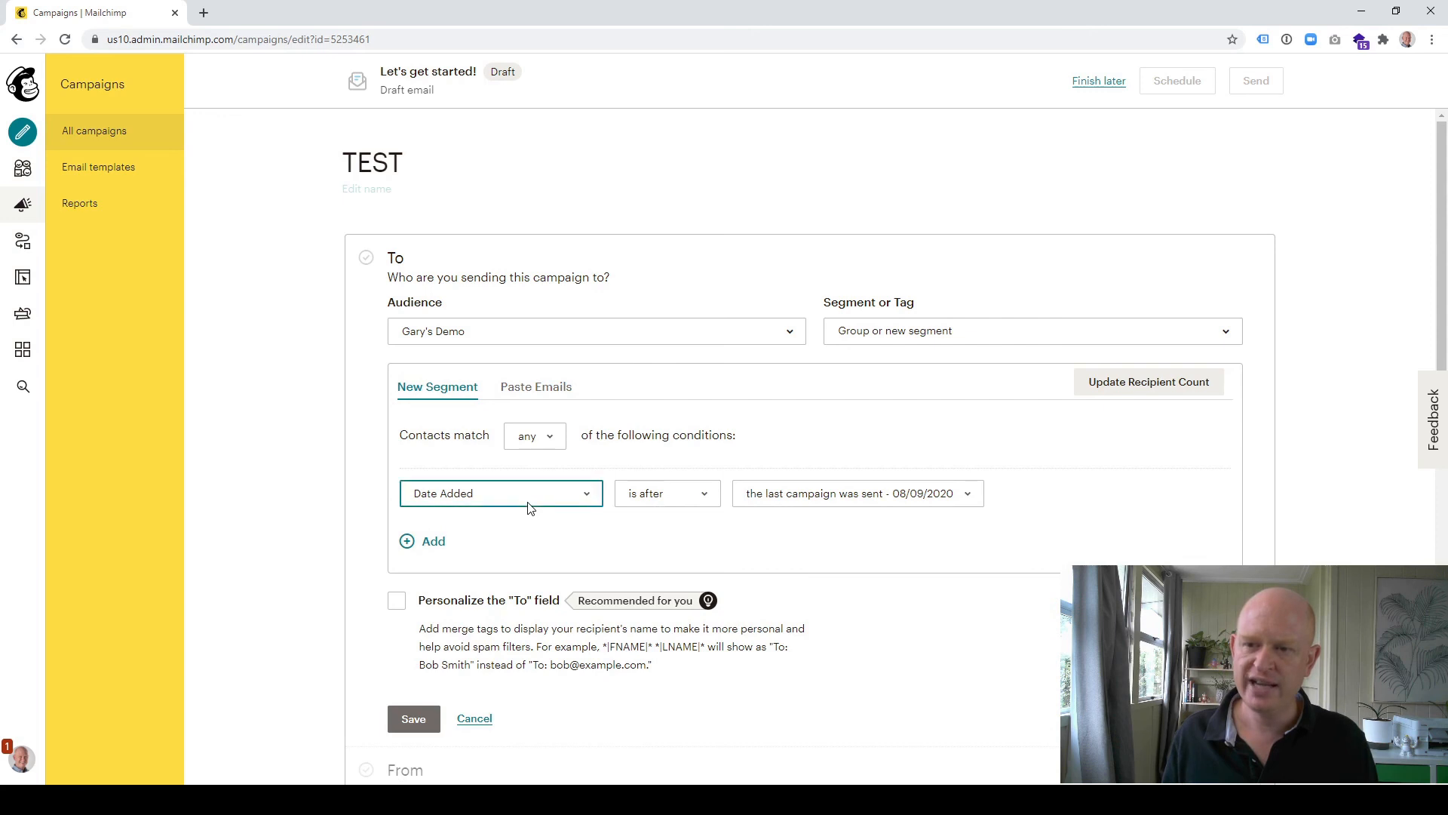
mouse_move(592, 662)
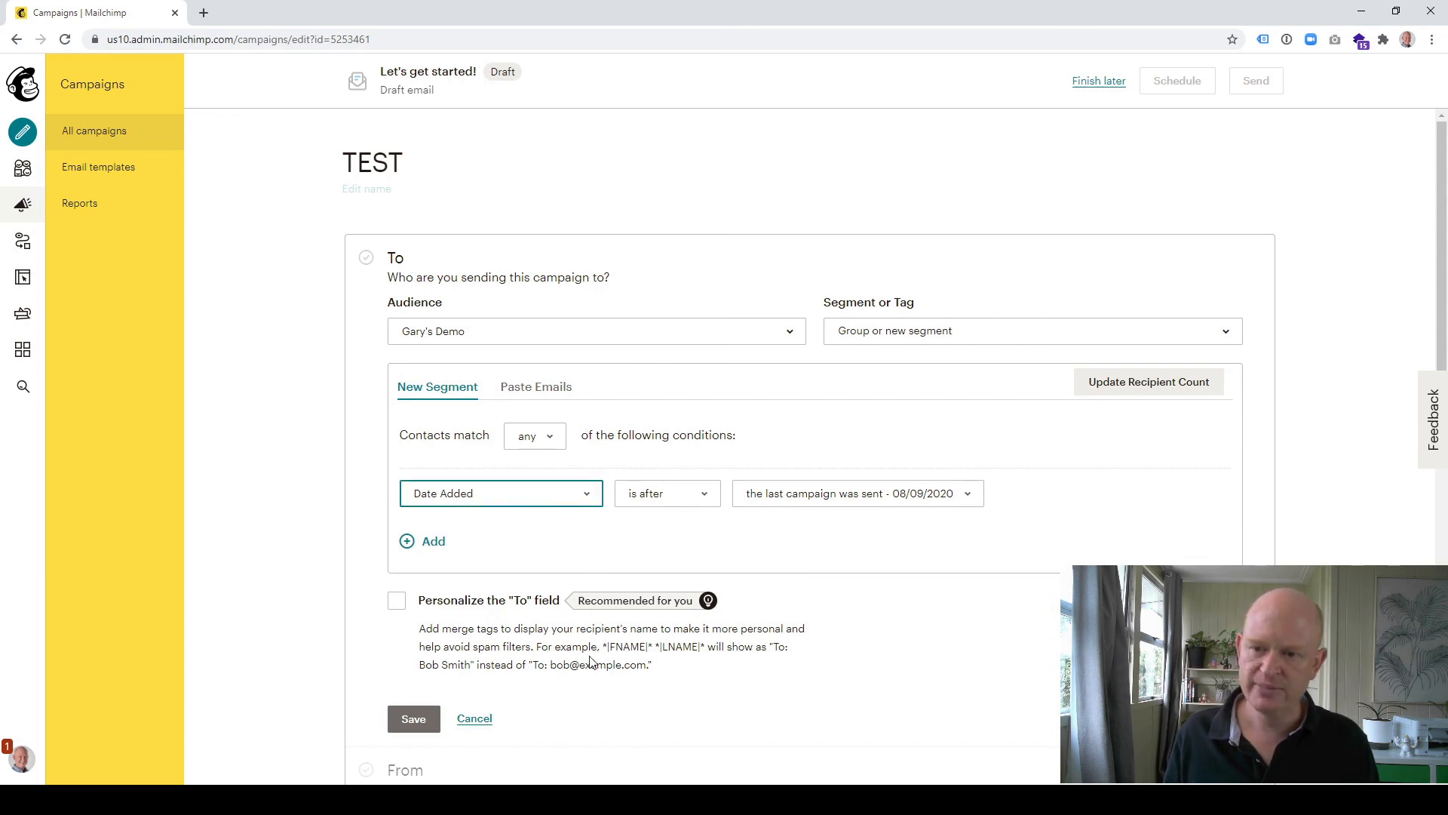
mouse_move(435, 719)
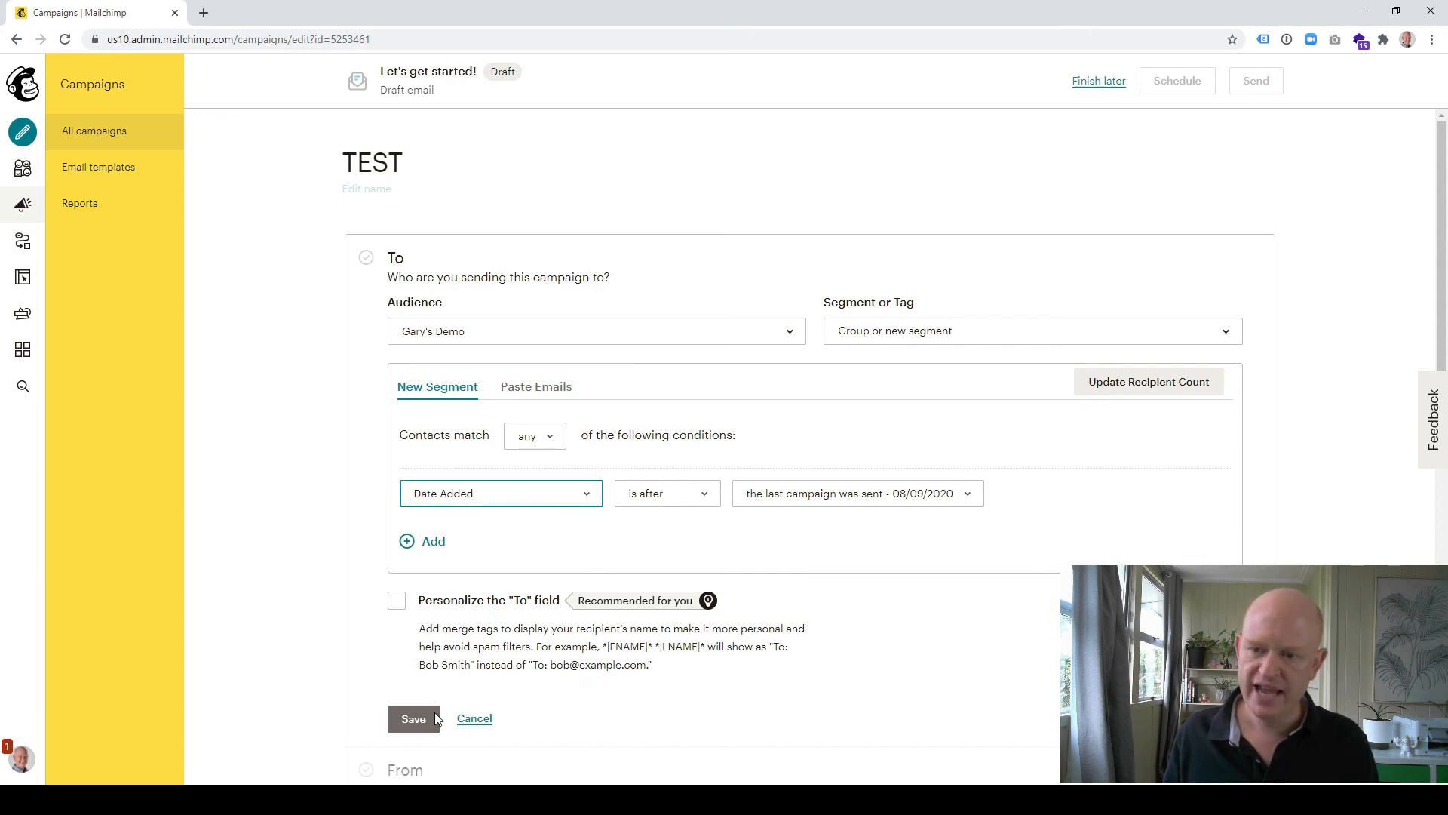
left_click(501, 493)
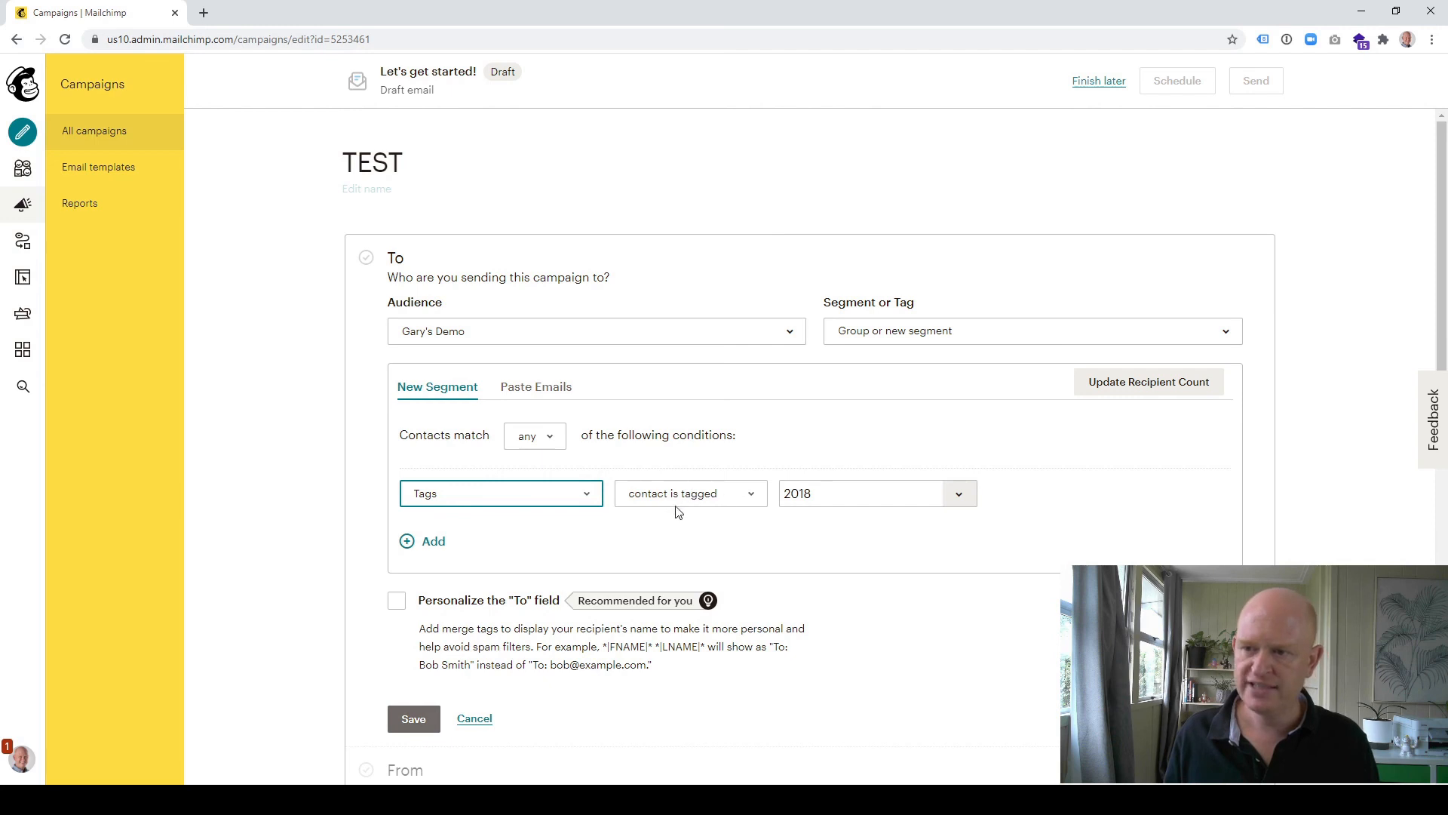
left_click(959, 493)
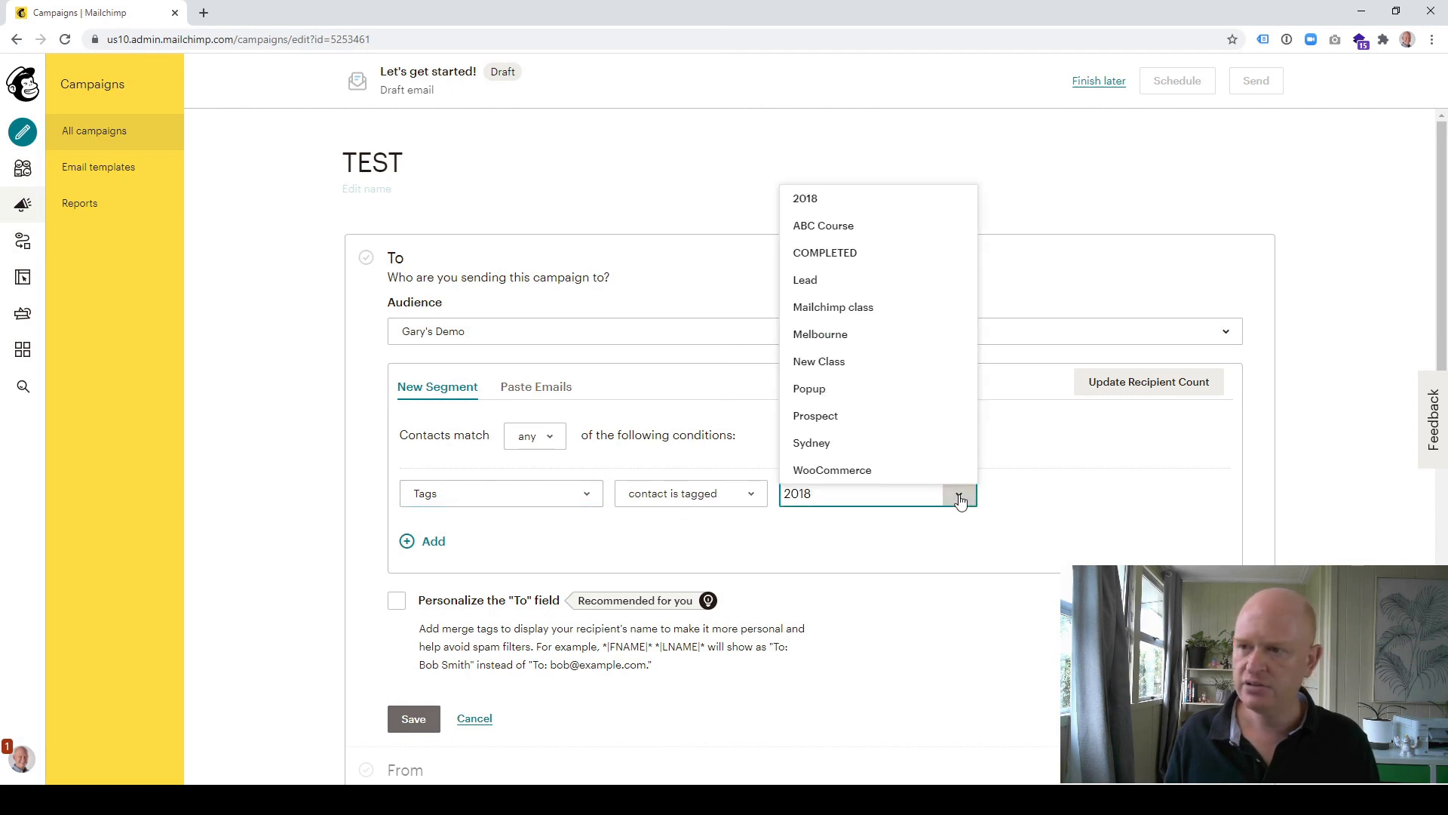
left_click(824, 252)
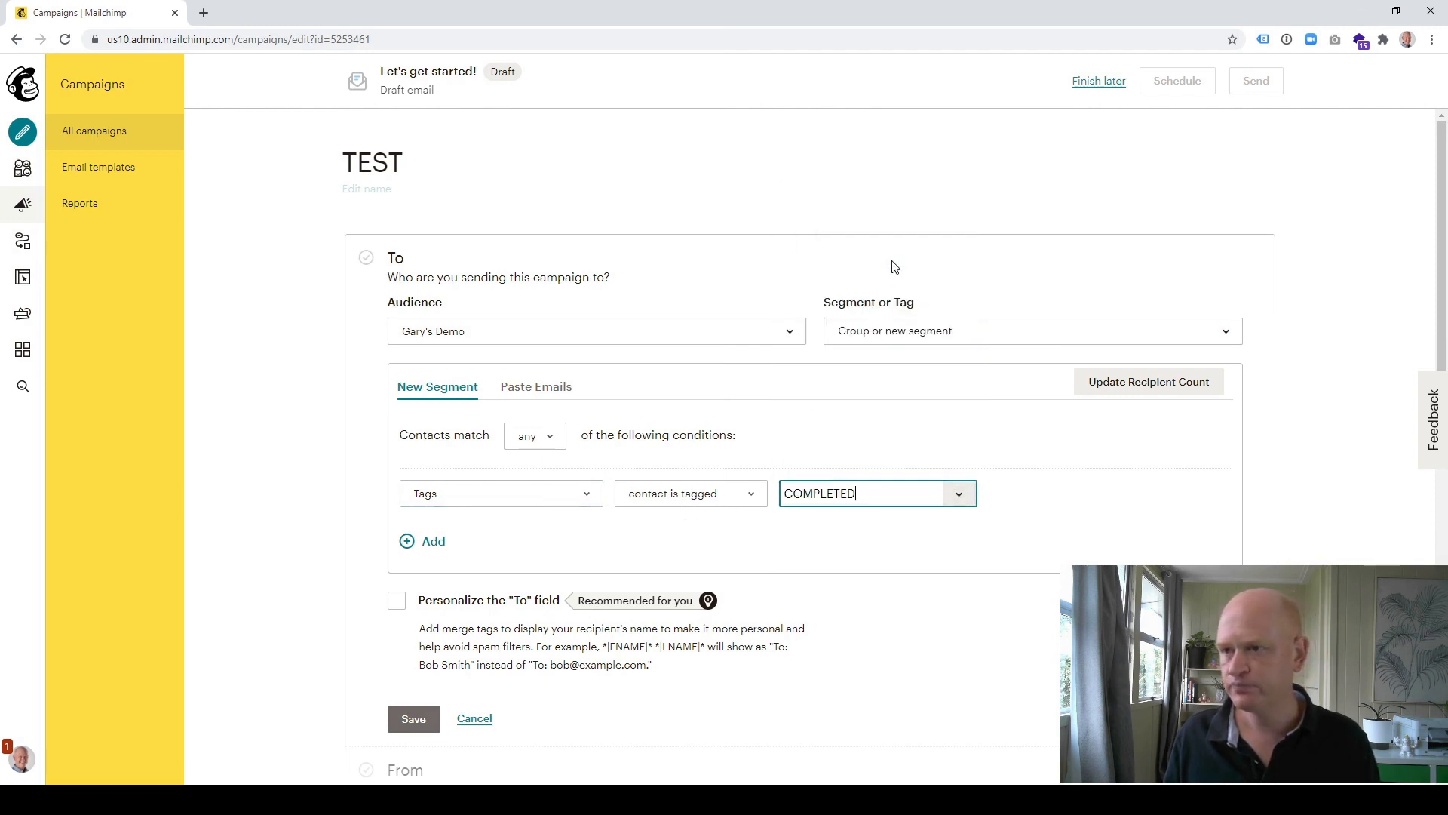
mouse_move(1161, 395)
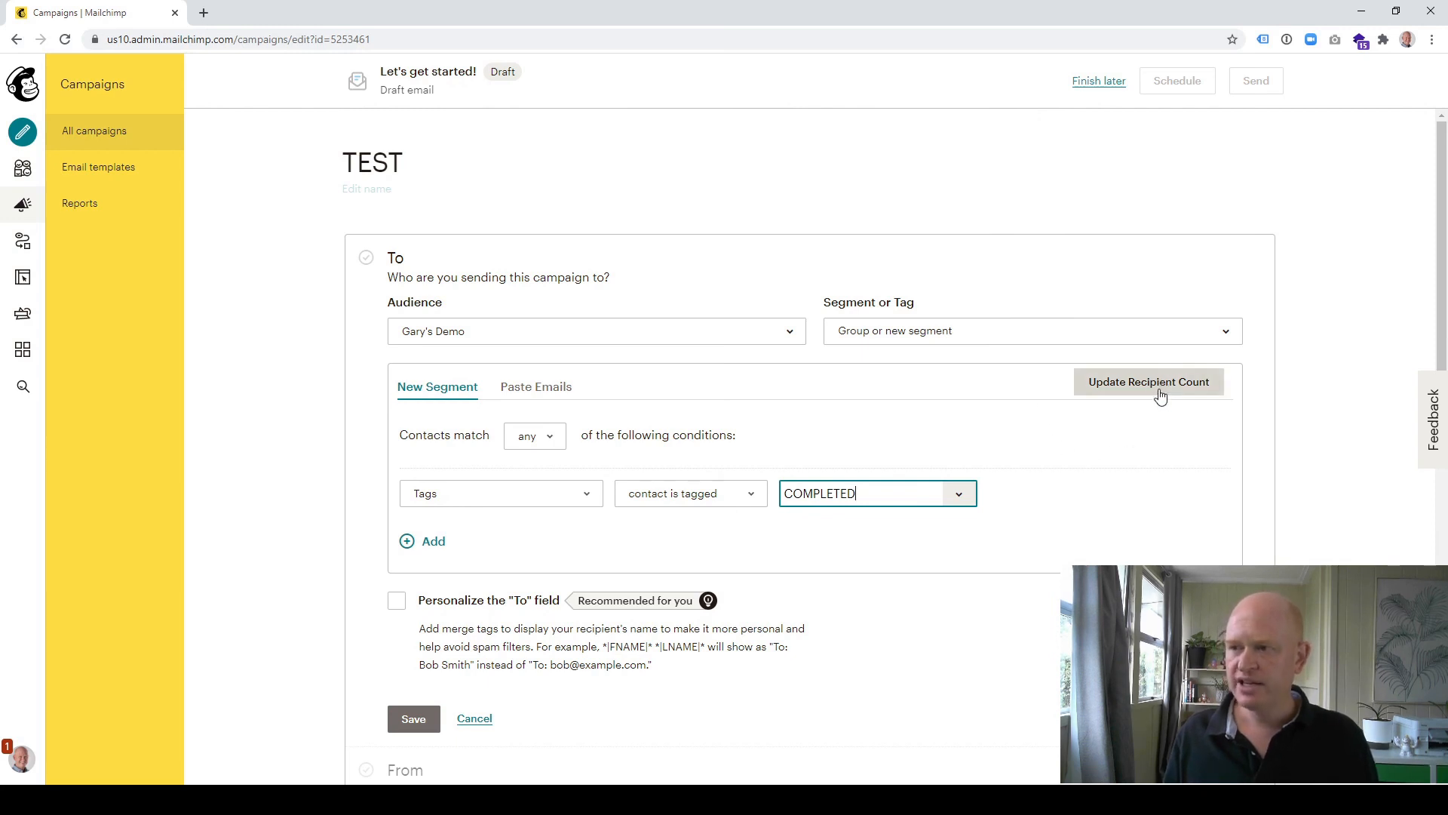
left_click(1148, 381)
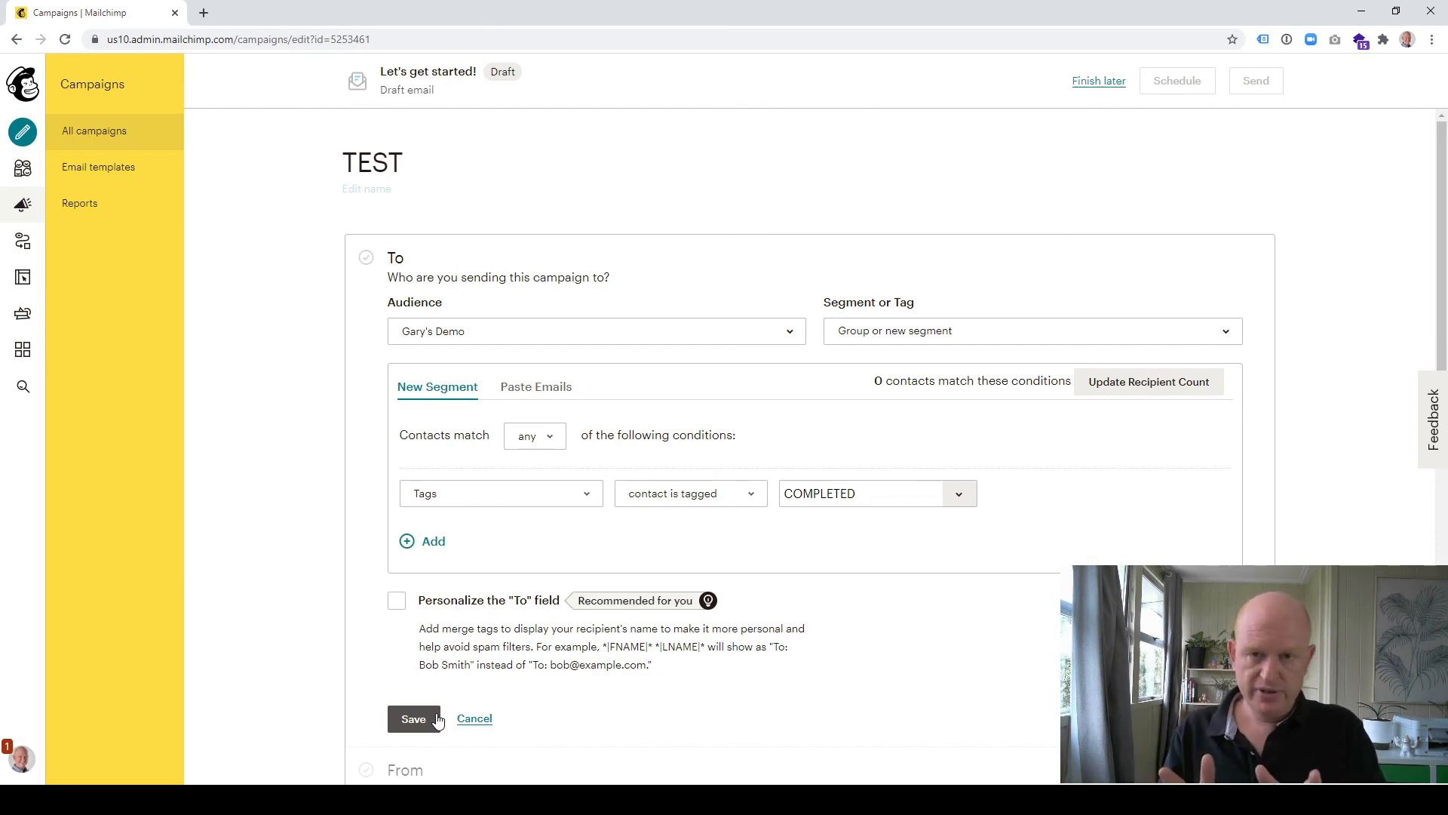
mouse_move(374, 394)
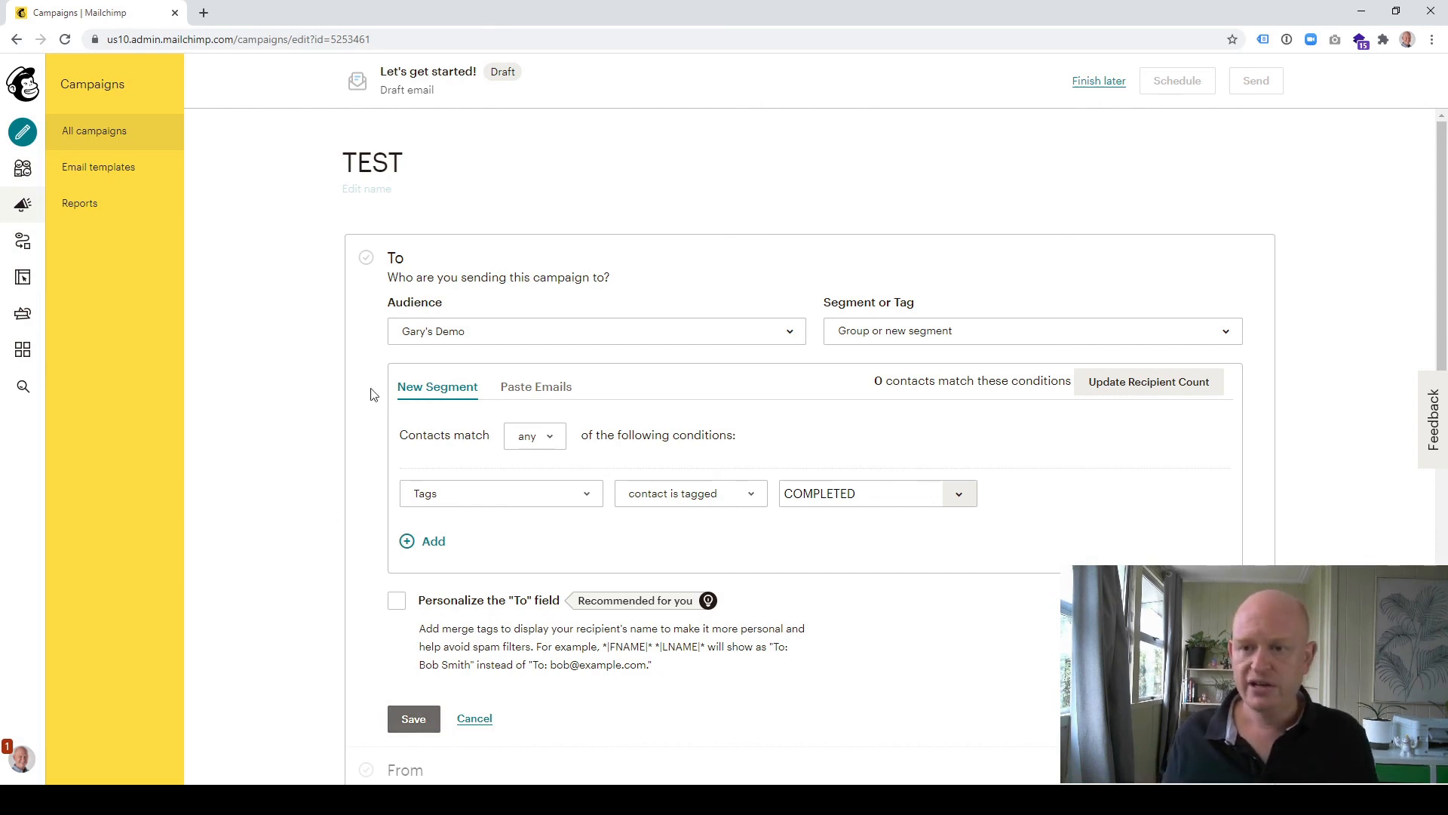
mouse_move(560, 511)
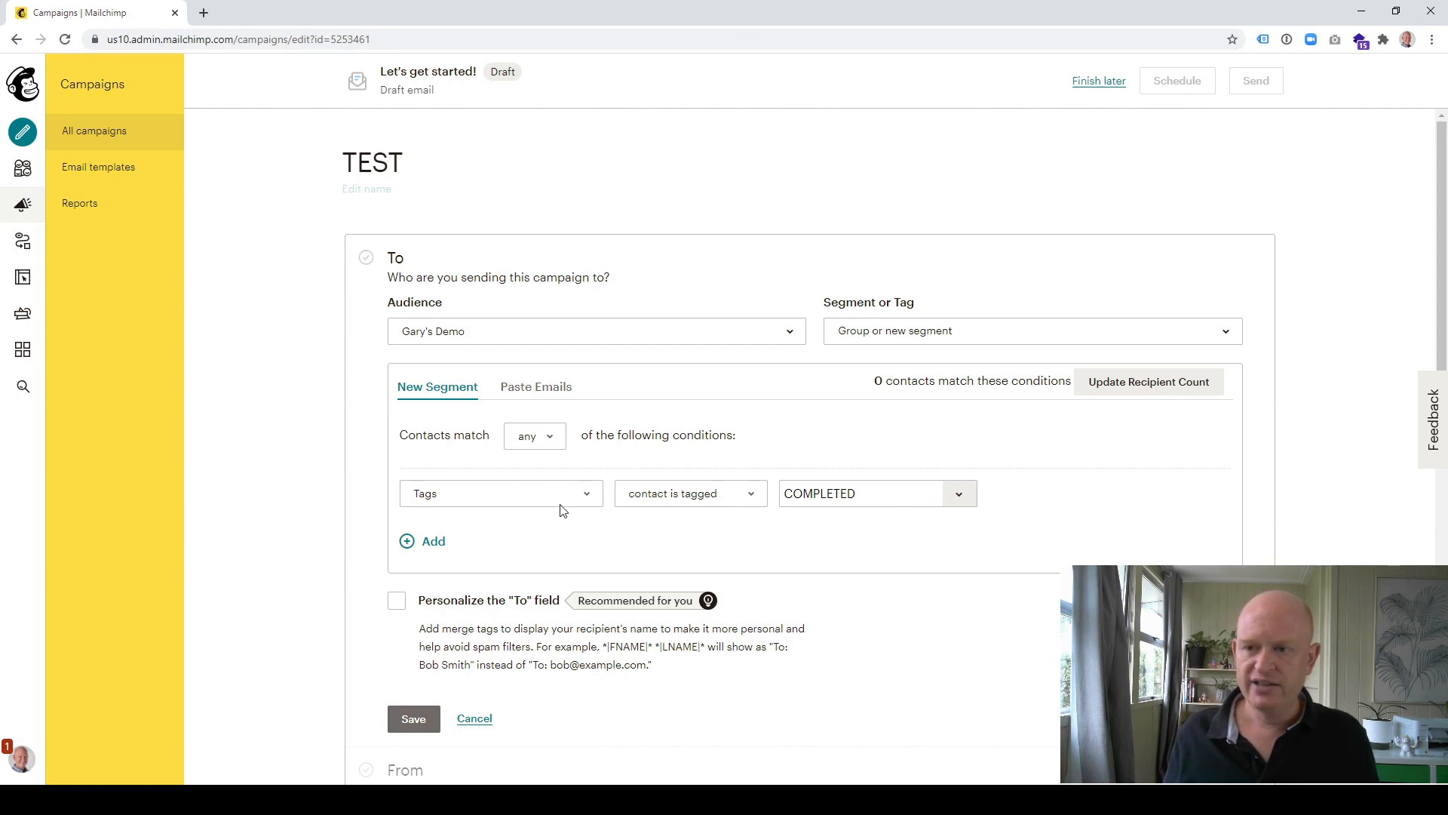
mouse_move(1088, 432)
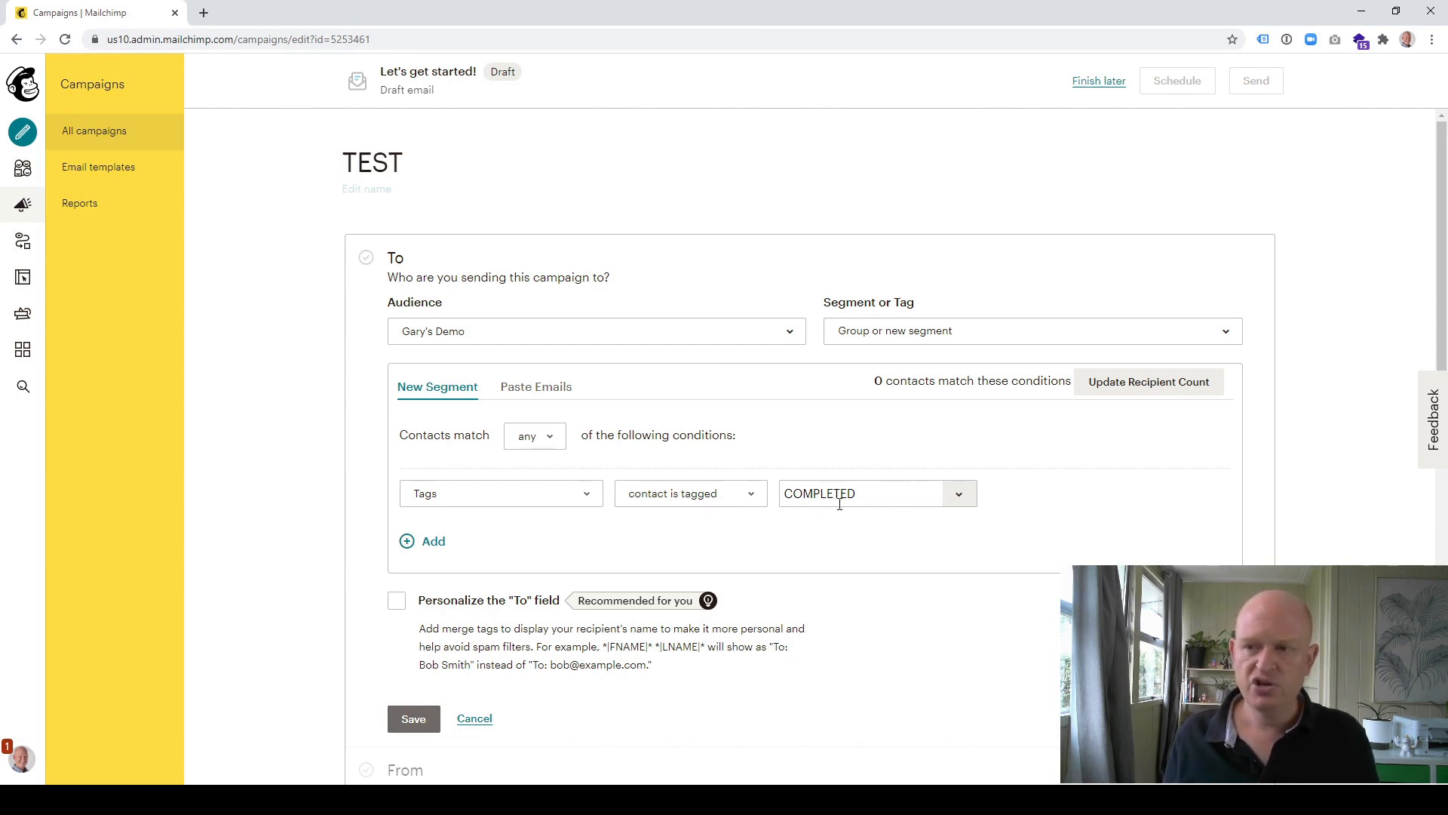
mouse_move(929, 461)
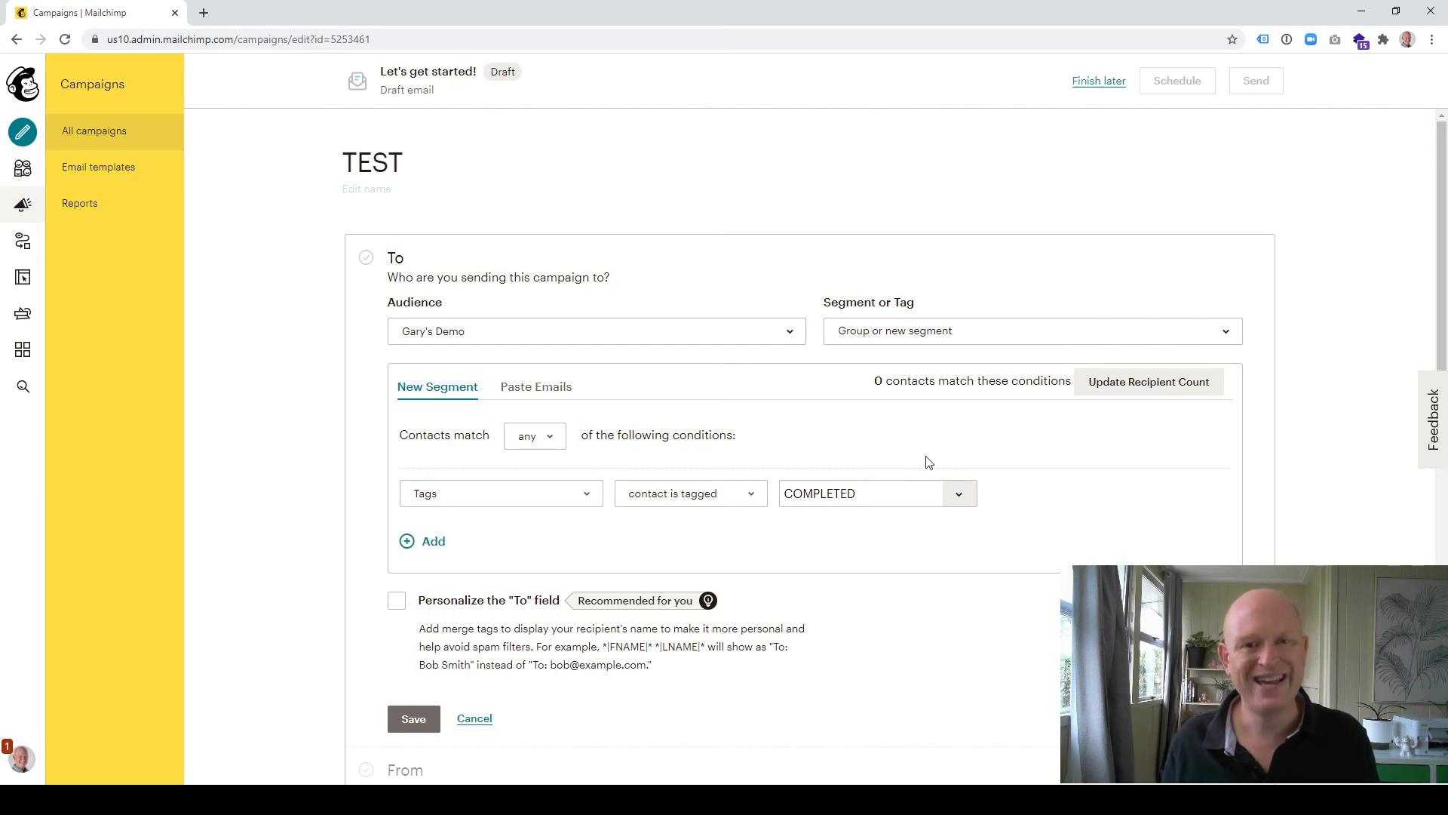
mouse_move(919, 460)
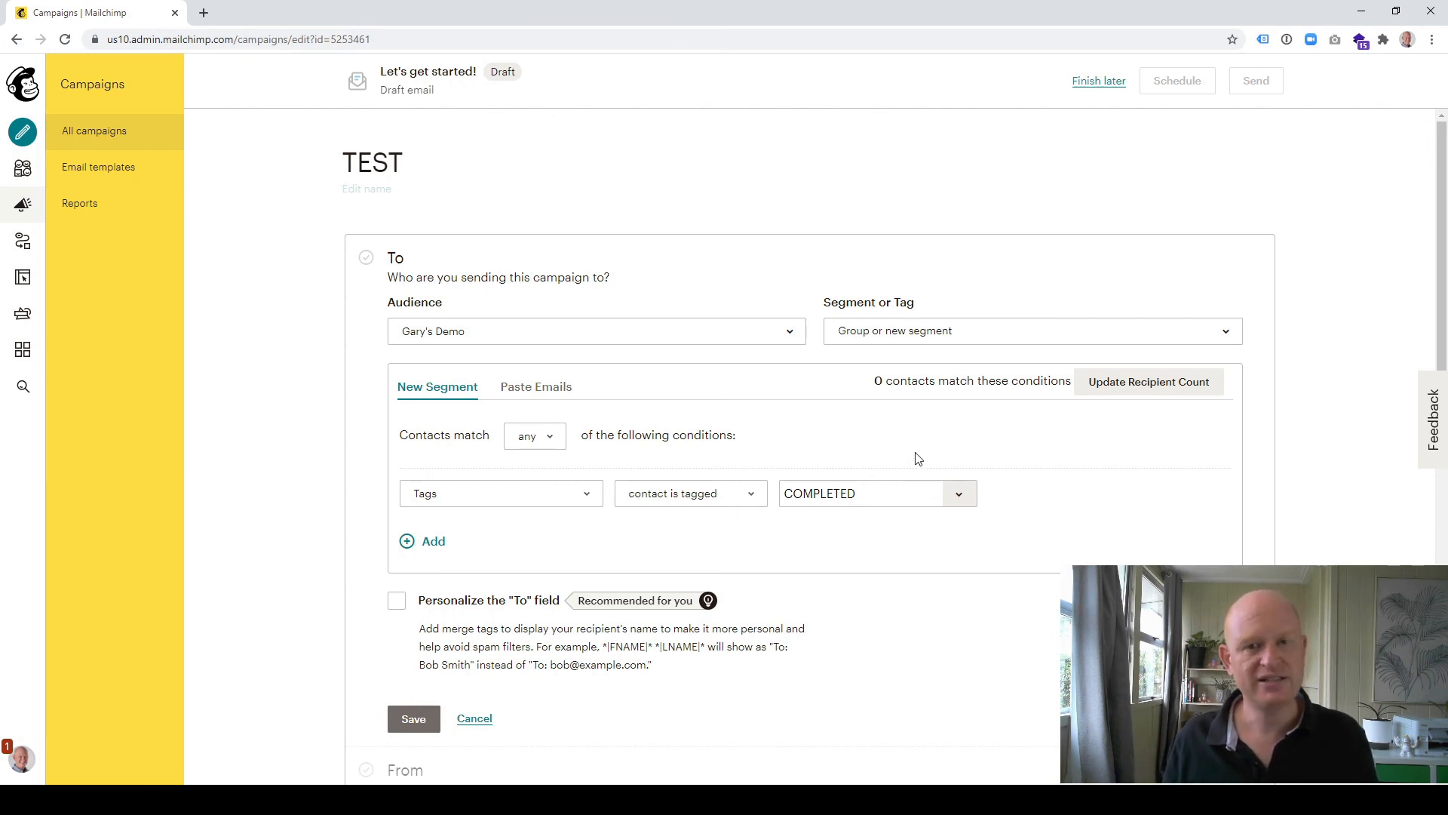